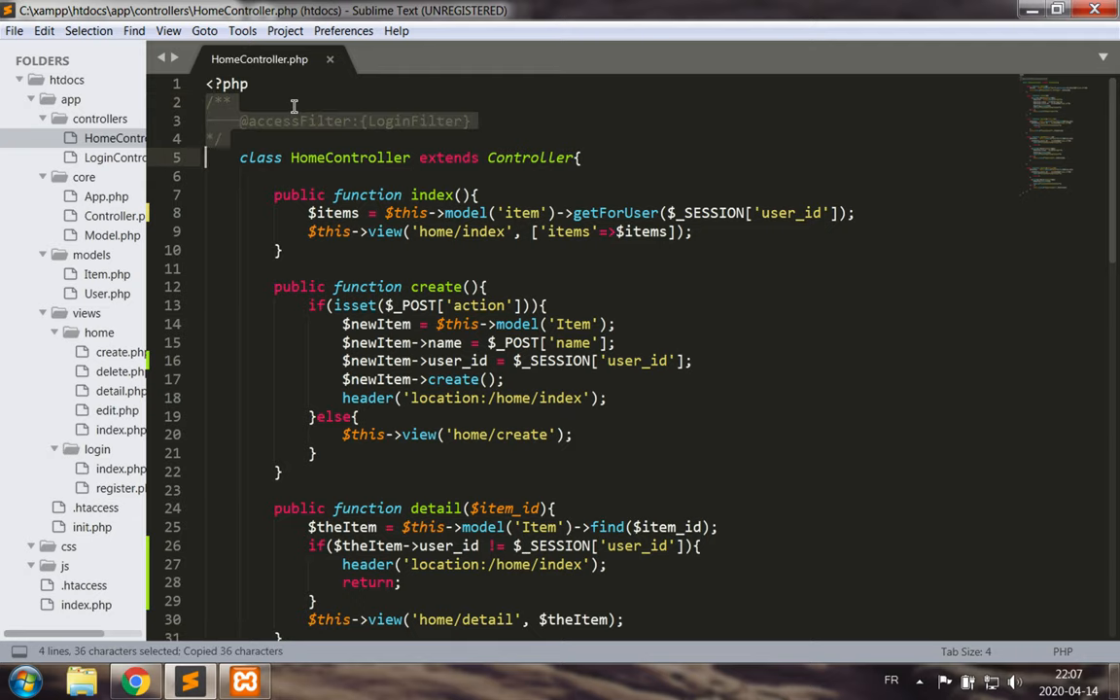
pyautogui.scroll(-3)
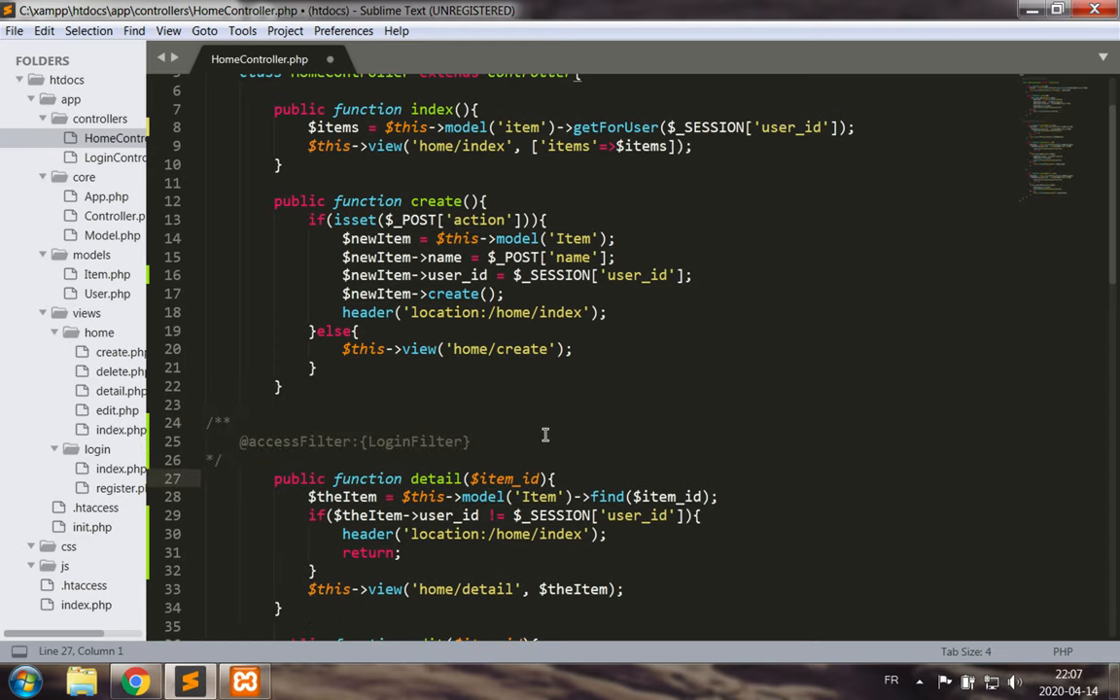
pyautogui.scroll(-3)
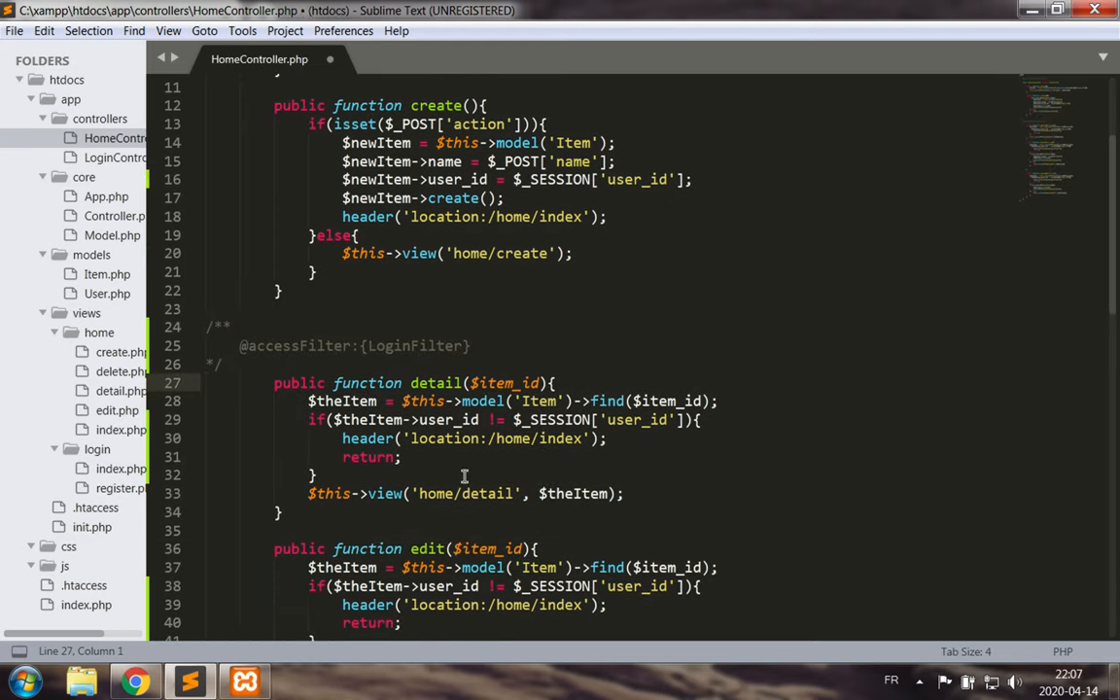
pyautogui.click(427, 346)
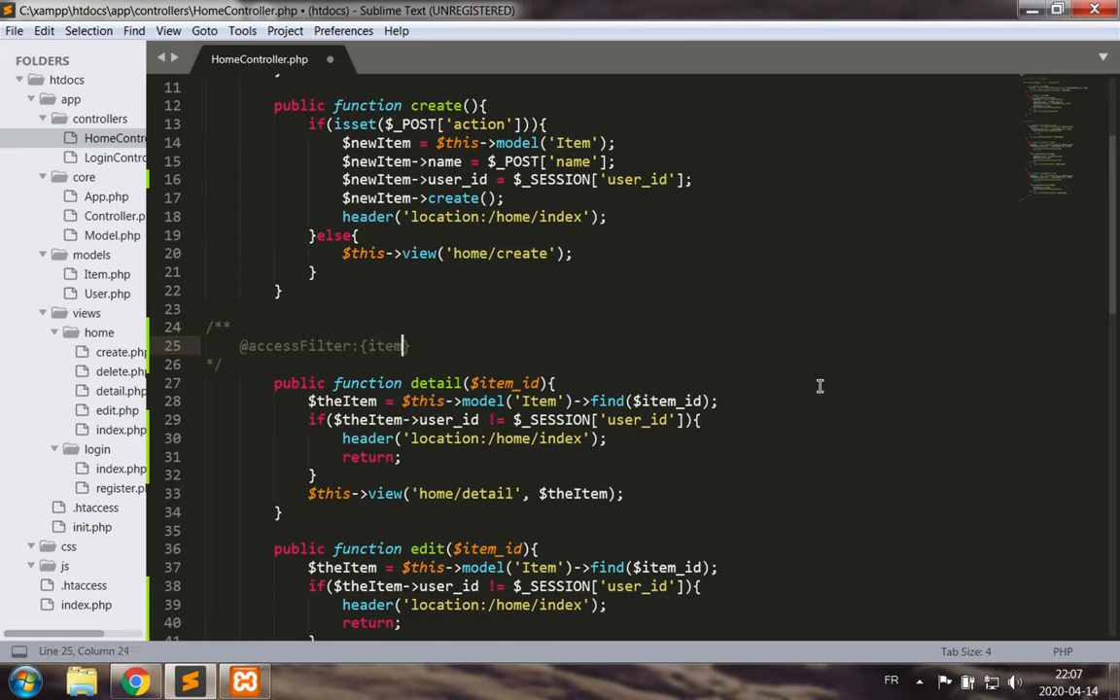
pyautogui.write('Own')
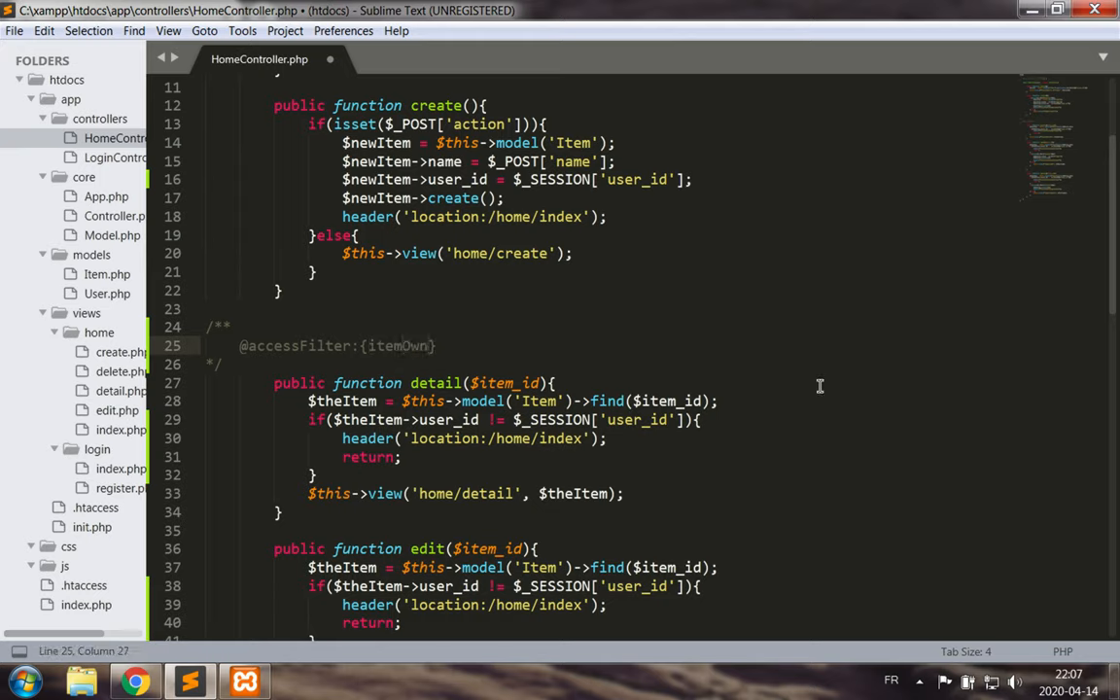
pyautogui.write('er')
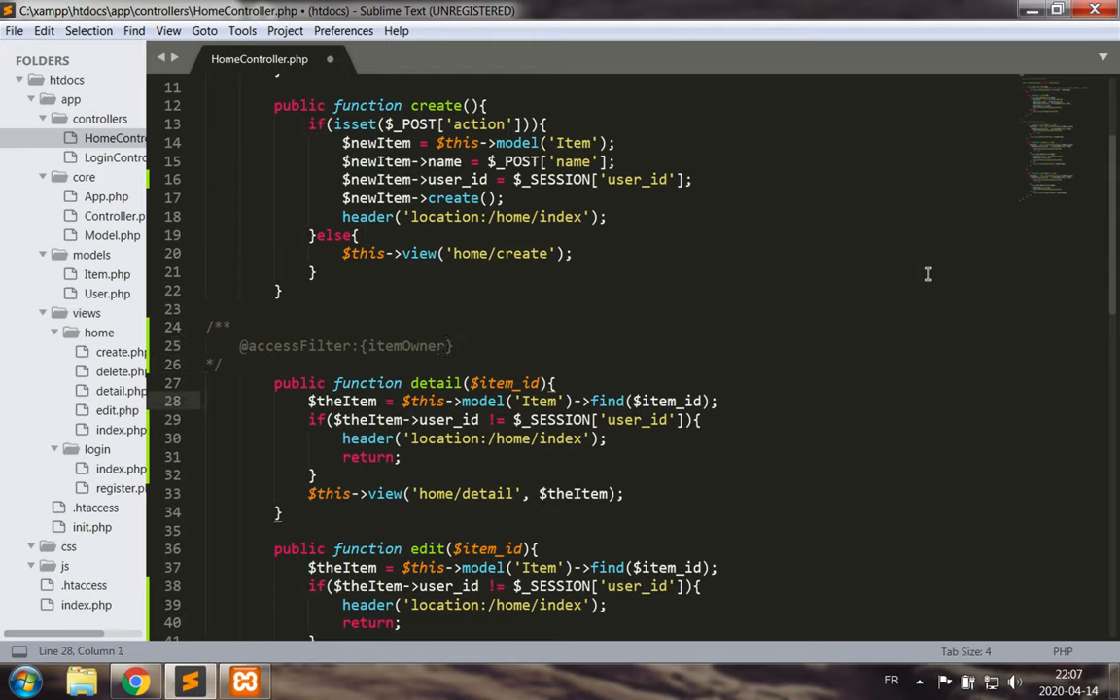
pyautogui.moveTo(309, 400); pyautogui.dragTo(206, 493)
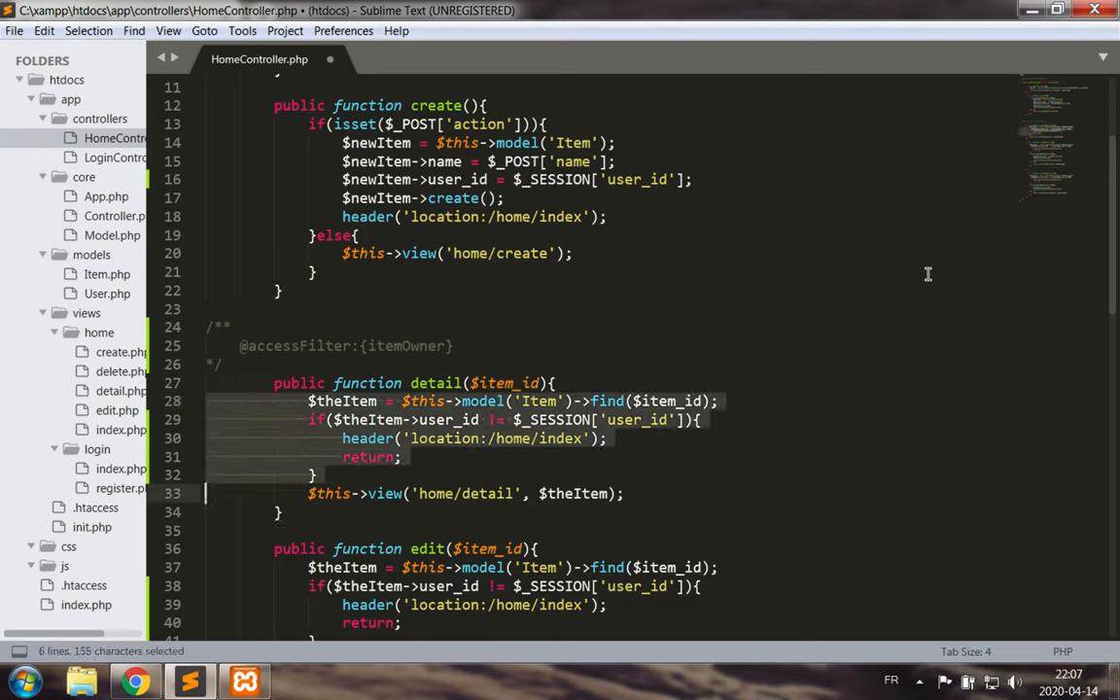
pyautogui.press('ctrl+c')
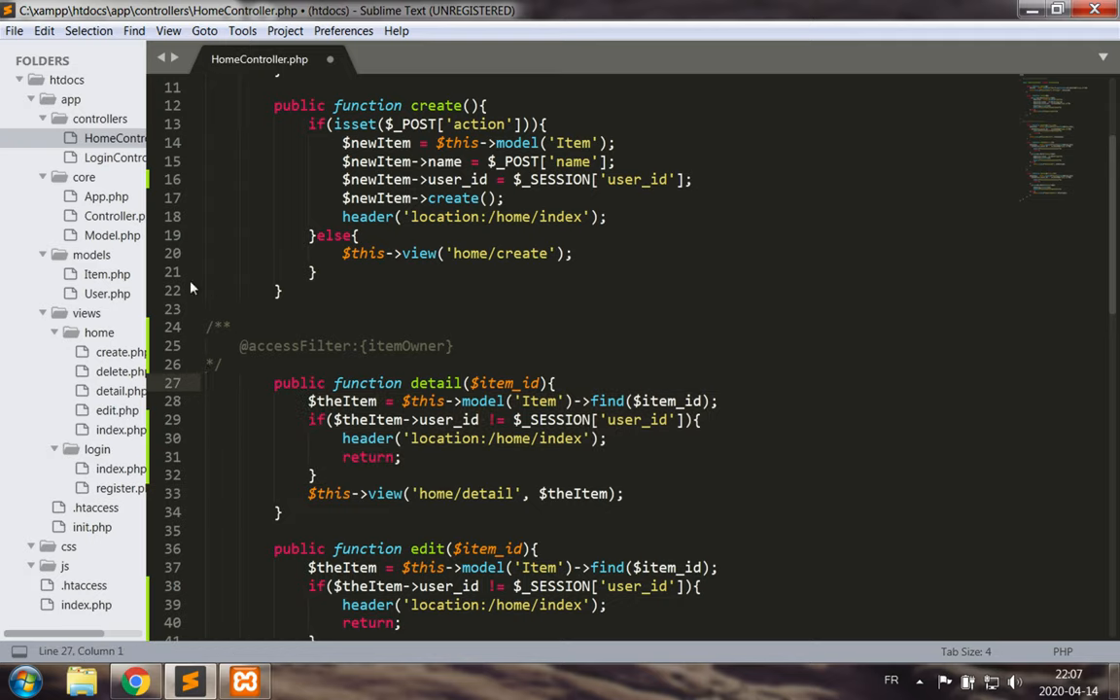
pyautogui.moveTo(106, 197)
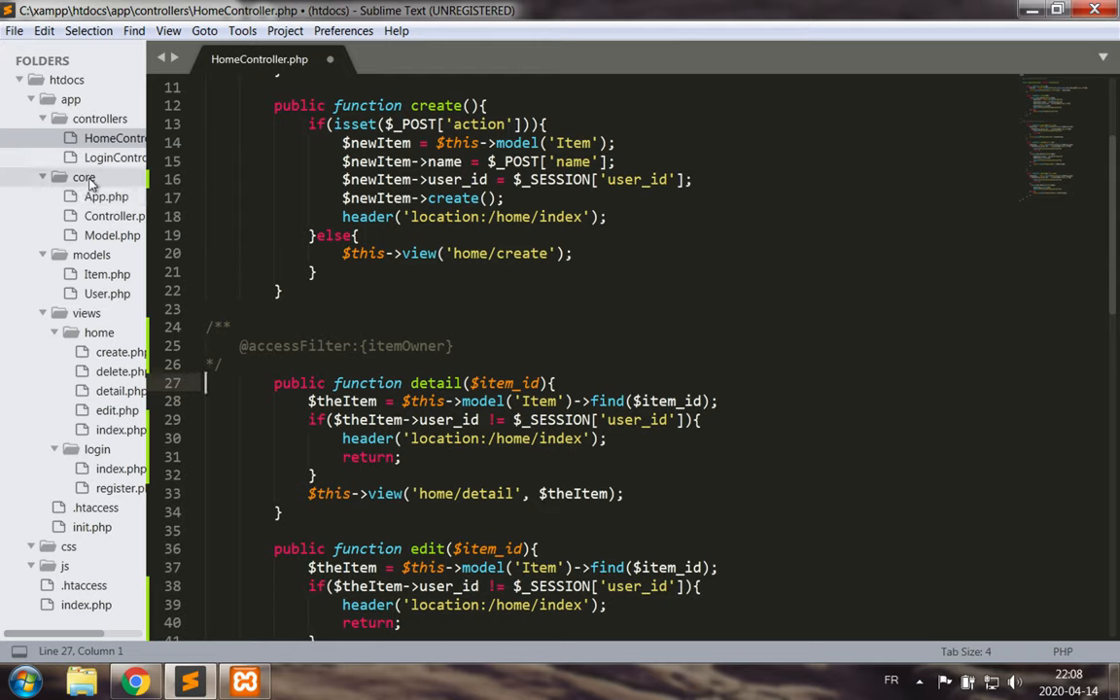
# Create and save a new Filter.php file in the core folder.
pyautogui.rightClick(83, 177)
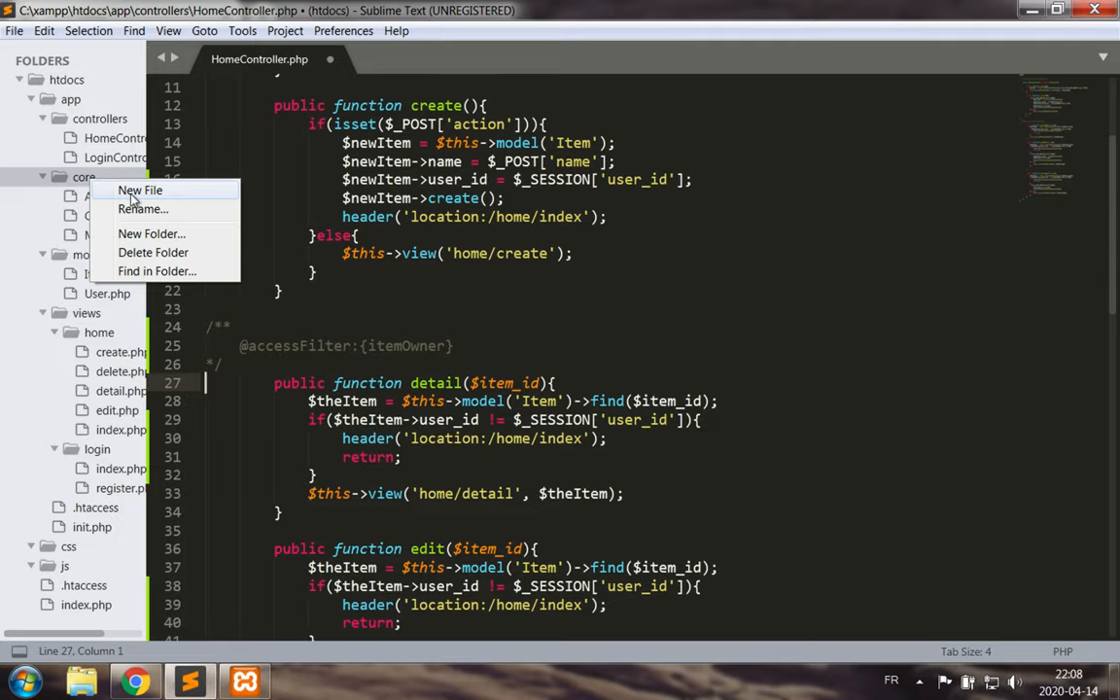
pyautogui.click(140, 190)
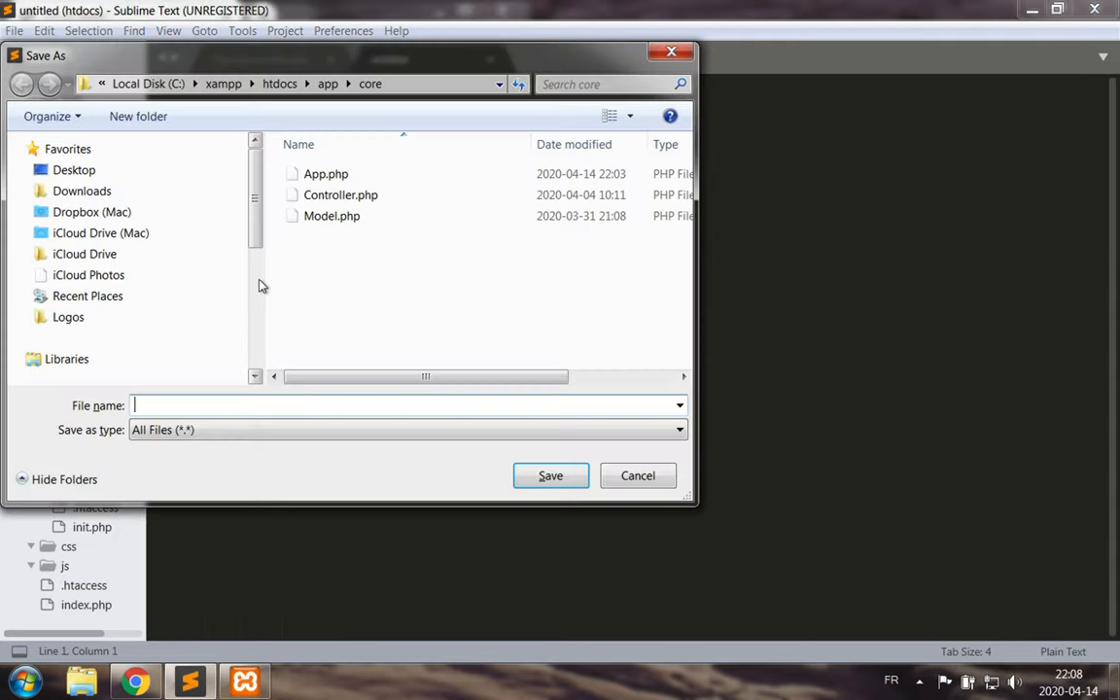
pyautogui.write('Filter.php')
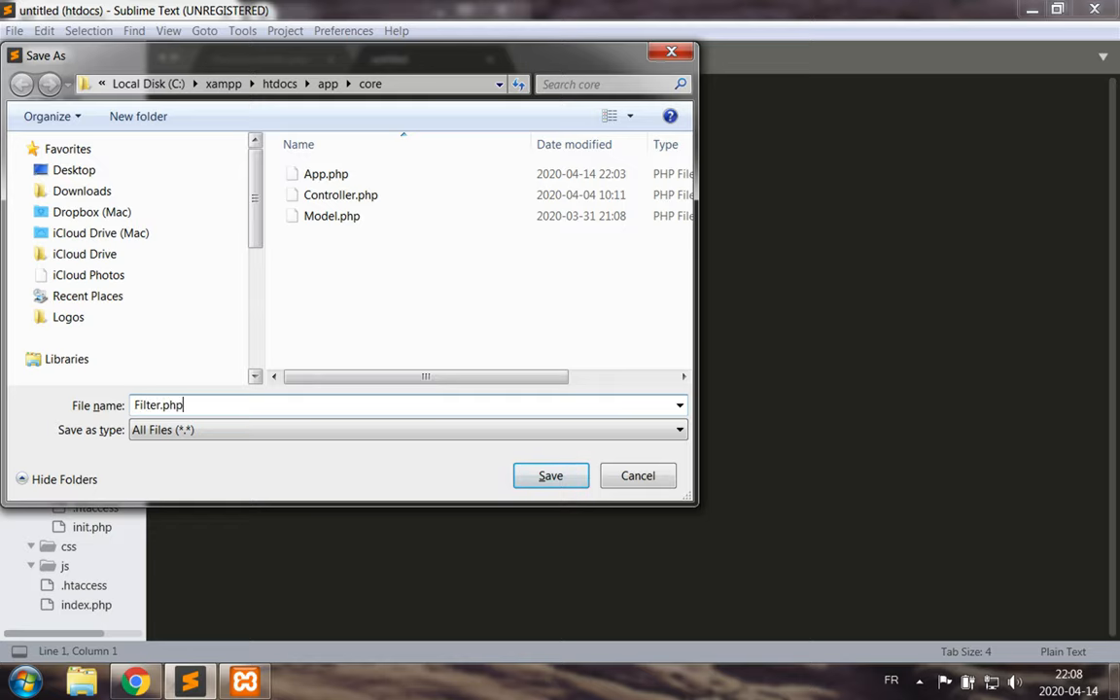
pyautogui.click(550, 476)
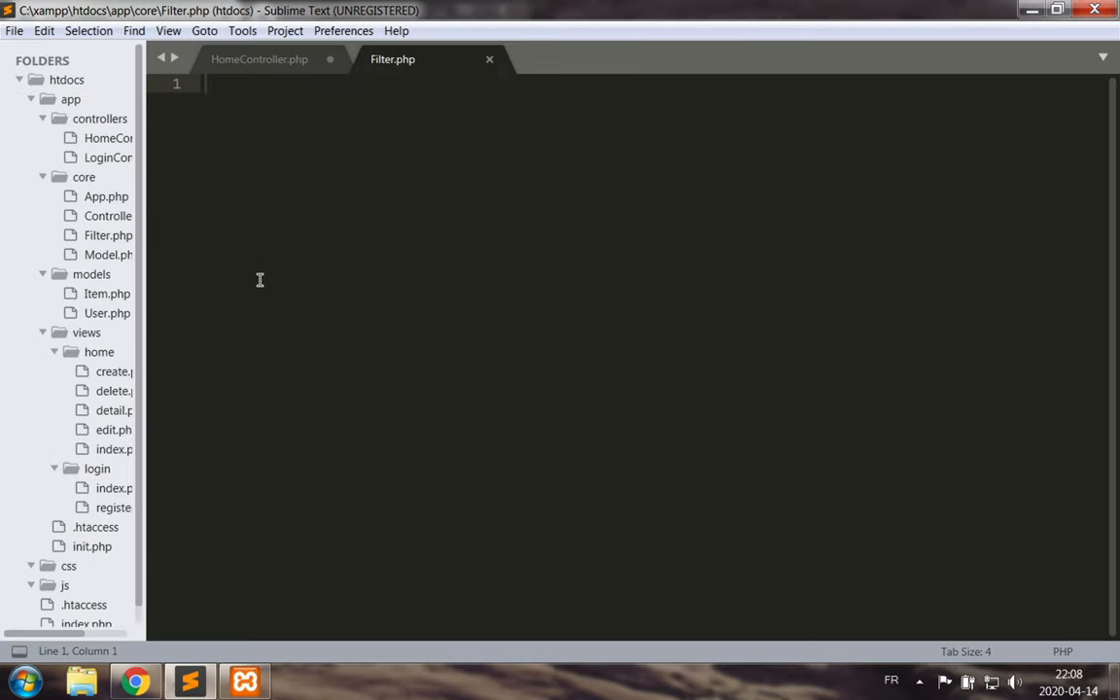
# Start Filter.php with <?php and declare class Filter extends Controller.
pyautogui.write('<')
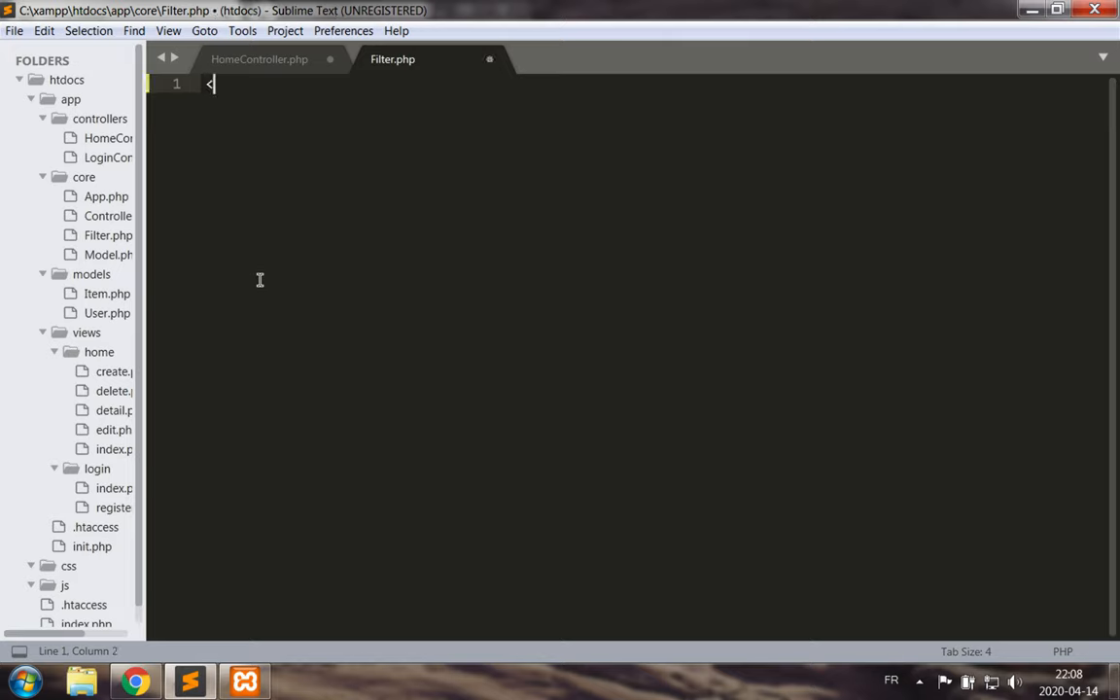
pyautogui.write('?')
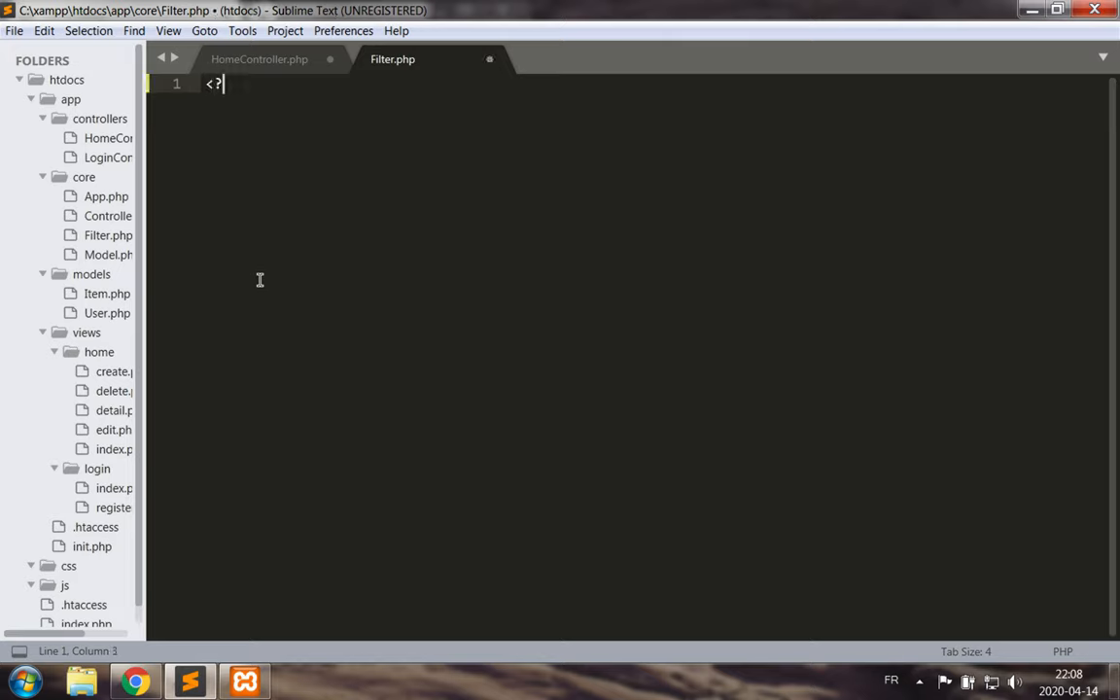
pyautogui.write('php')
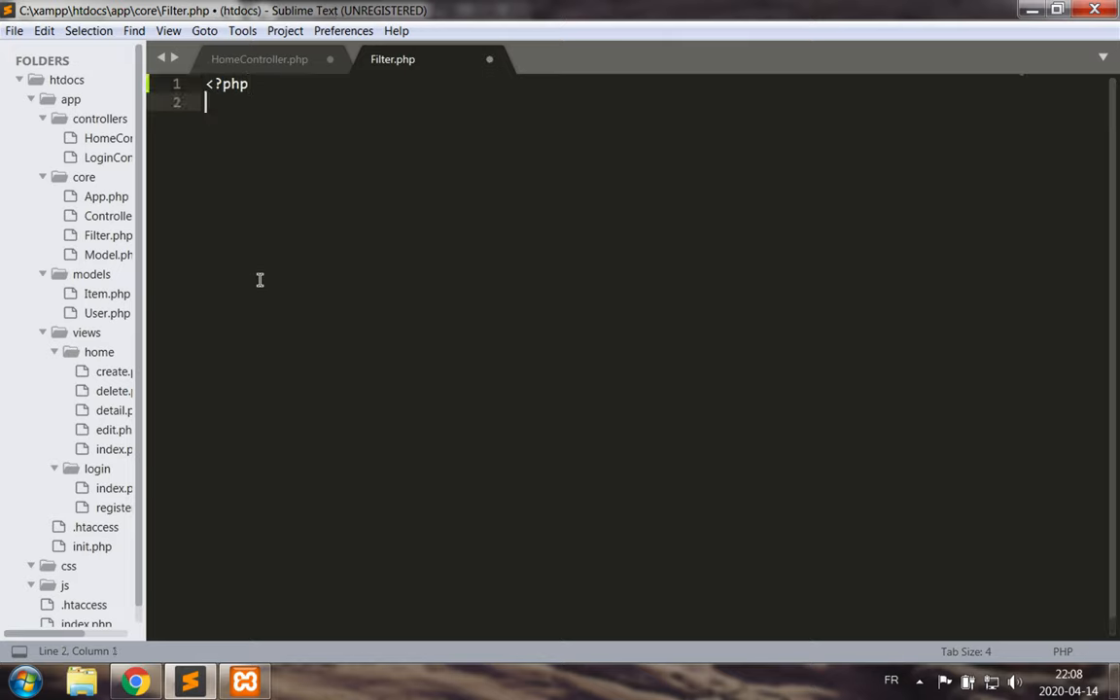
pyautogui.write('class F')
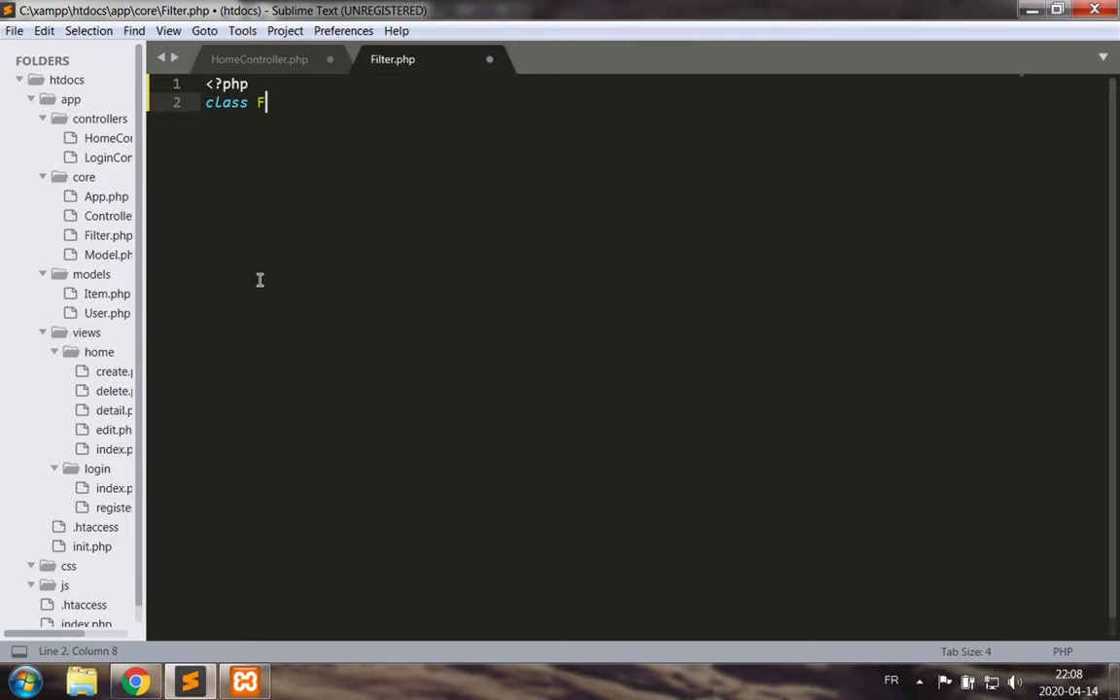
pyautogui.write('ilter extends Cont')
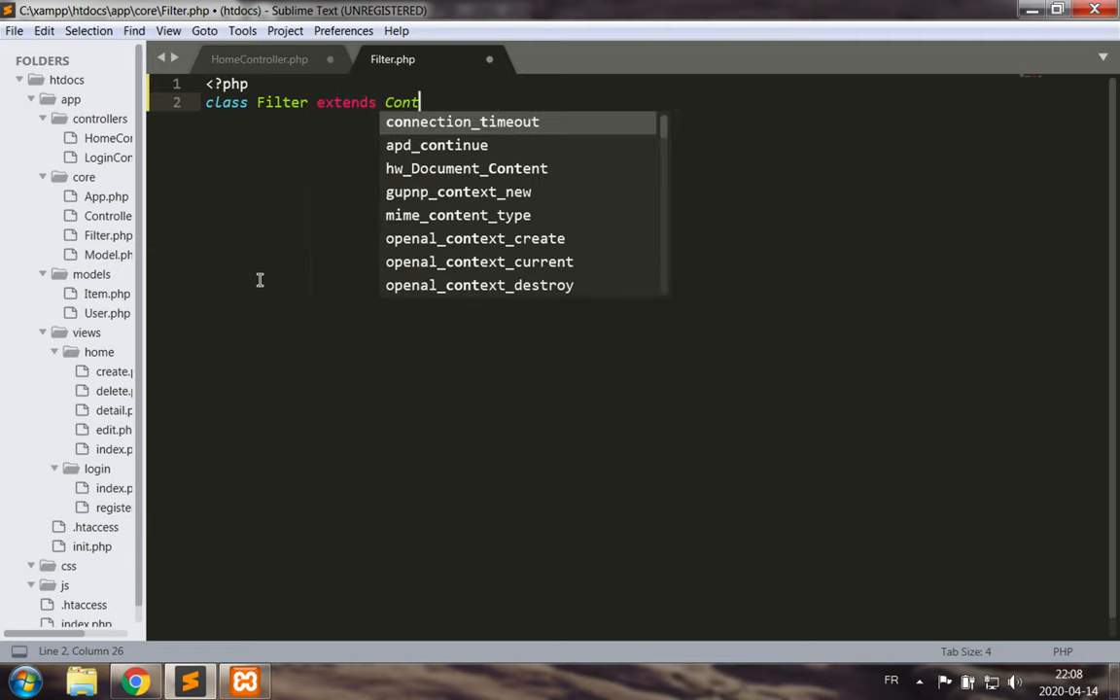
pyautogui.write('roller')
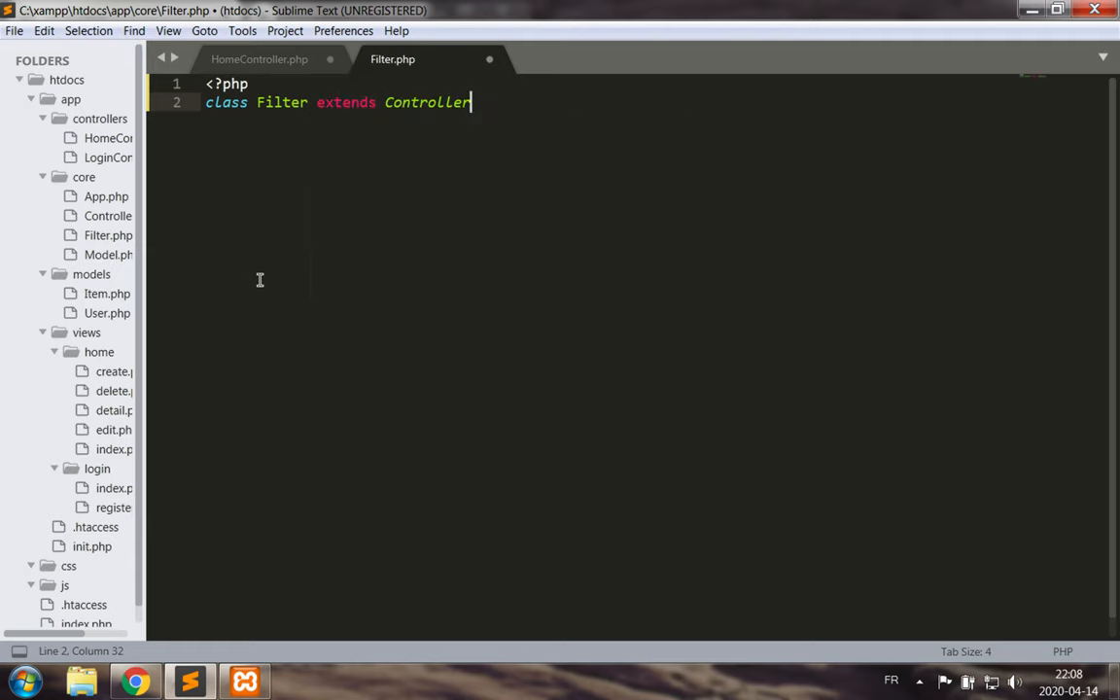
pyautogui.write('{')
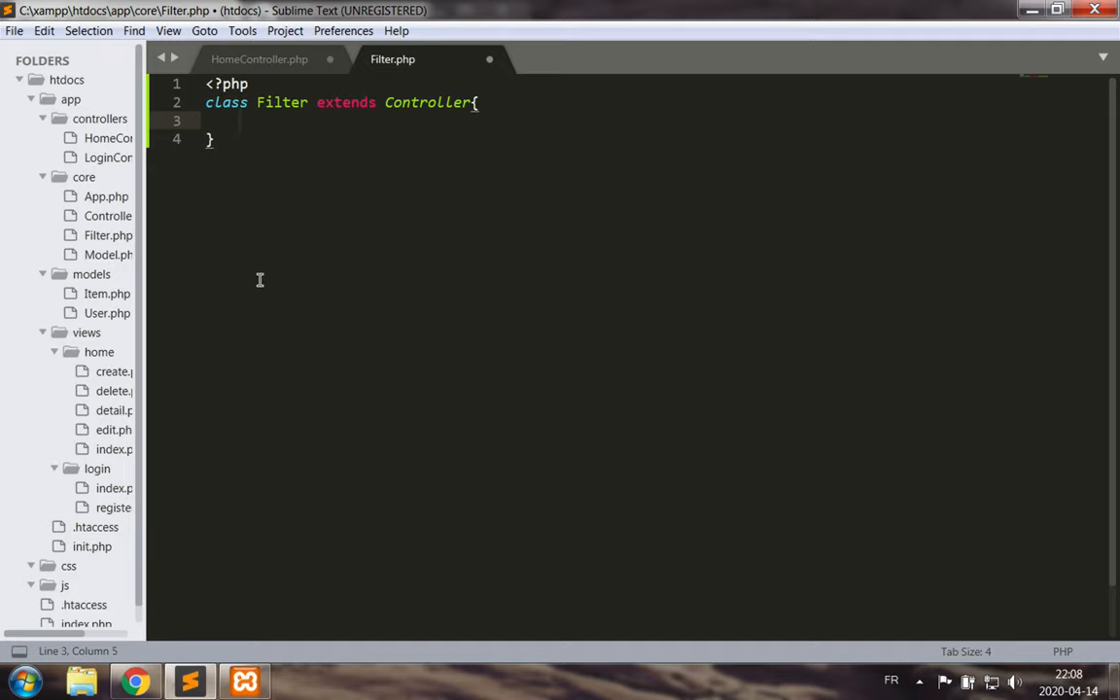
# Add a public static function itemOwner inside the Filter class.
pyautogui.write('public')
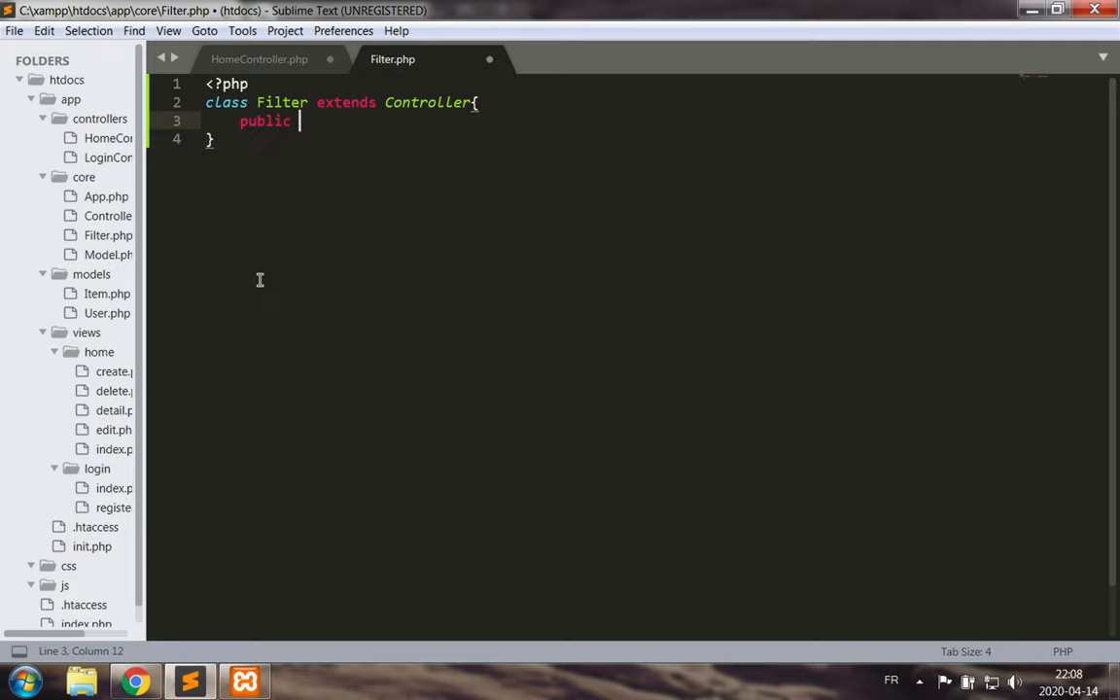
pyautogui.write('static')
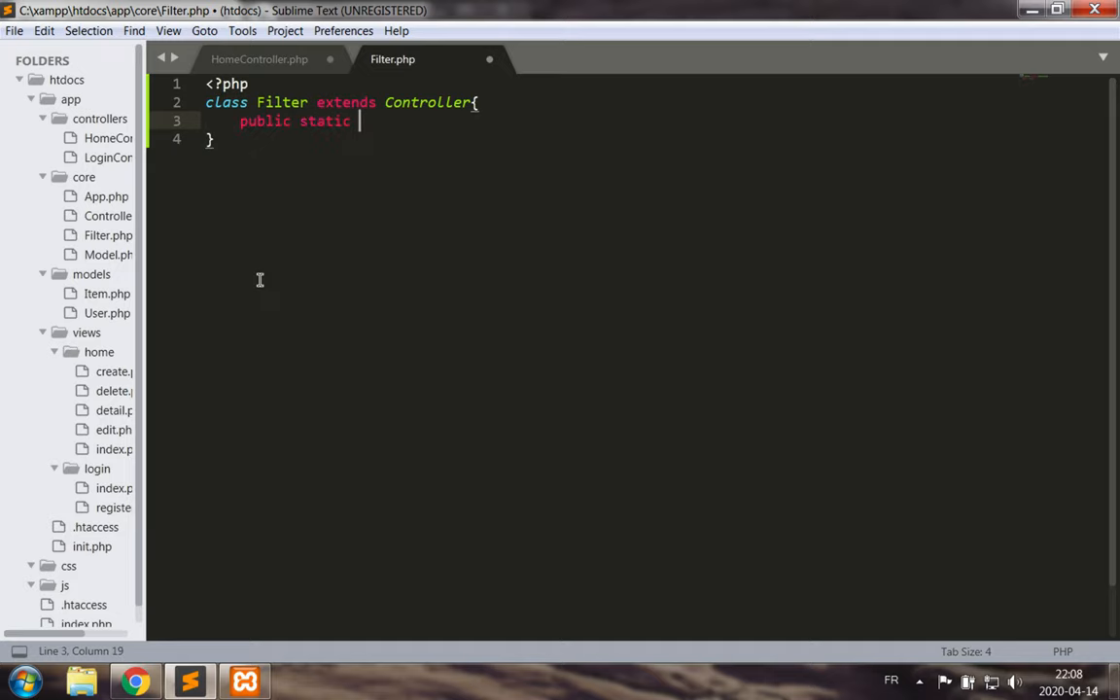
pyautogui.write('function')
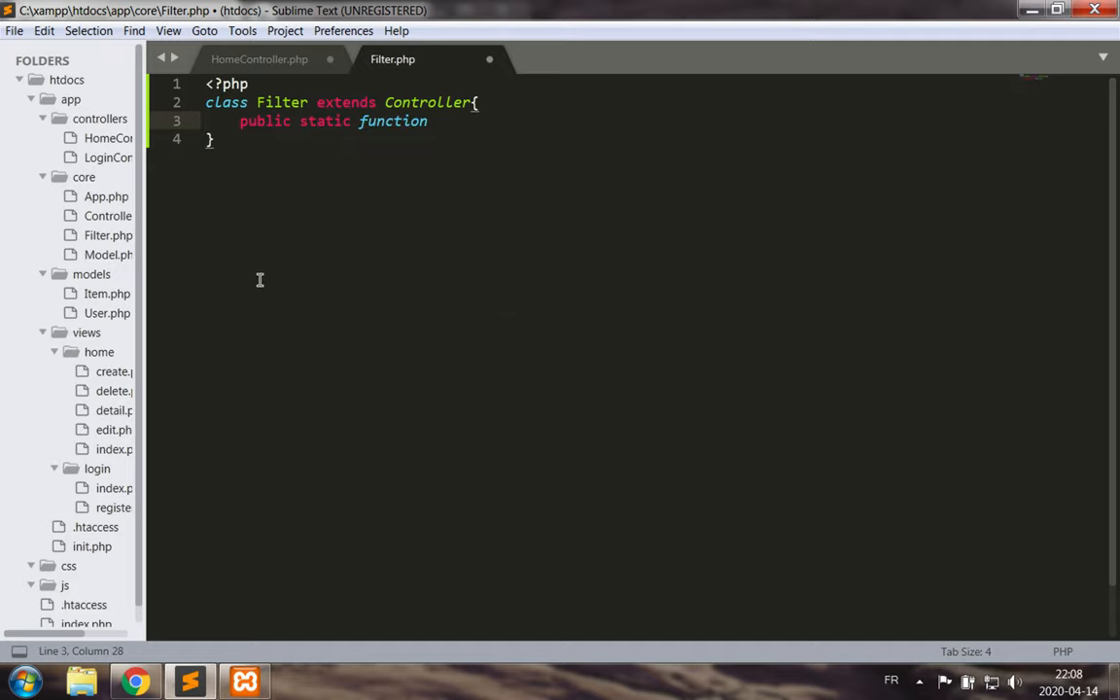
pyautogui.write('itemO')
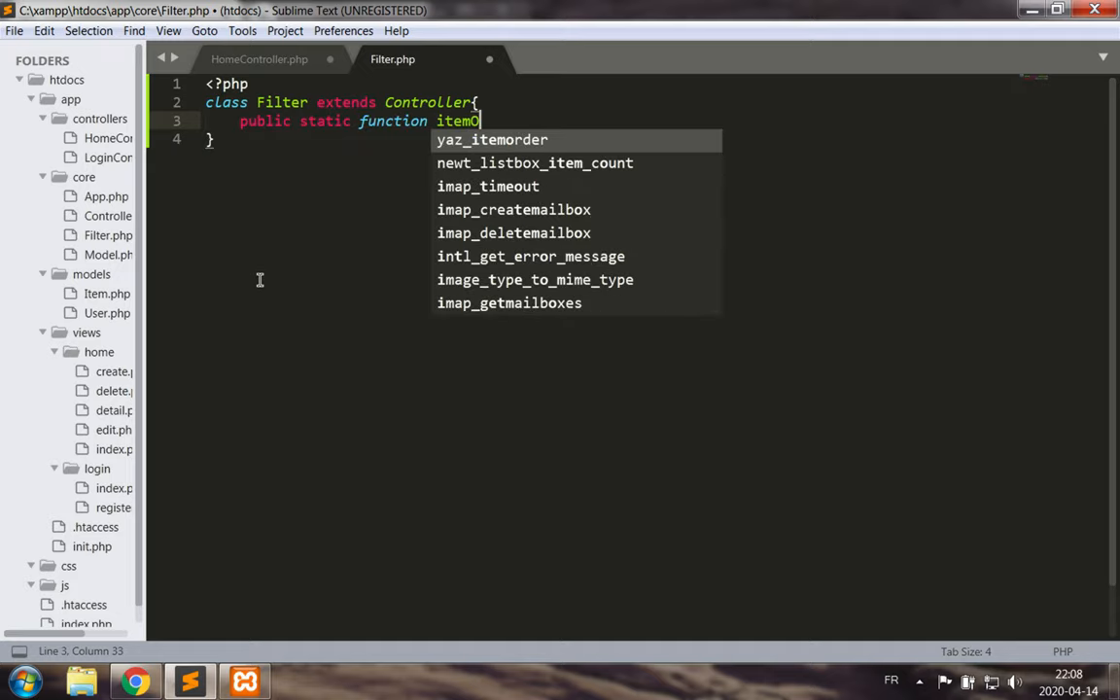
pyautogui.write('wner{')
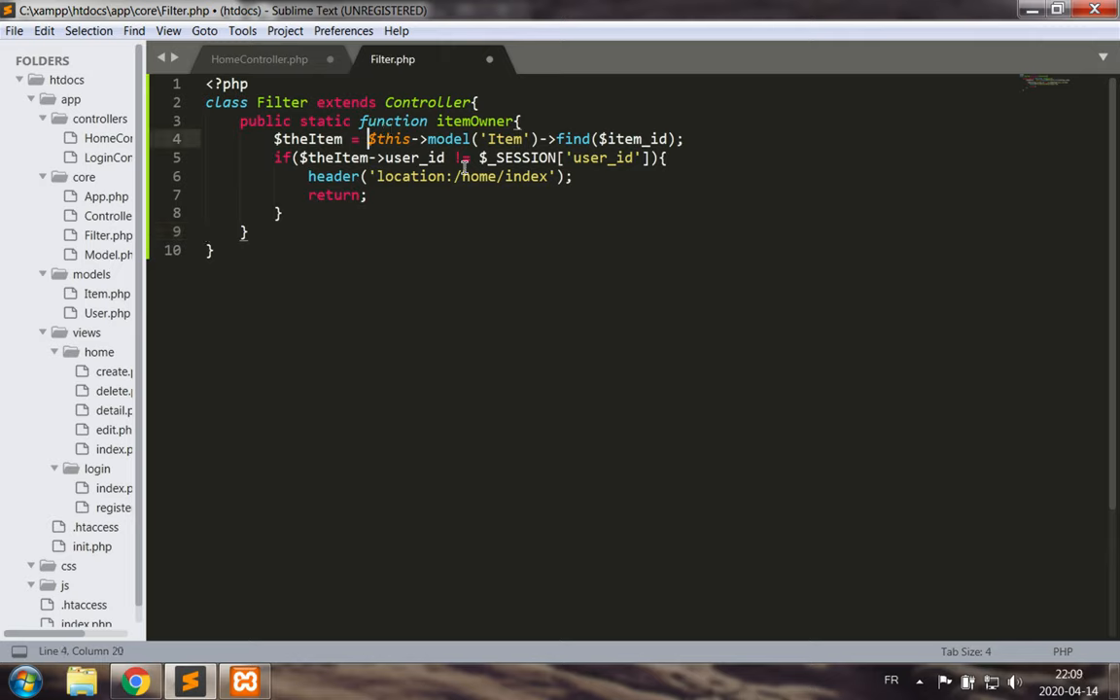
# Rework the itemOwner ownership check to take $params and use $params[0].
pyautogui.doubleClick(389, 138)
pyautogui.write('elf')
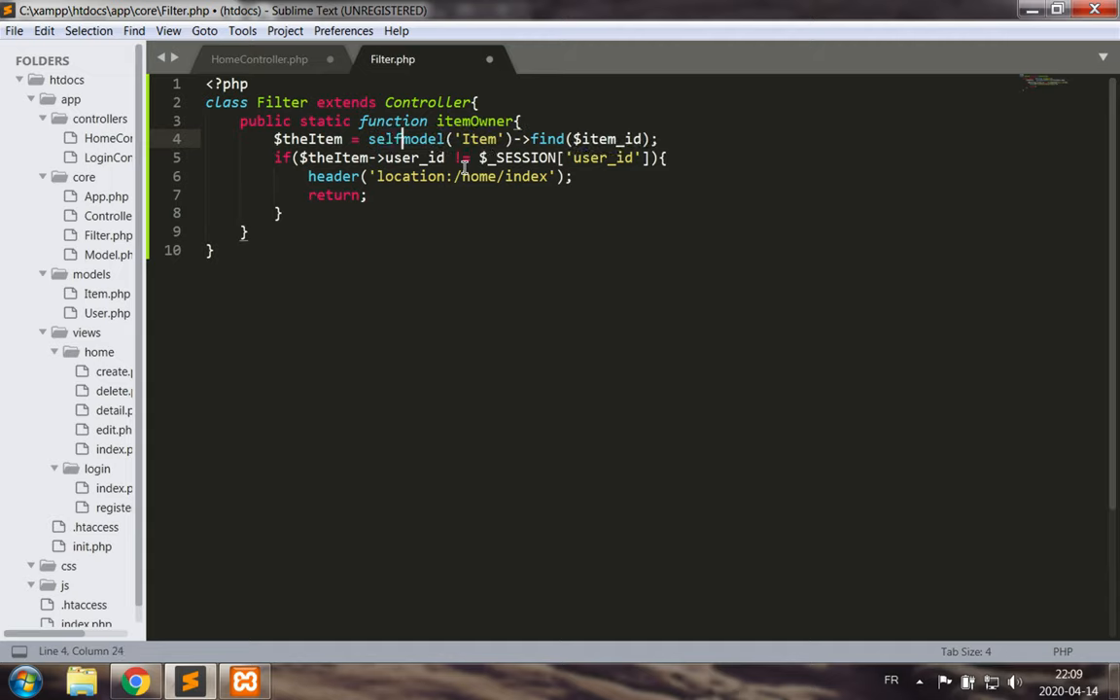
pyautogui.write('::')
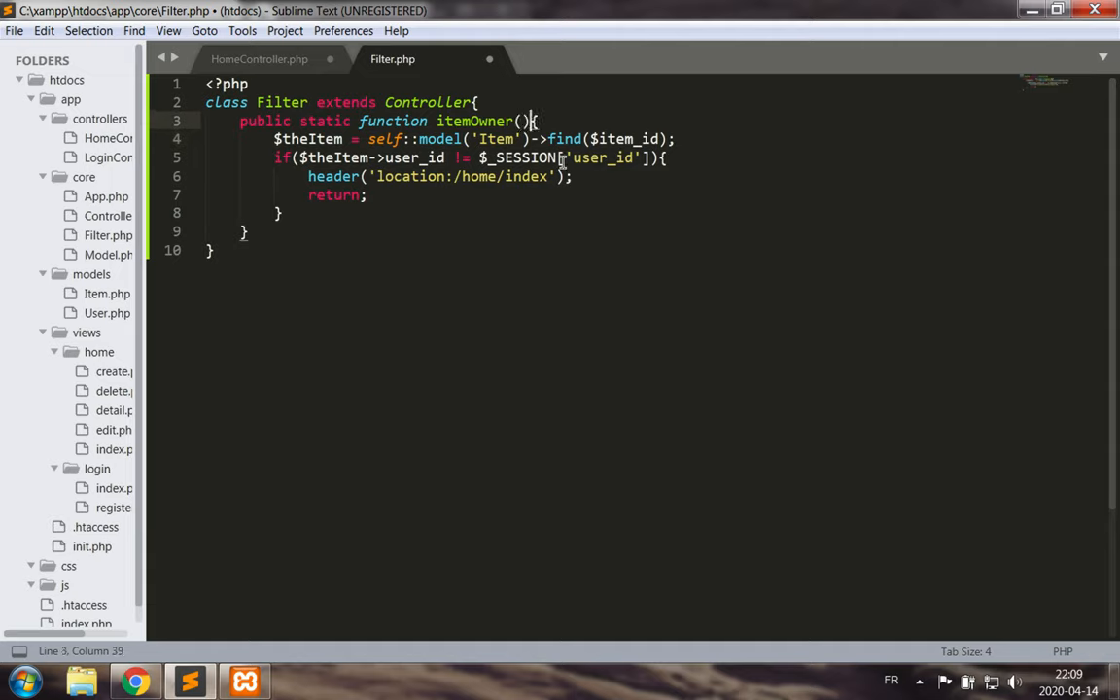
pyautogui.write('$paras')
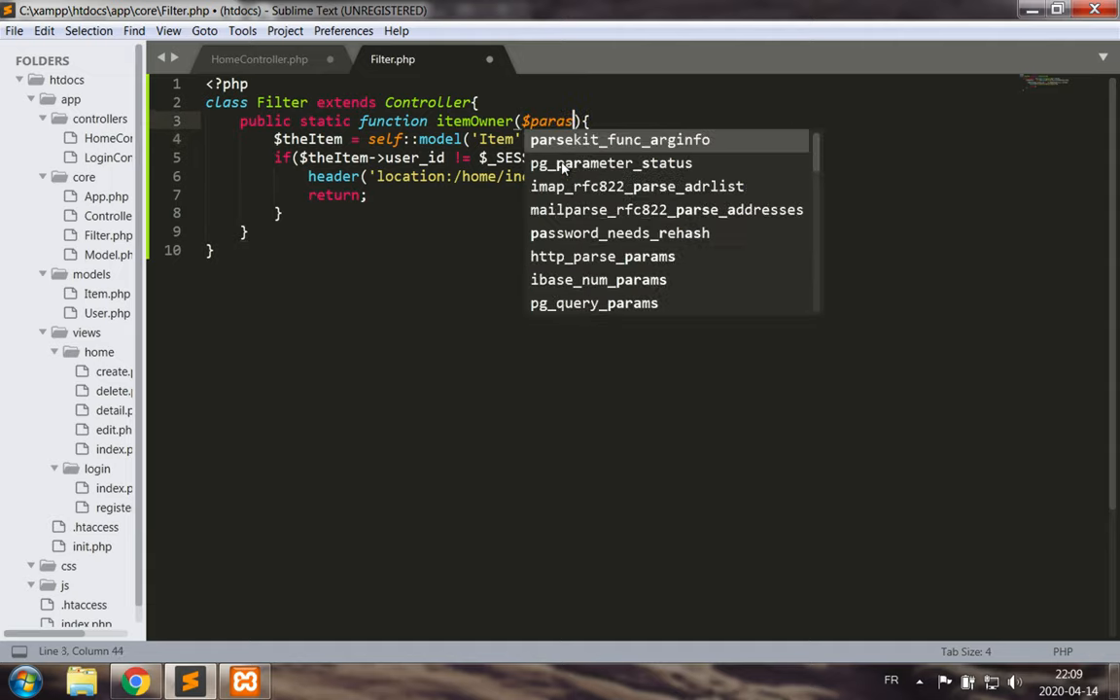
pyautogui.write('s')
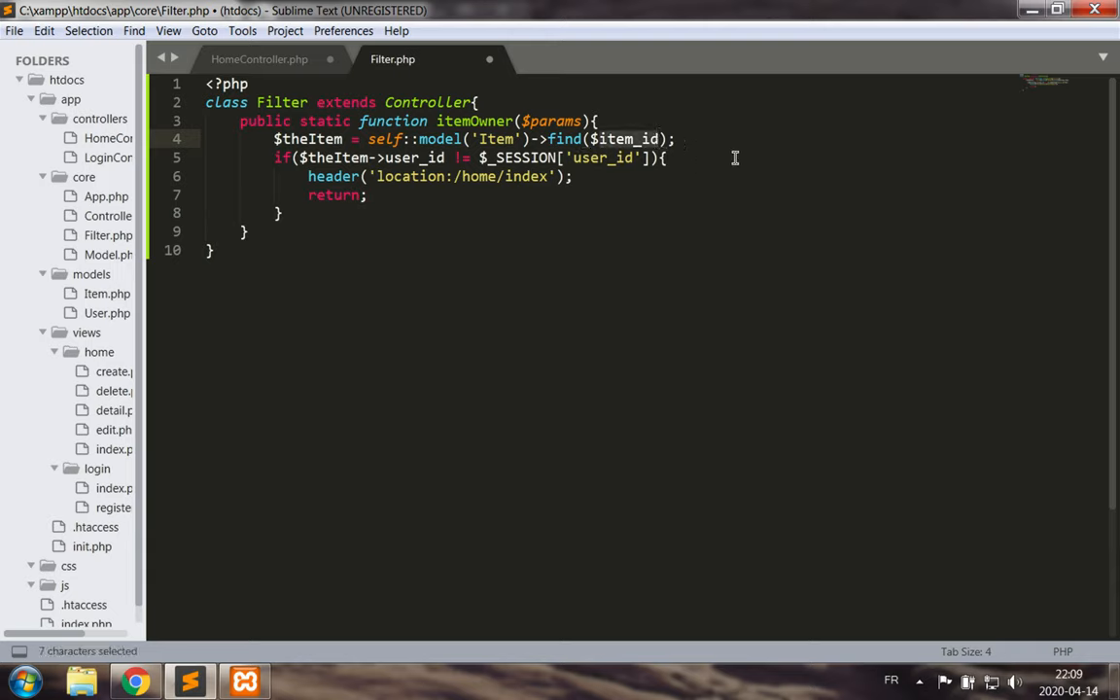
pyautogui.write('$params')
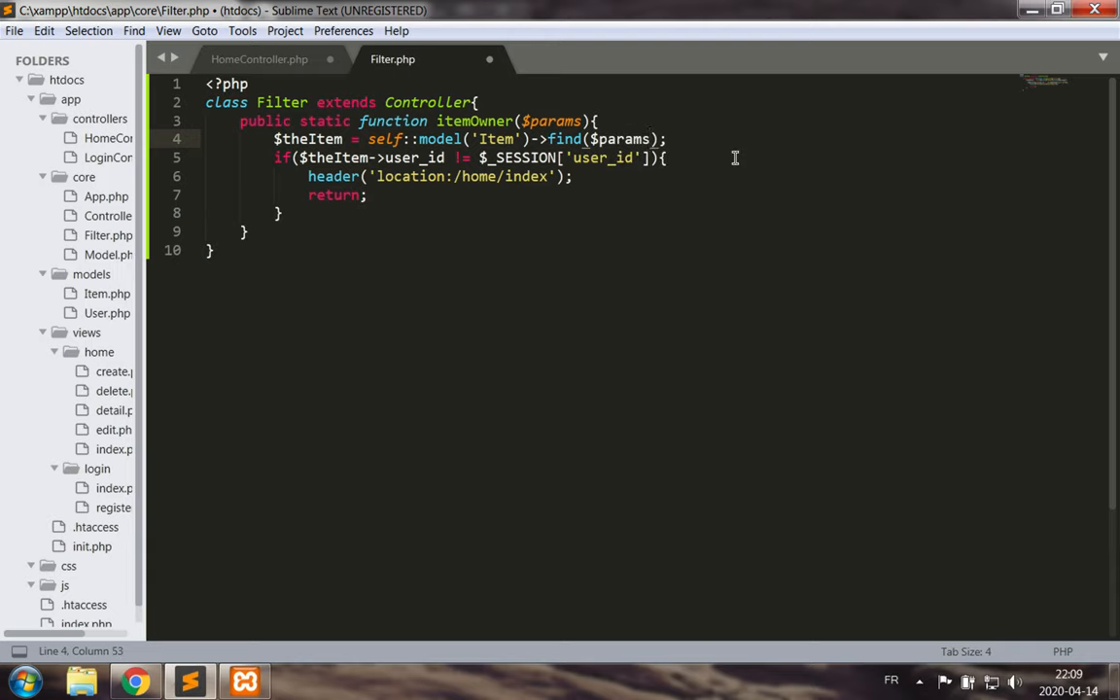
pyautogui.write('[]')
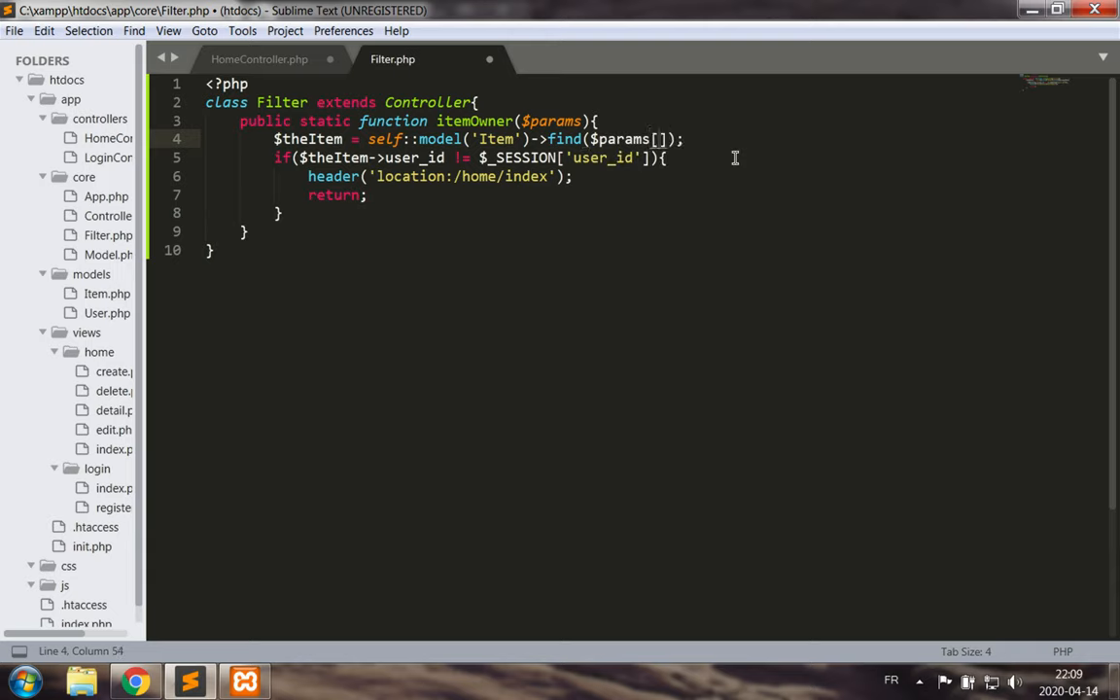
pyautogui.write('0')
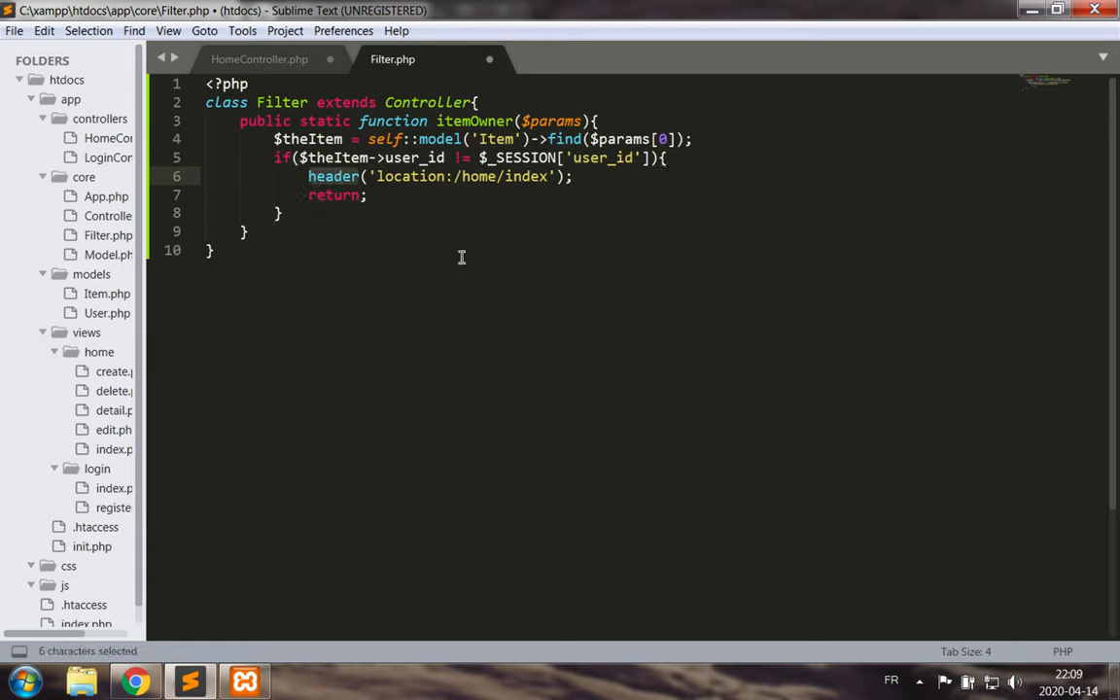
# Return '/home/index' for non-owners, with an else branch returning false.
pyautogui.write('re')
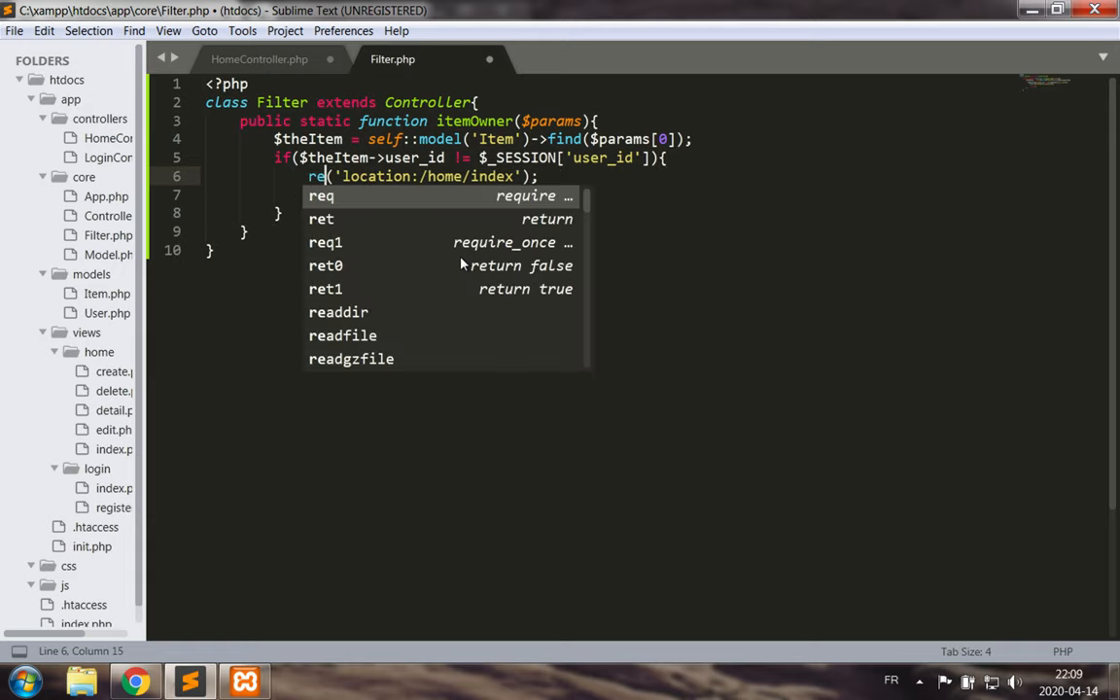
pyautogui.write('turn')
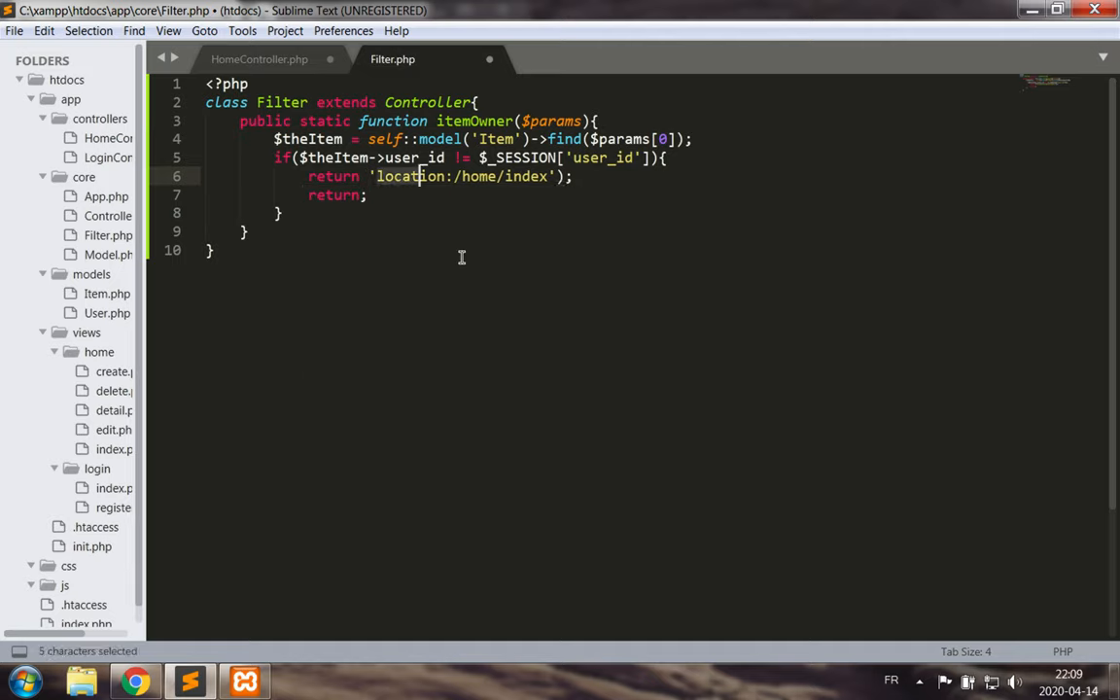
pyautogui.press('Delete')
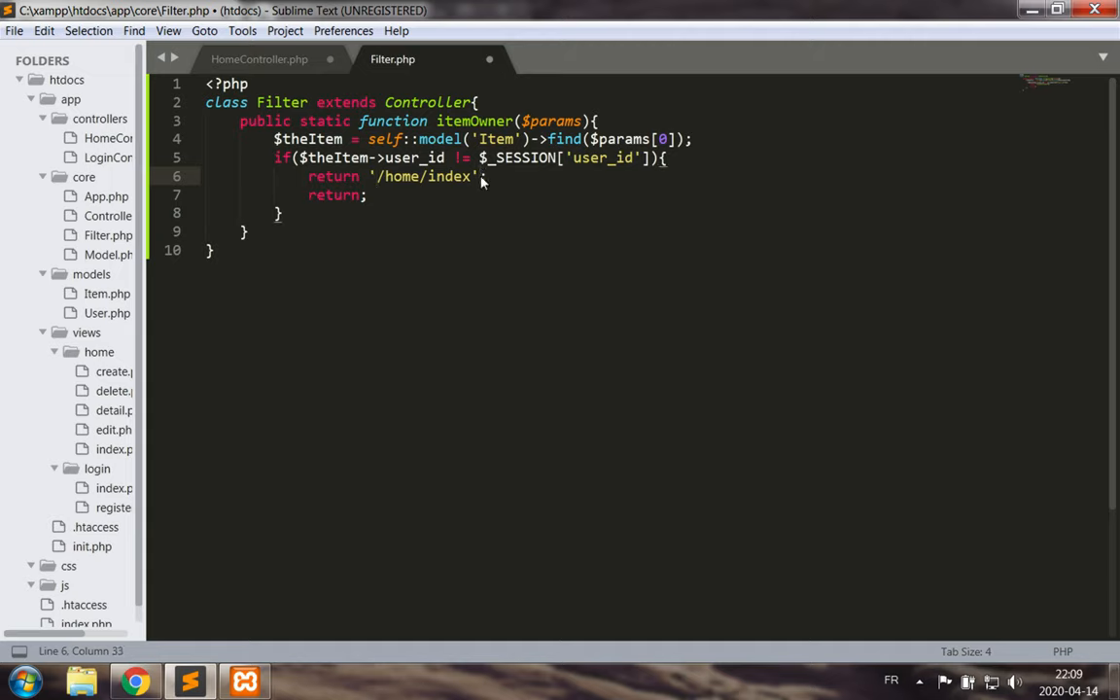
pyautogui.press('enter')
pyautogui.write('}')
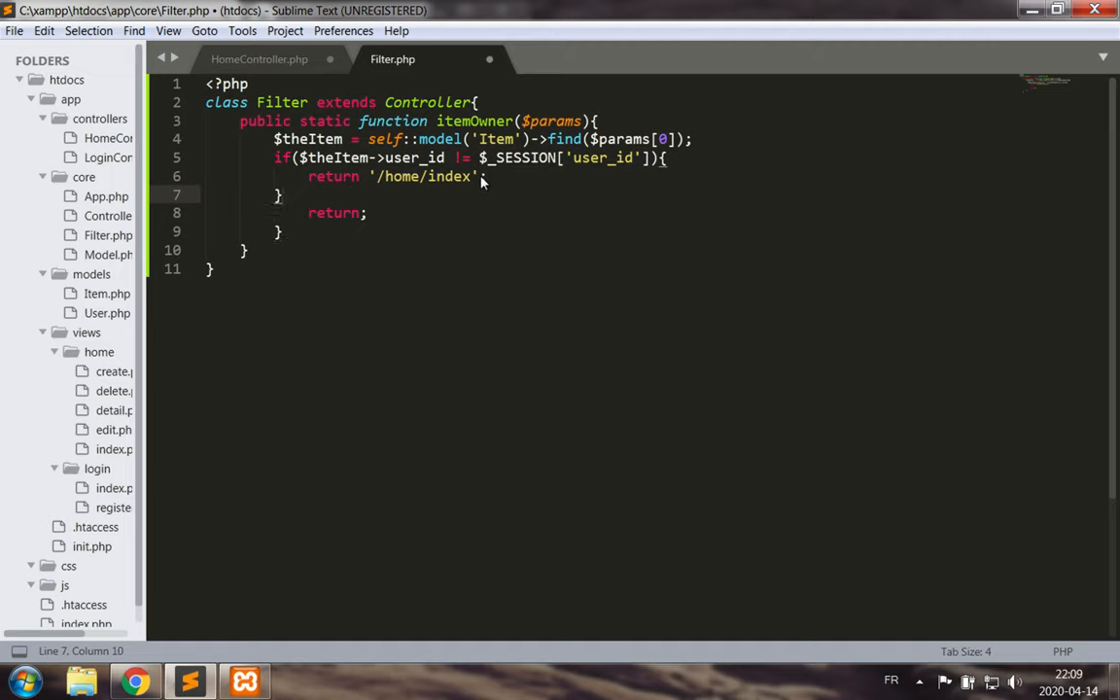
pyautogui.write('else{')
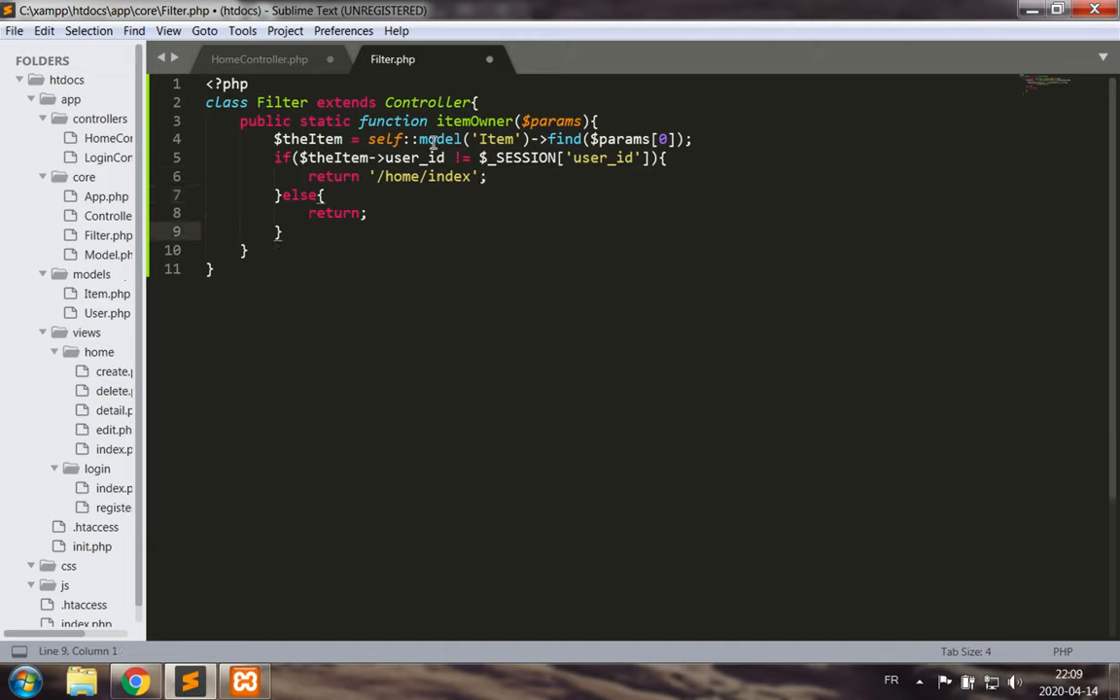
pyautogui.write('f')
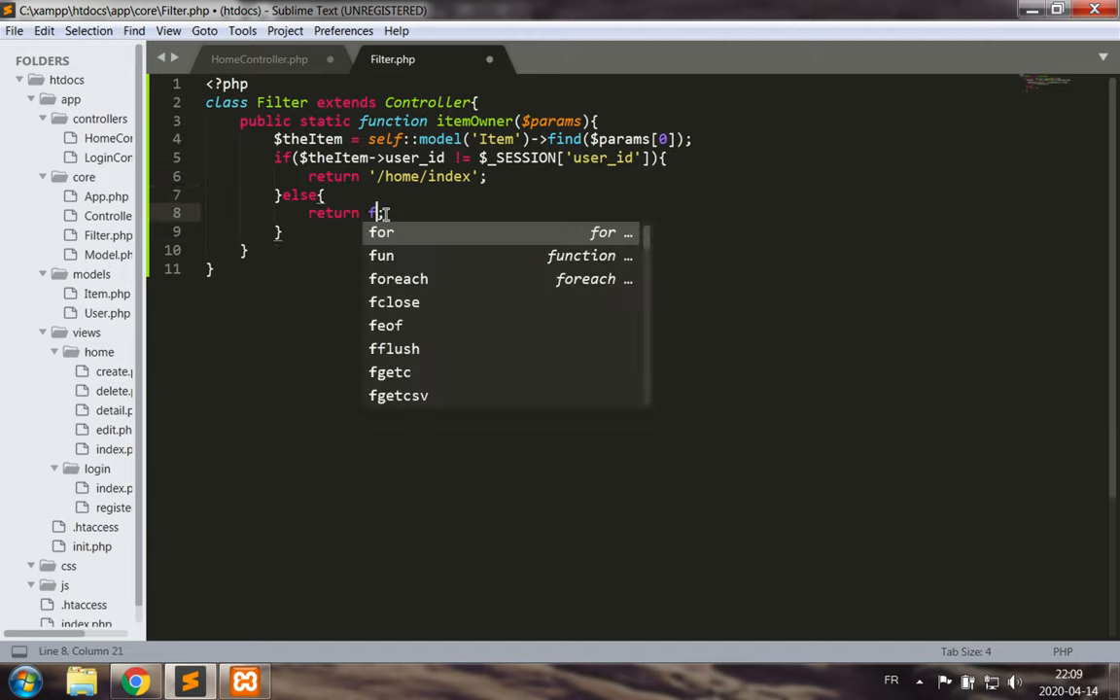
pyautogui.write('alse;')
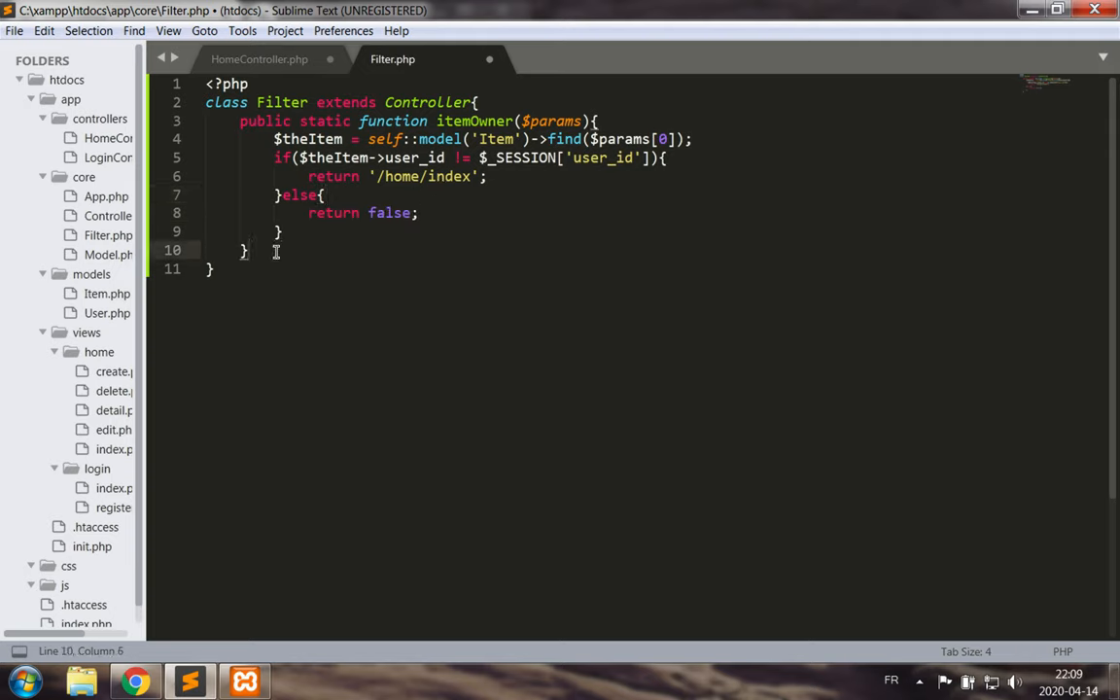
pyautogui.click(259, 59)
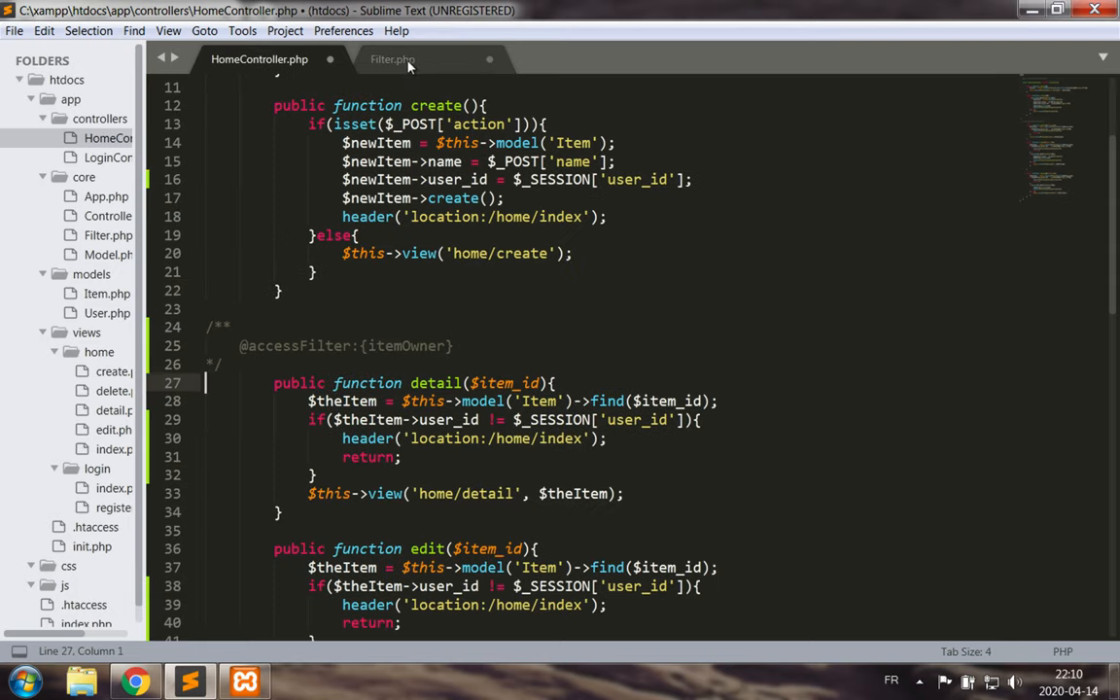
# Save HomeController.php and Filter.php, and open App.php from the sidebar.
pyautogui.click(393, 59)
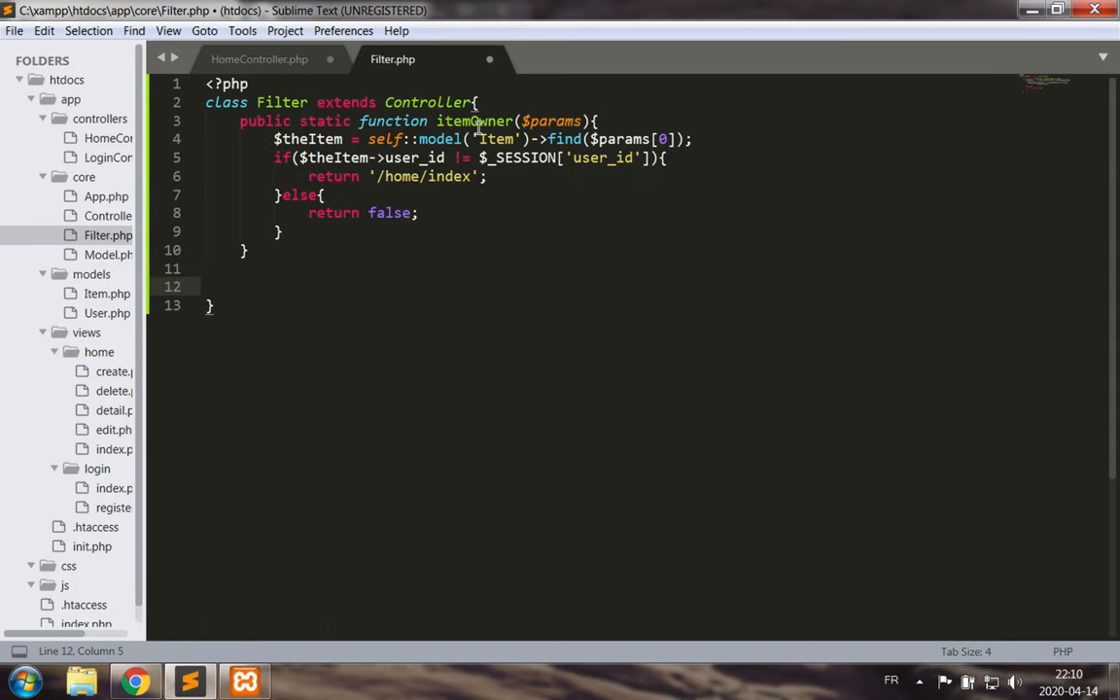
pyautogui.click(259, 59)
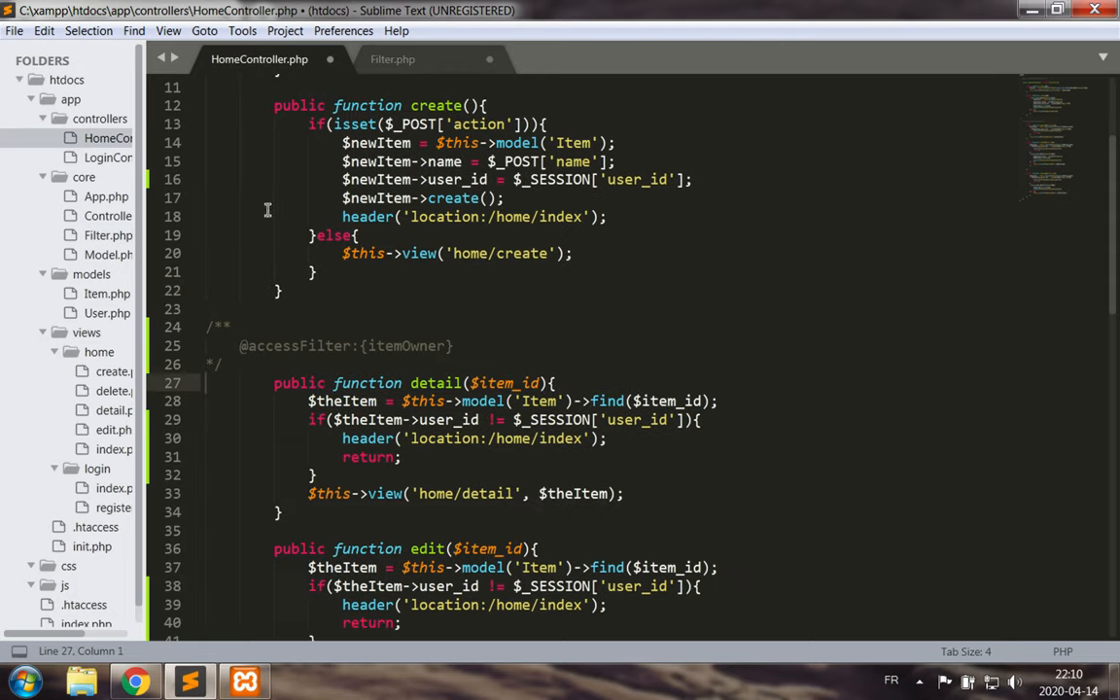
pyautogui.click(393, 59)
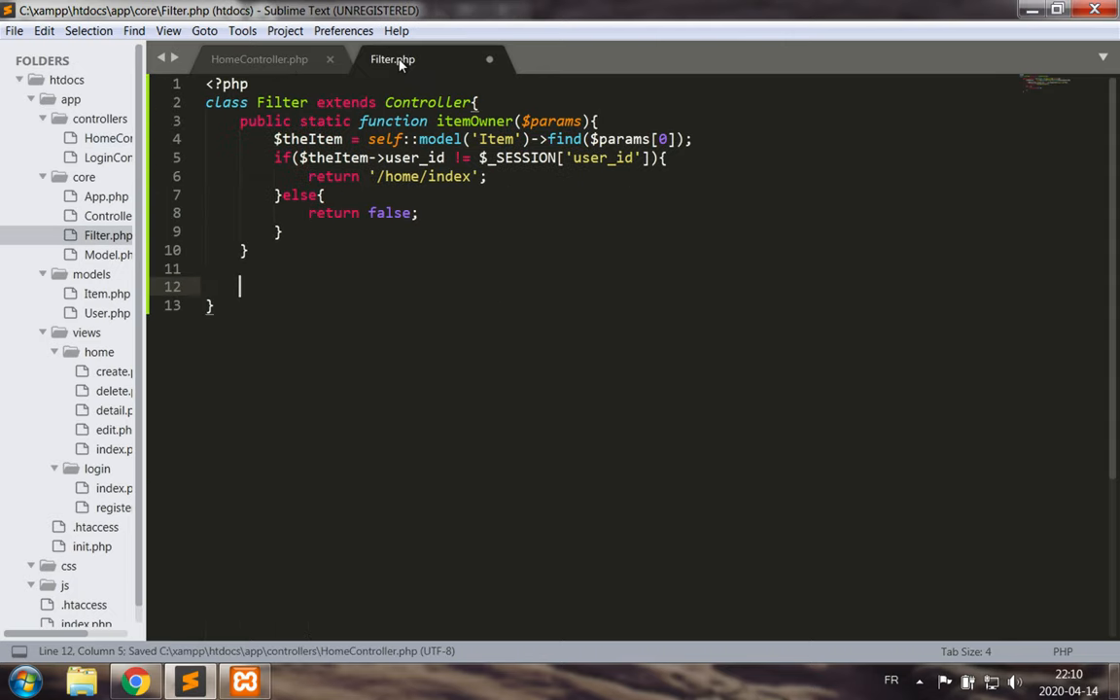
pyautogui.click(260, 59)
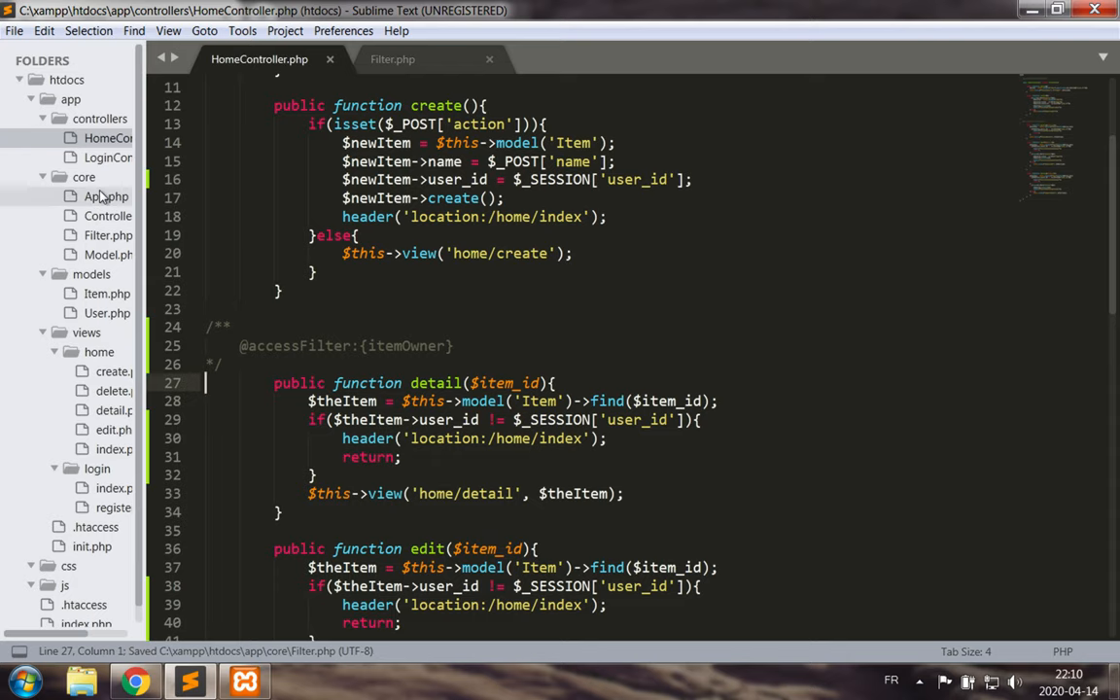
pyautogui.click(107, 196)
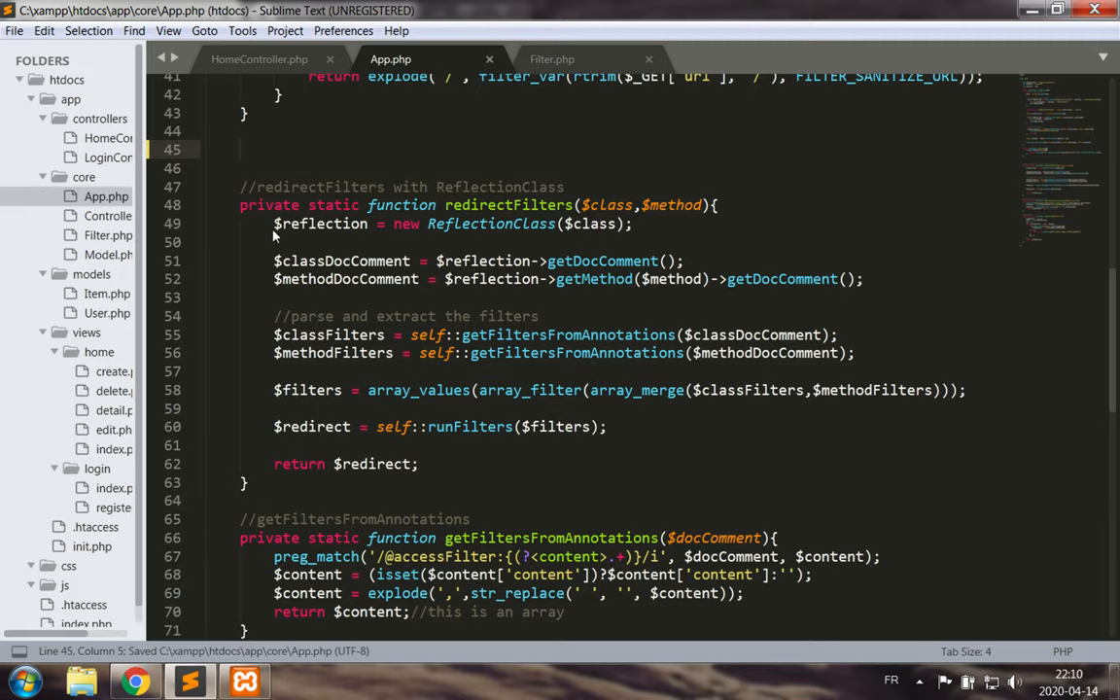
# Change LoginFilter from private to public in Filter.php and save it.
pyautogui.click(551, 60)
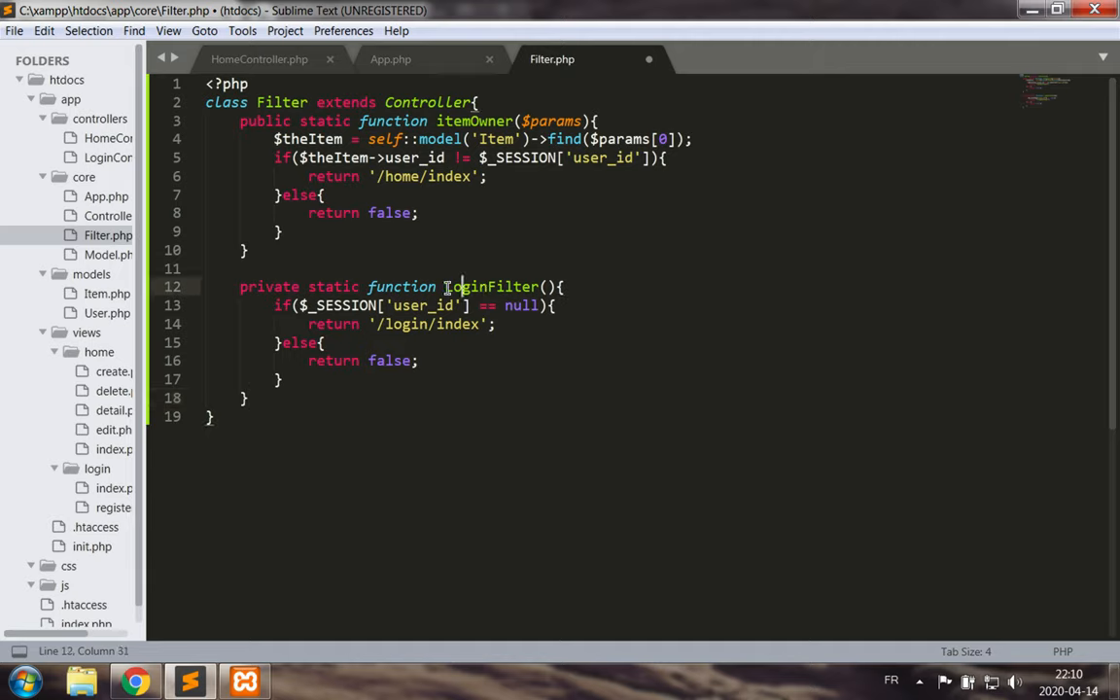
pyautogui.doubleClick(270, 285)
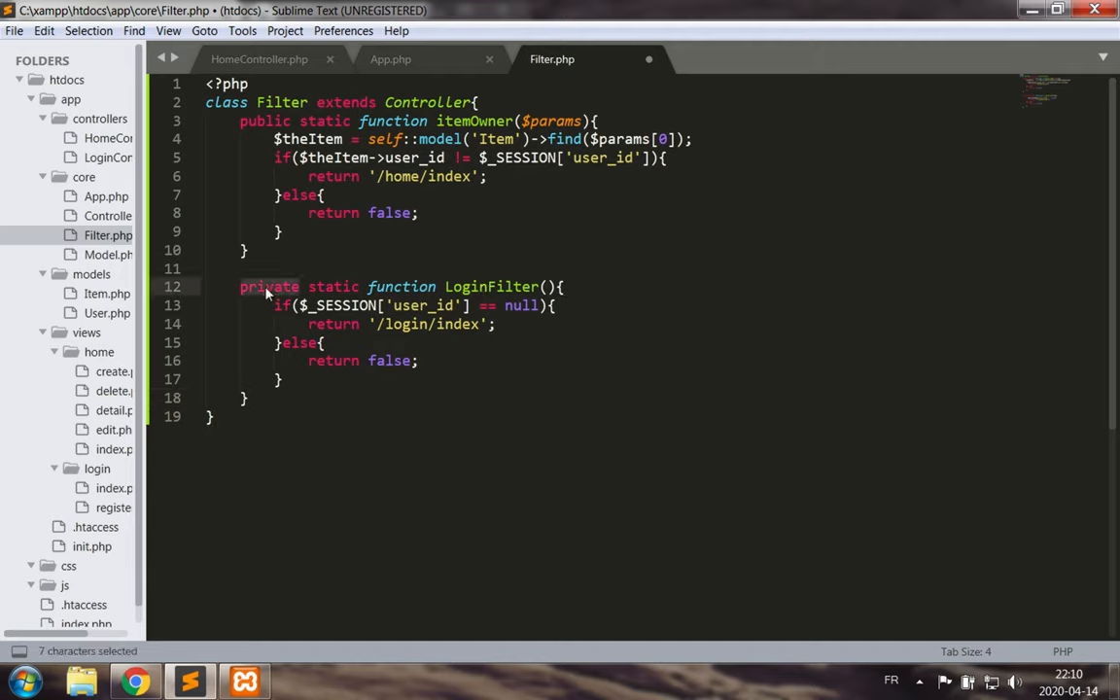
pyautogui.write('public')
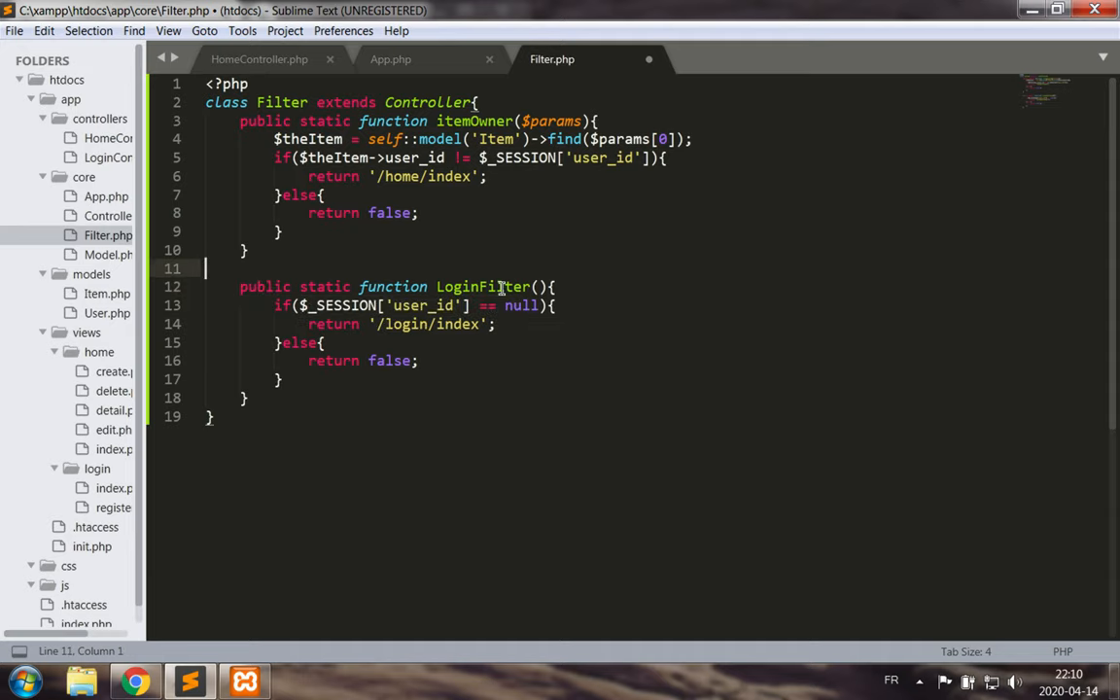
pyautogui.moveTo(331, 410)
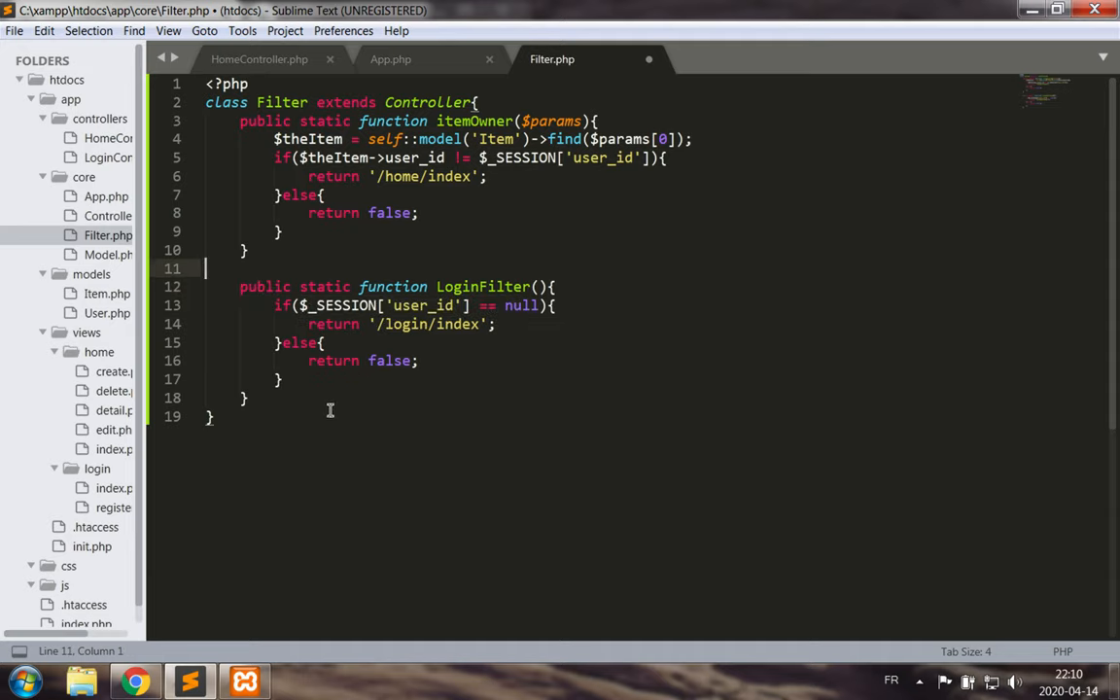
pyautogui.press('ctrl+s')
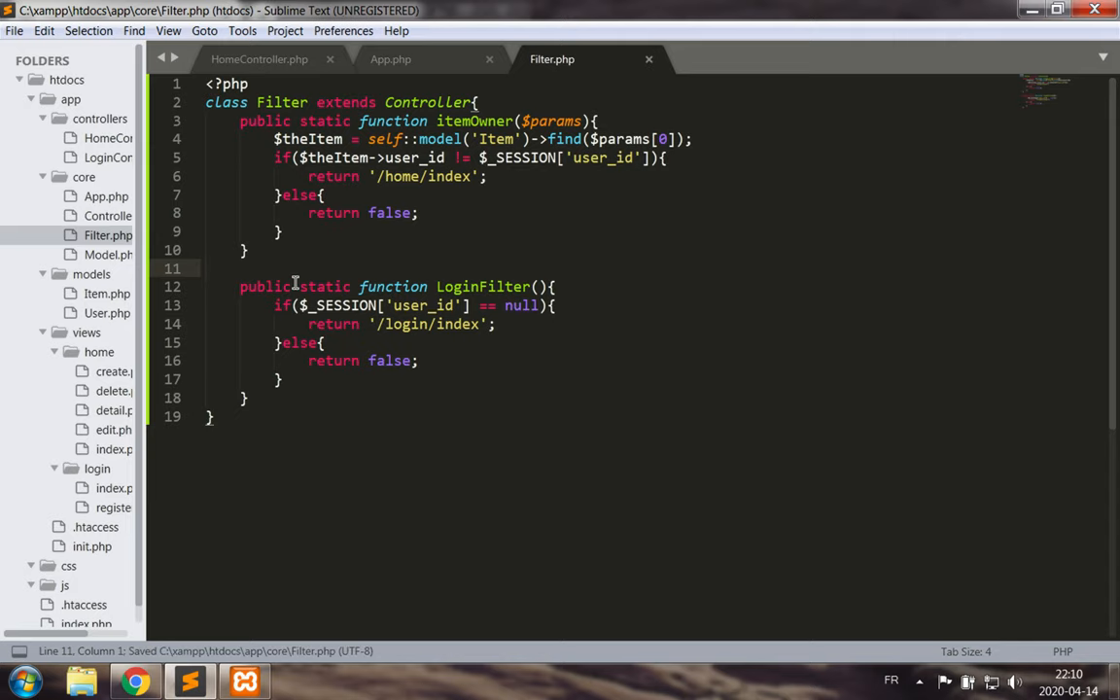
pyautogui.click(391, 59)
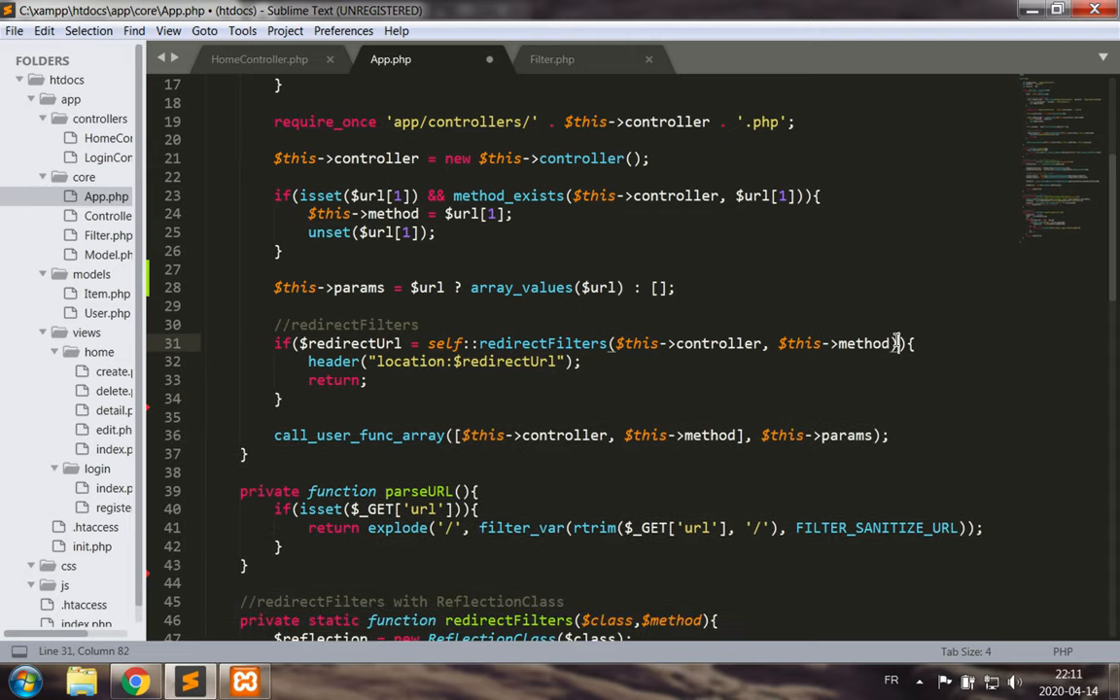
# Pass $this->params to the redirectFilters call and add $params to its declaration.
pyautogui.write(',')
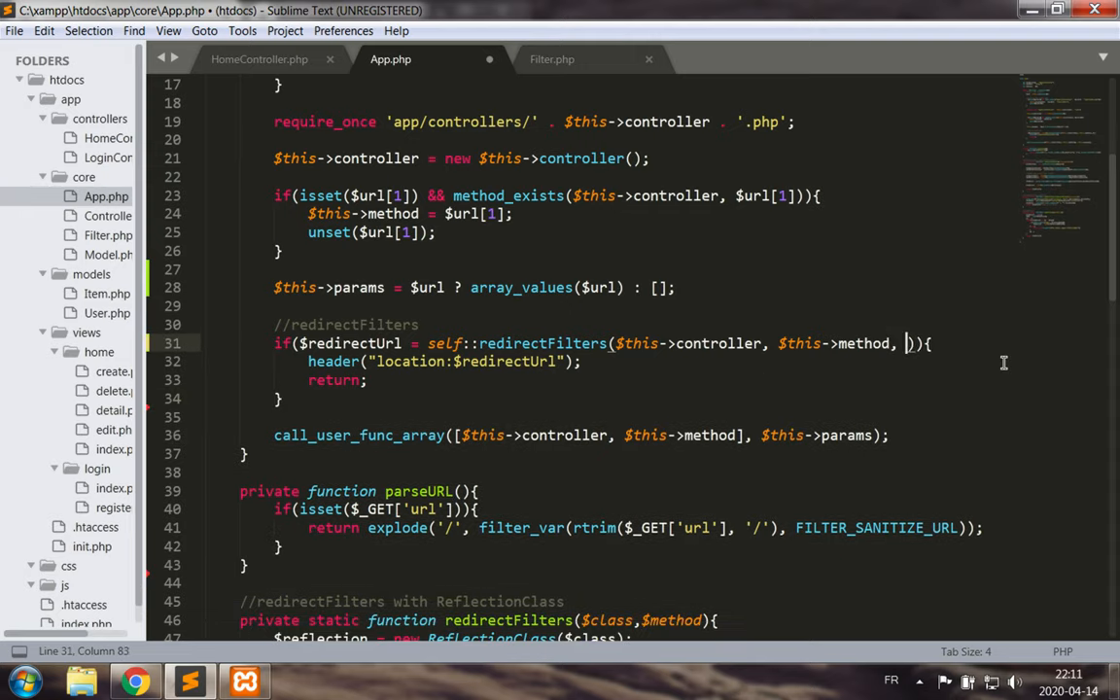
pyautogui.write('$this->')
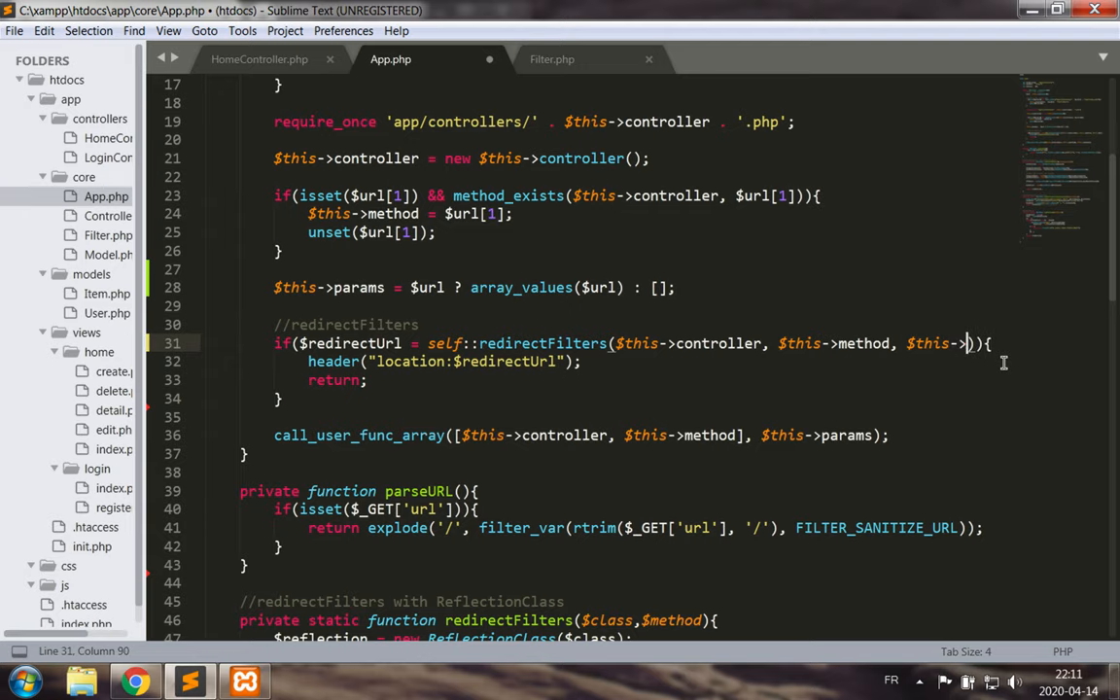
pyautogui.write('params')
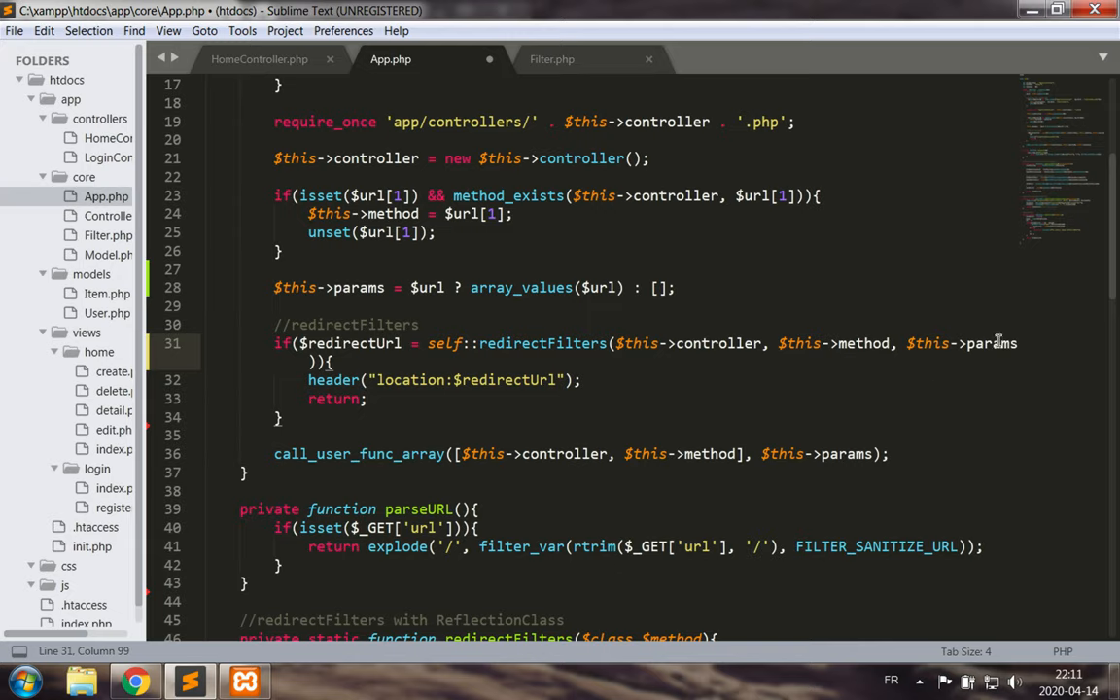
pyautogui.moveTo(484, 379)
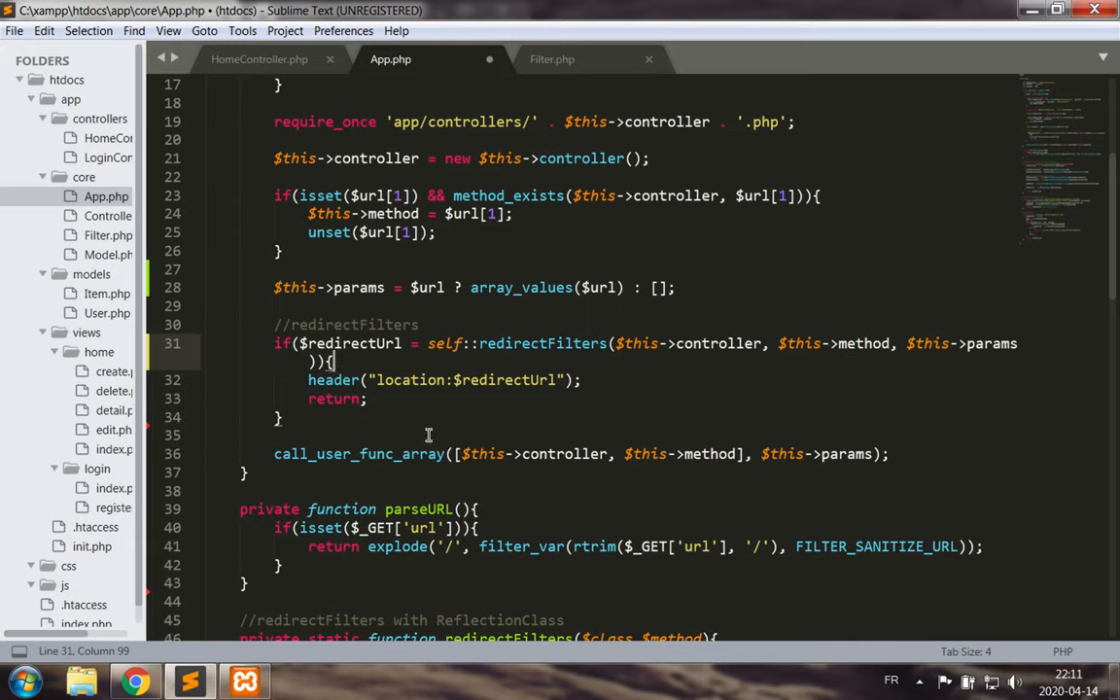
pyautogui.scroll(-3)
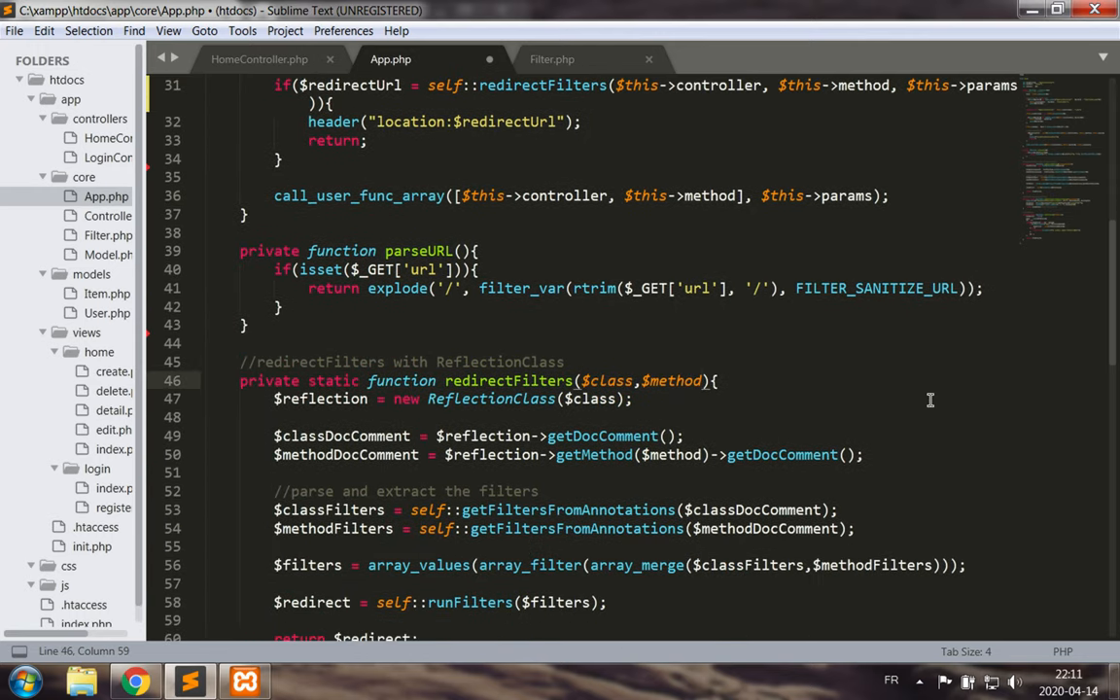
pyautogui.write(', $params')
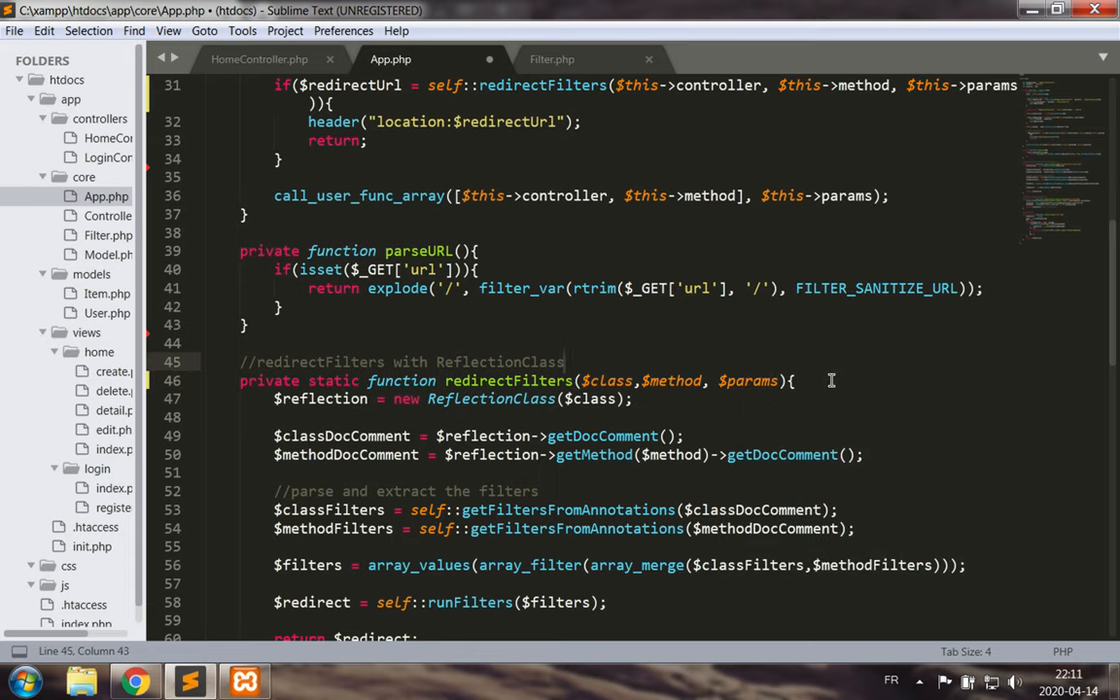
pyautogui.moveTo(703, 356)
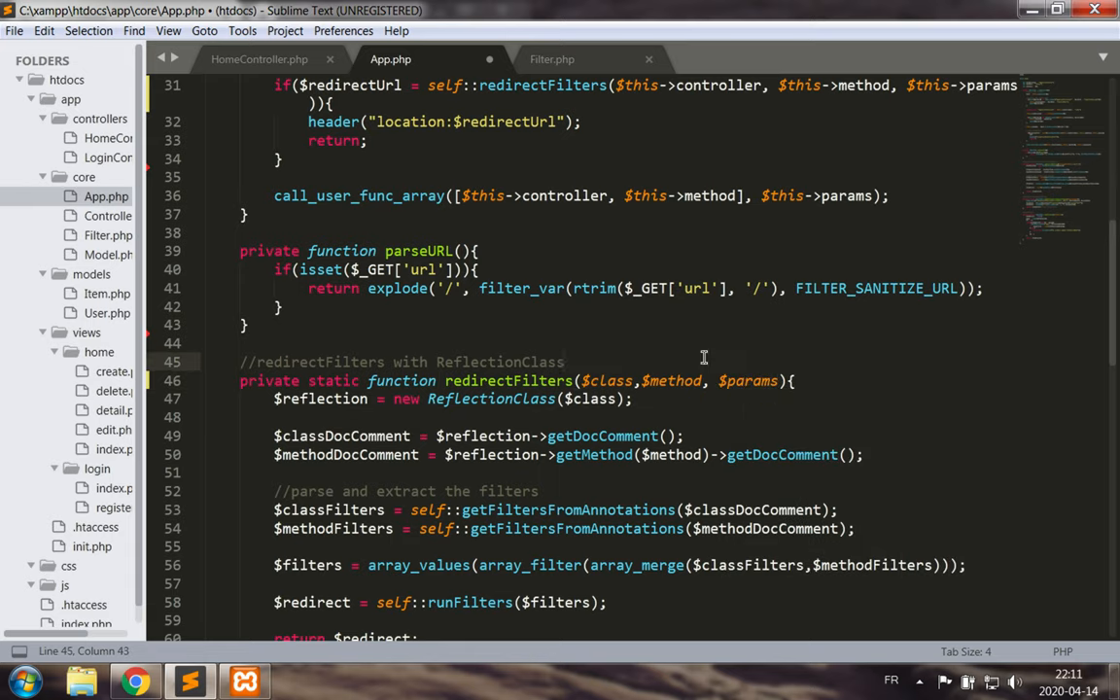
pyautogui.moveTo(729, 432)
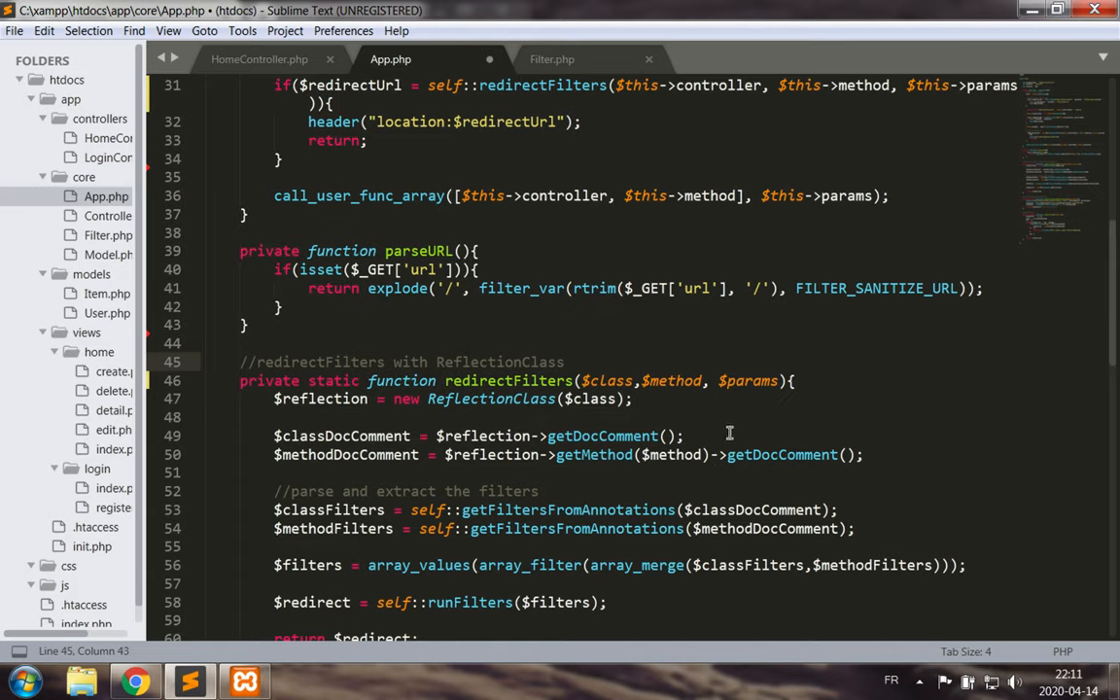
pyautogui.moveTo(739, 401)
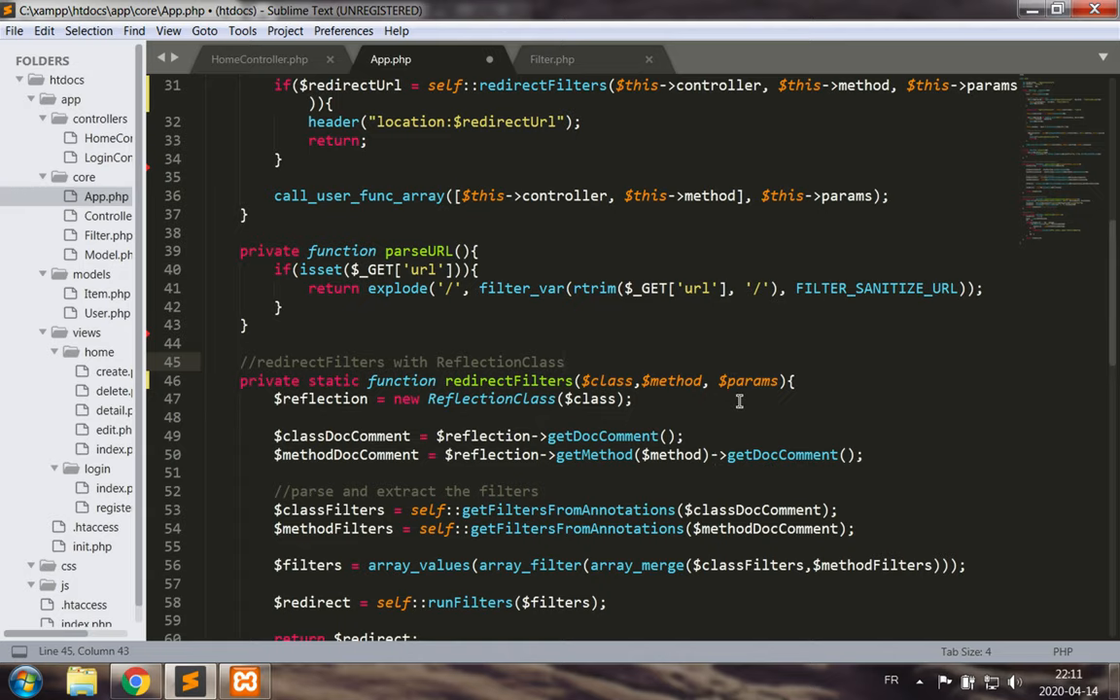
# Pass $params to runFilters, call each filter on Filter::, and save App.php.
pyautogui.scroll(-3)
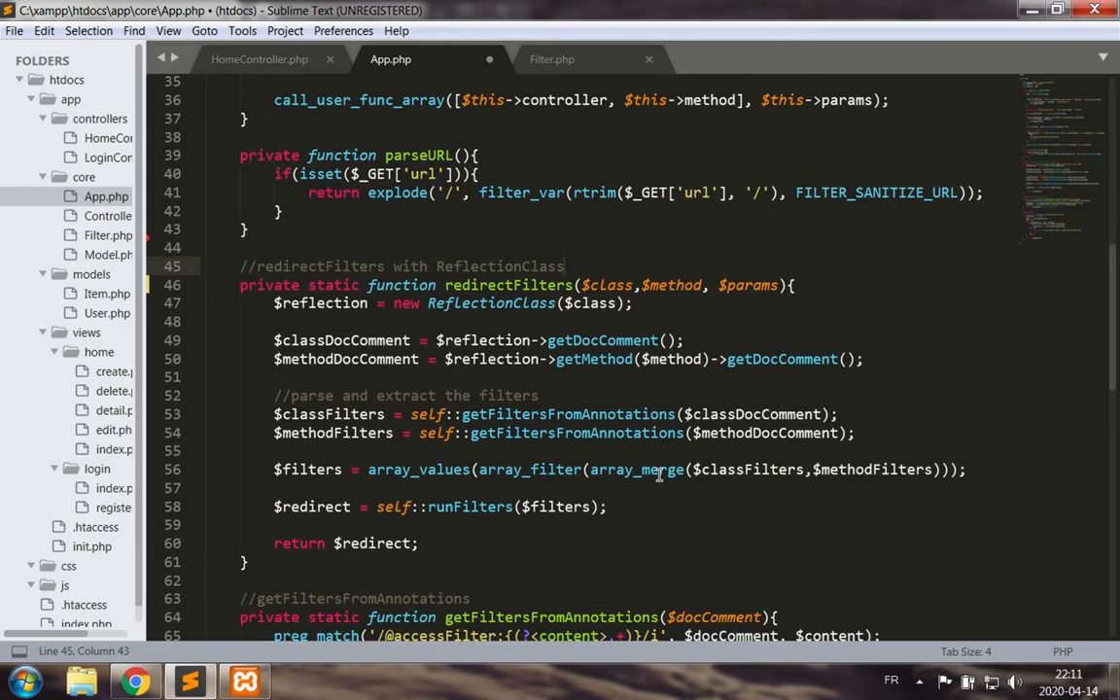
pyautogui.click(841, 448)
pyautogui.write(', $params')
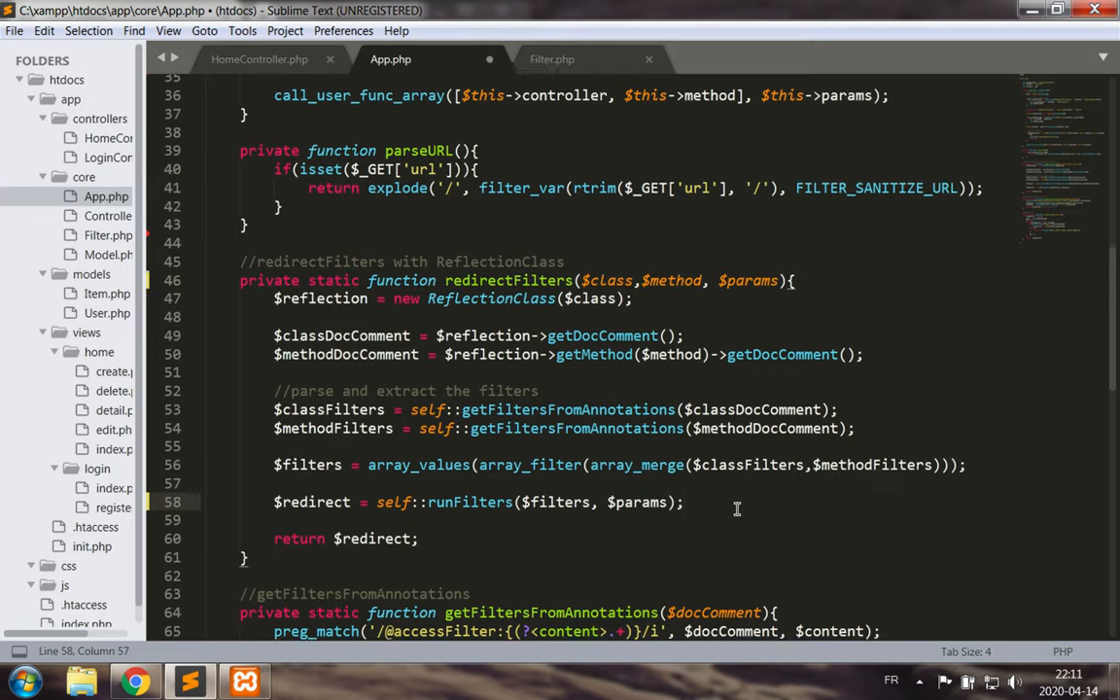
pyautogui.scroll(-3)
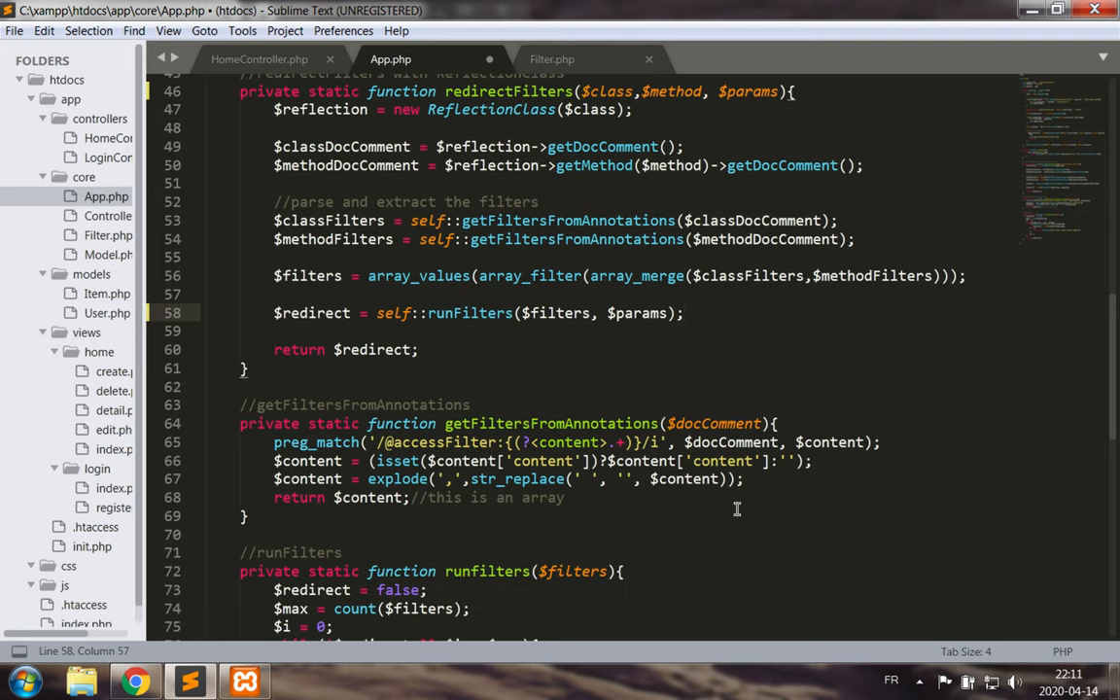
pyautogui.scroll(-3)
pyautogui.write(',$params')
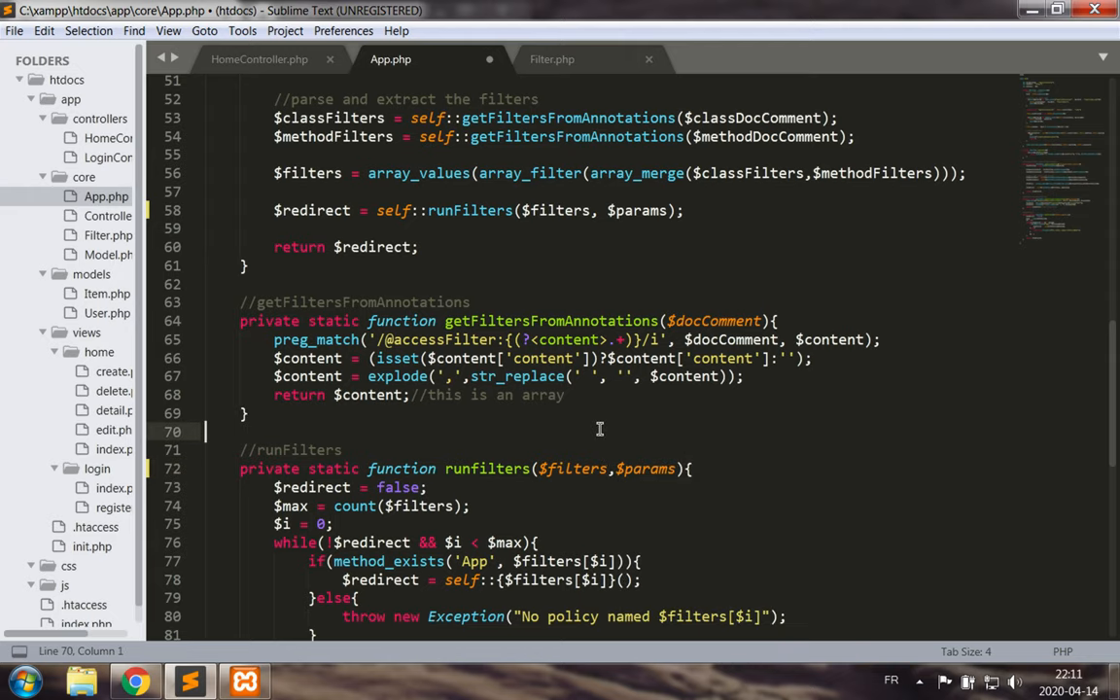
pyautogui.moveTo(645, 517)
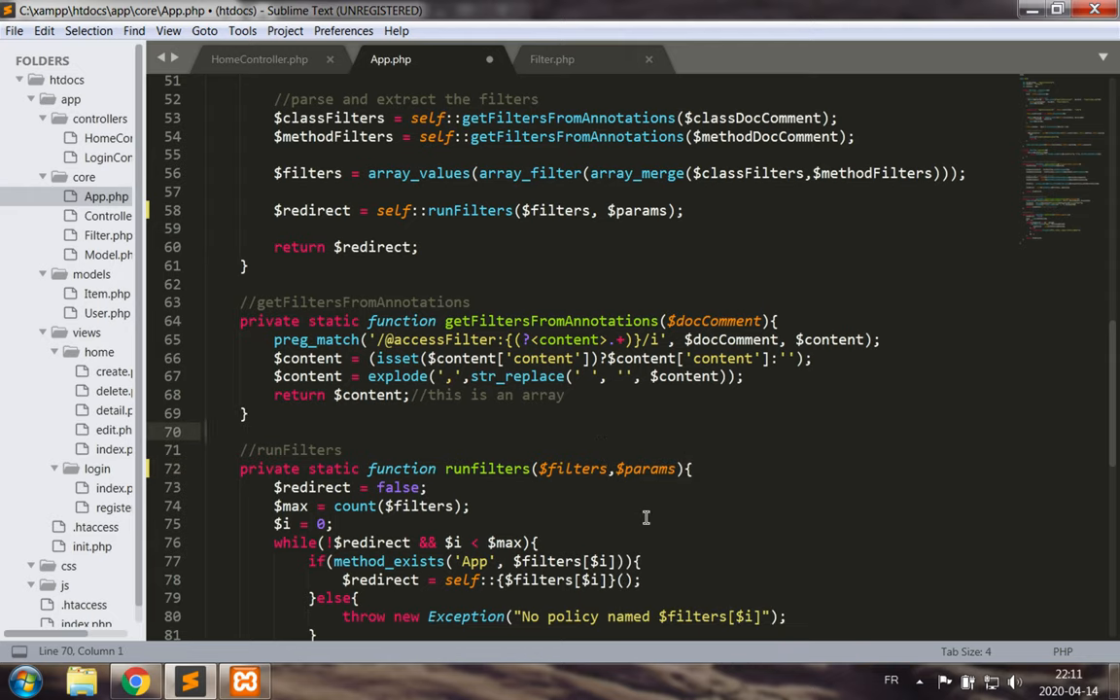
pyautogui.scroll(-3)
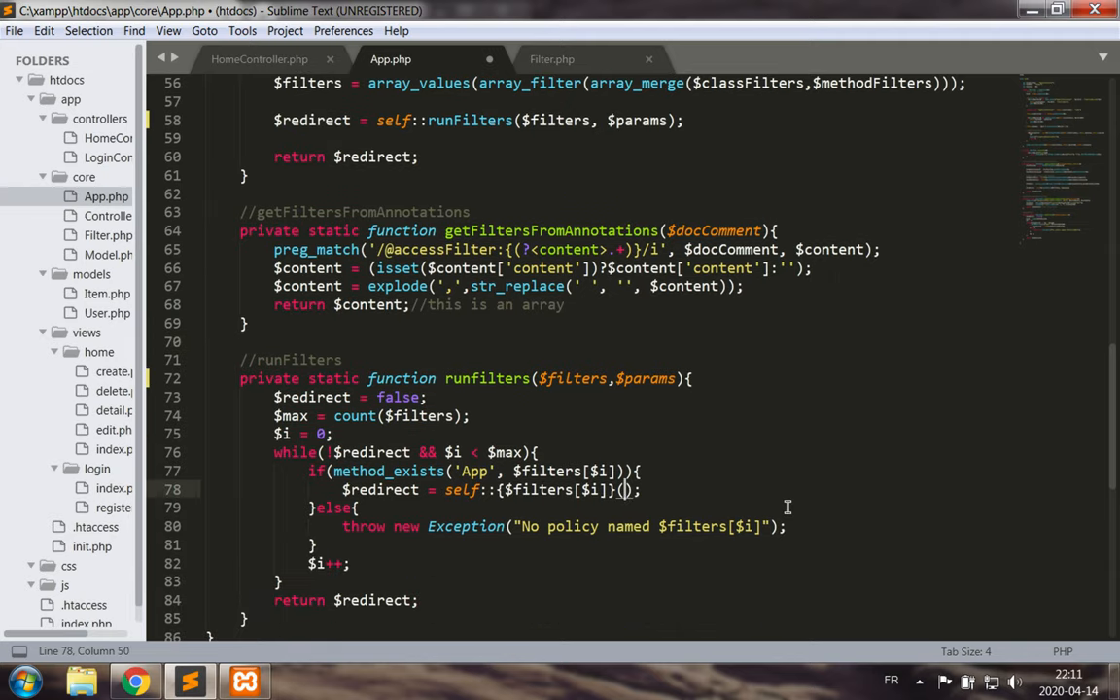
pyautogui.write('$params')
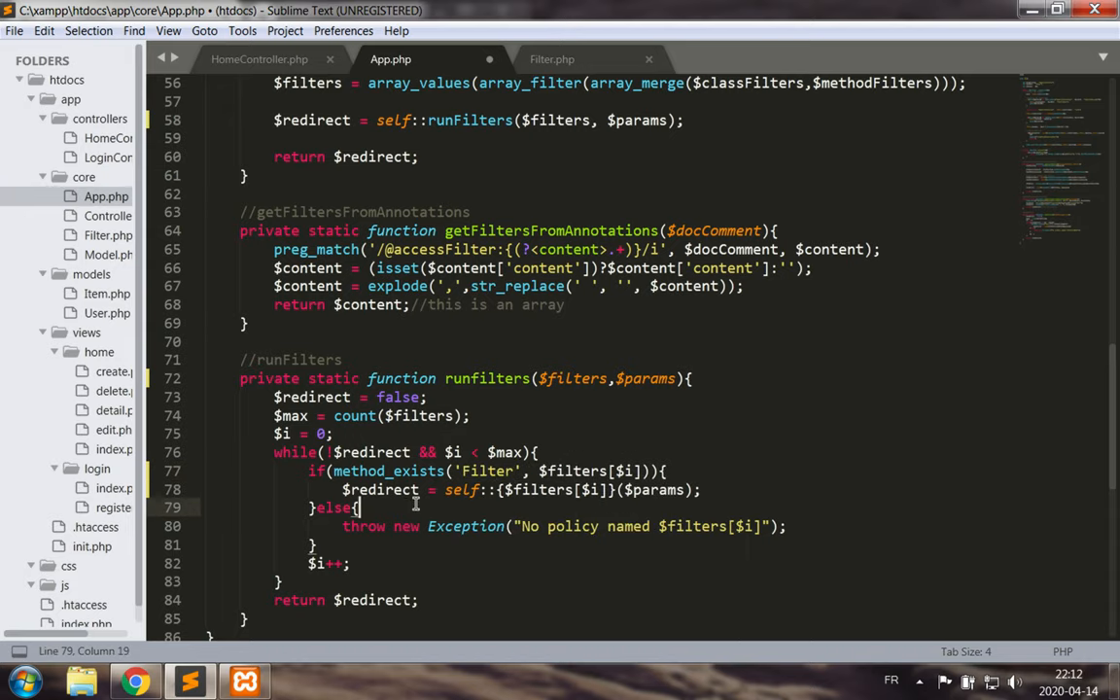
pyautogui.write('Filter')
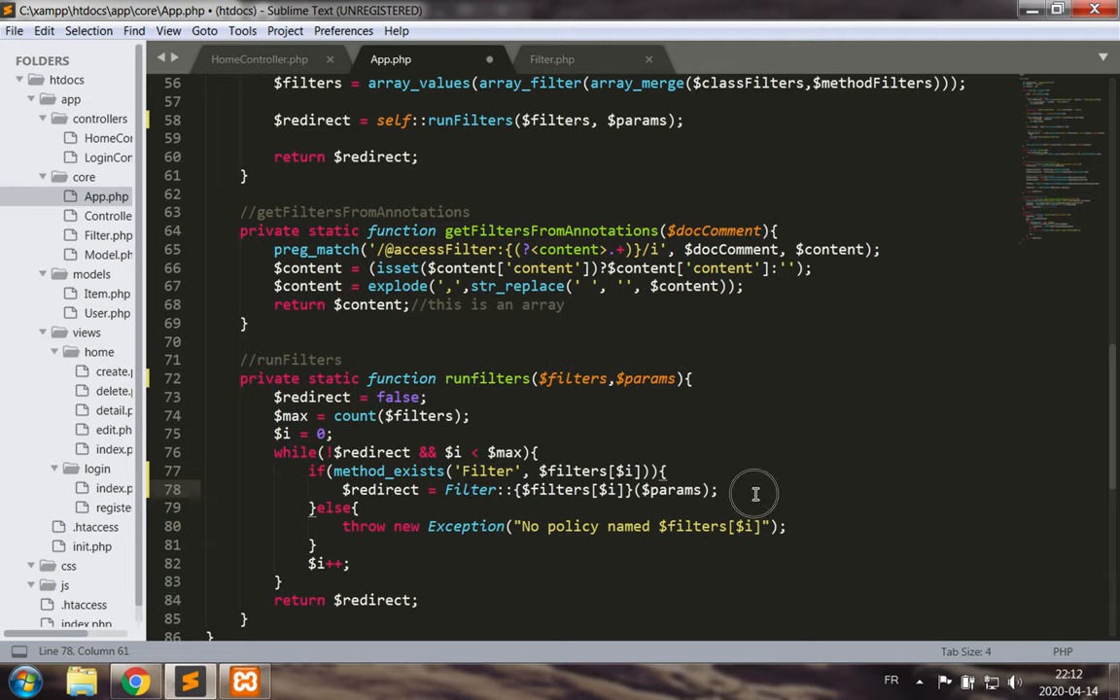
pyautogui.moveTo(817, 526)
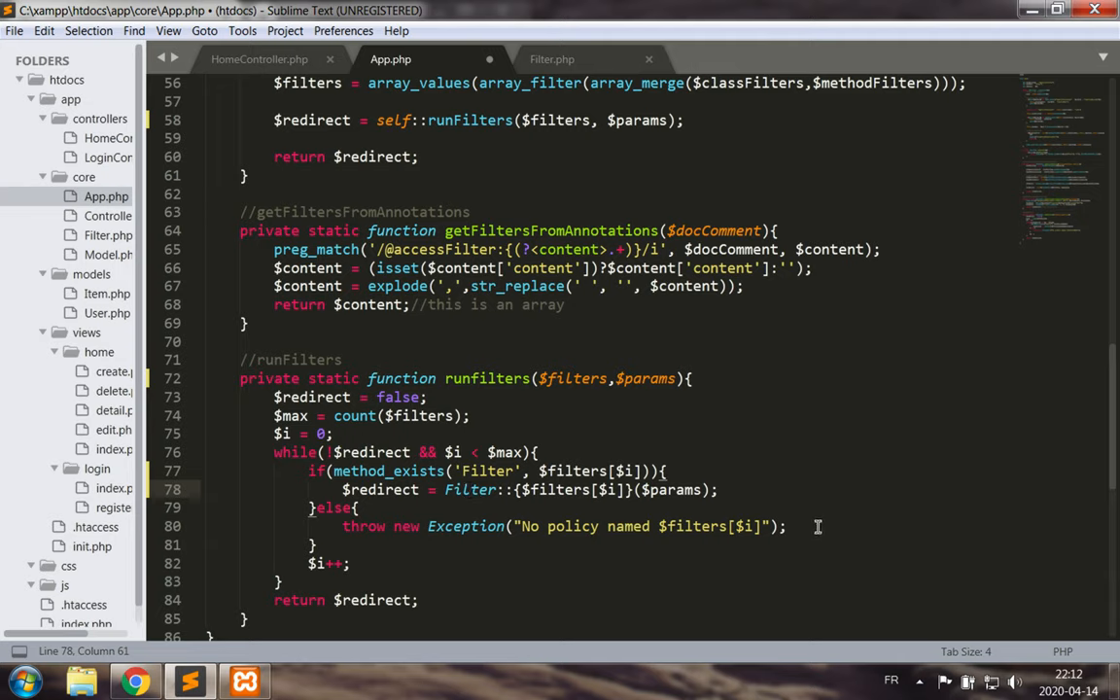
pyautogui.press('ctrl+s')
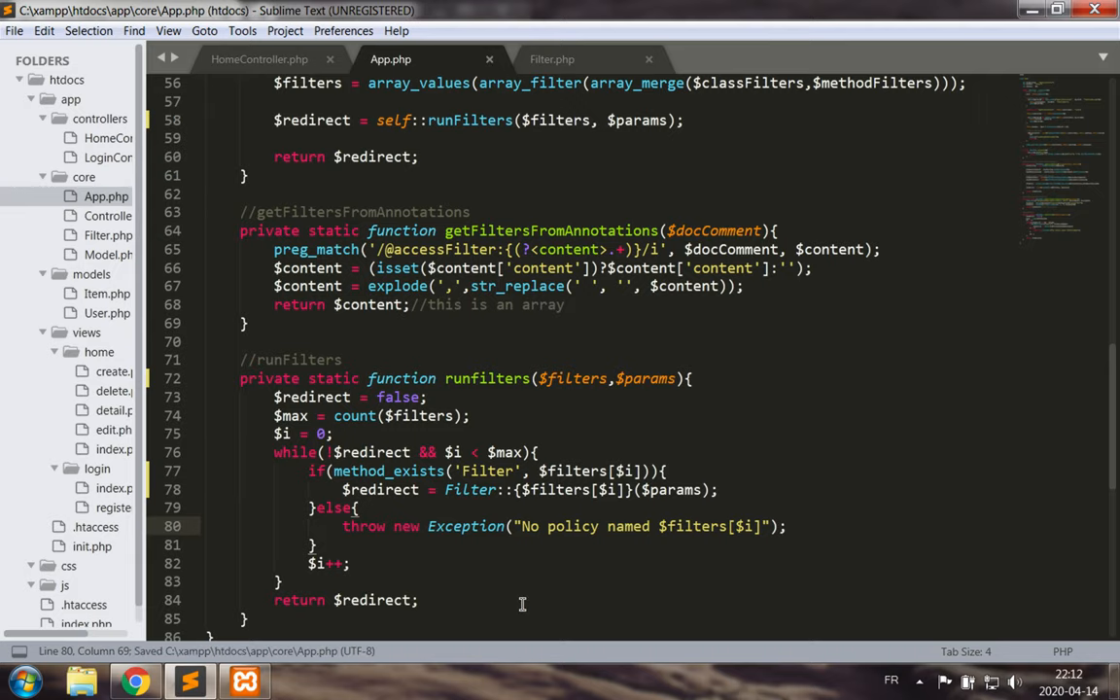
# Add a $params parameter to LoginFilter in Filter.php.
pyautogui.click(552, 59)
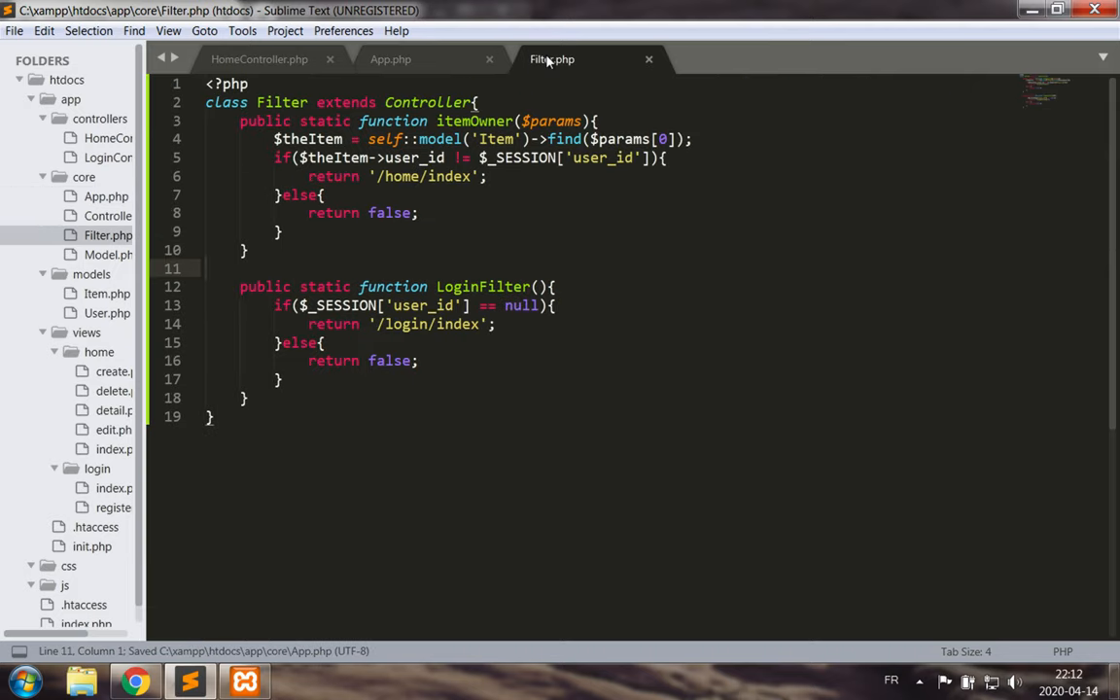
pyautogui.doubleClick(552, 121)
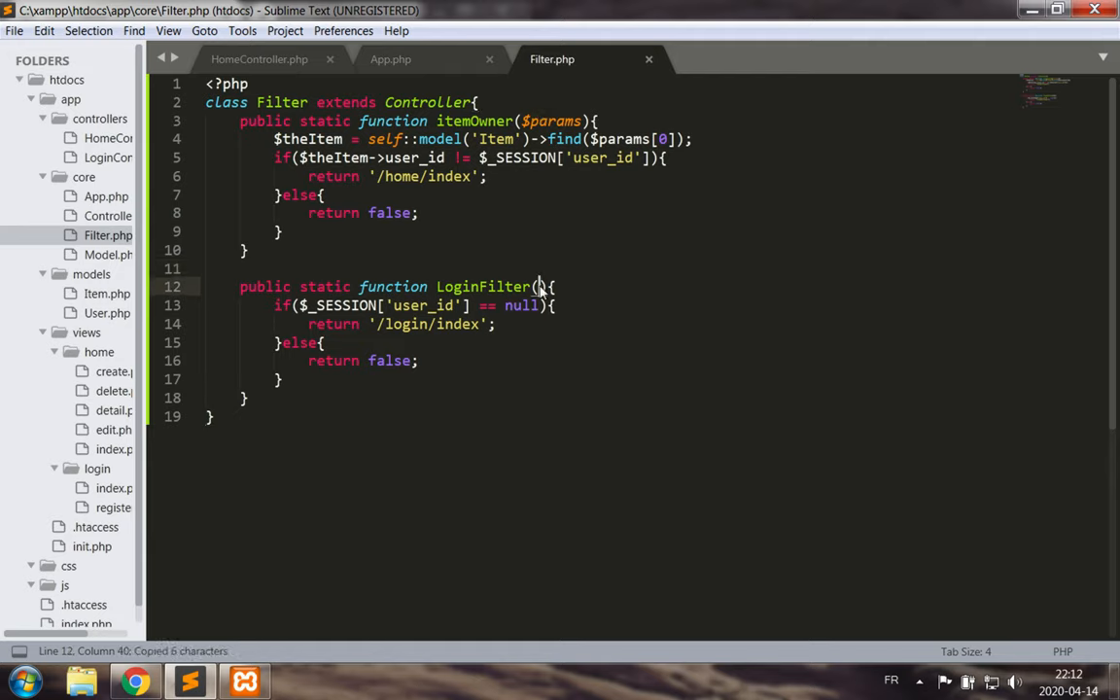
pyautogui.write('$params')
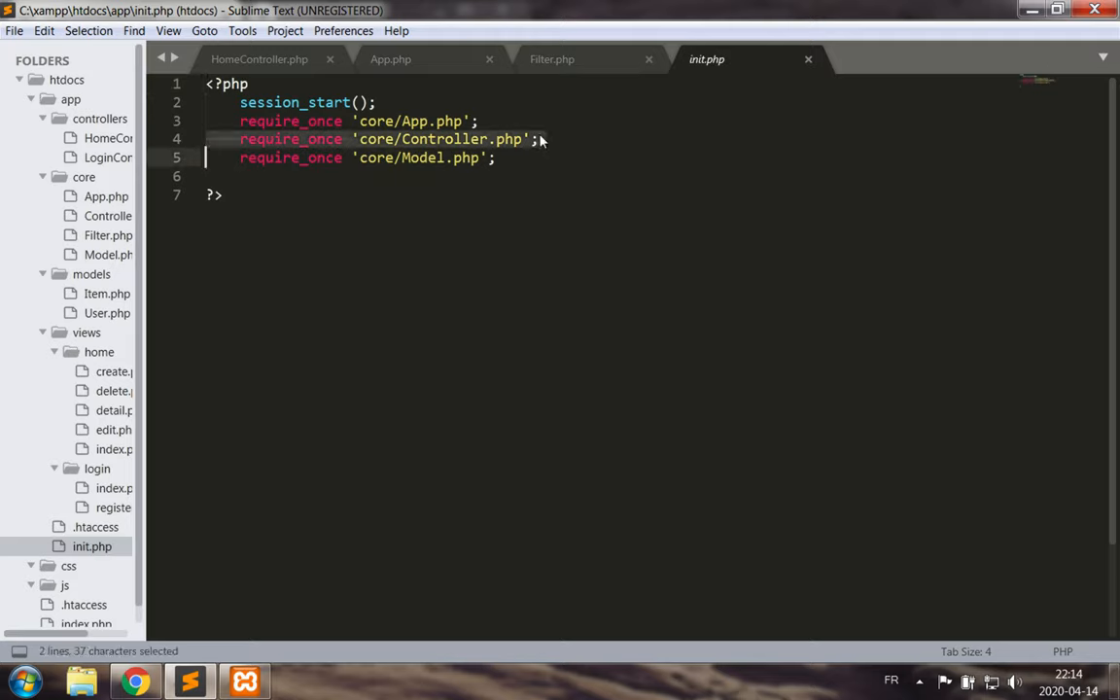
# Add a require_once for core/Filter.php to init.php and save it.
pyautogui.press('ctrl+v')
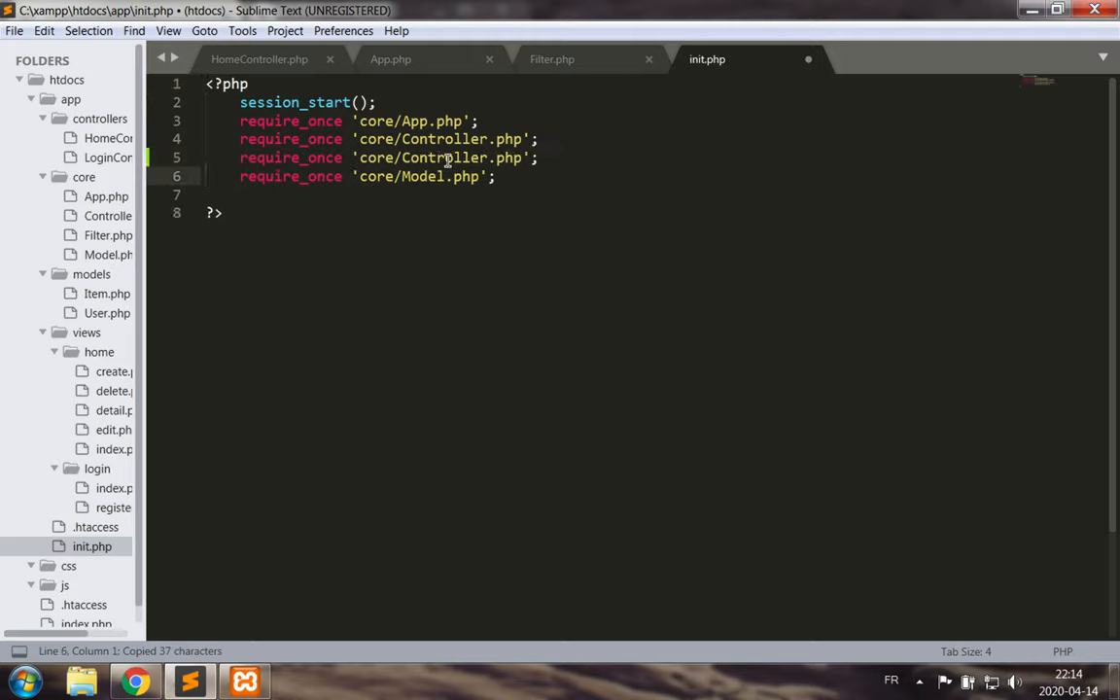
pyautogui.write('Filter')
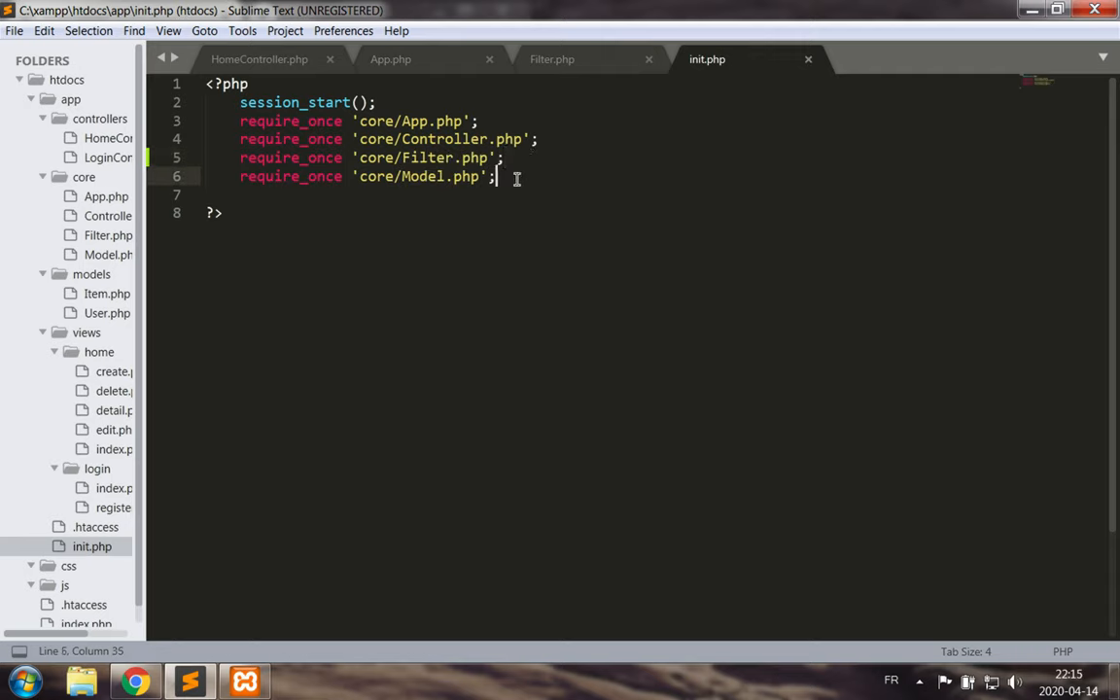
pyautogui.press('ctrl+s')
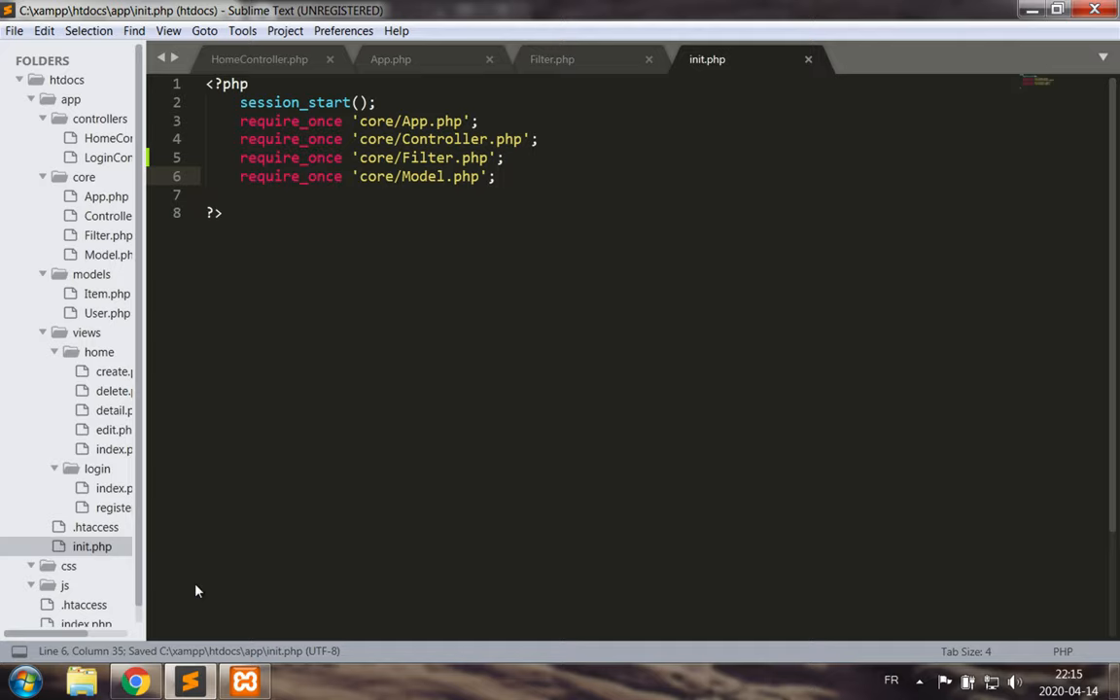
pyautogui.moveTo(191, 680)
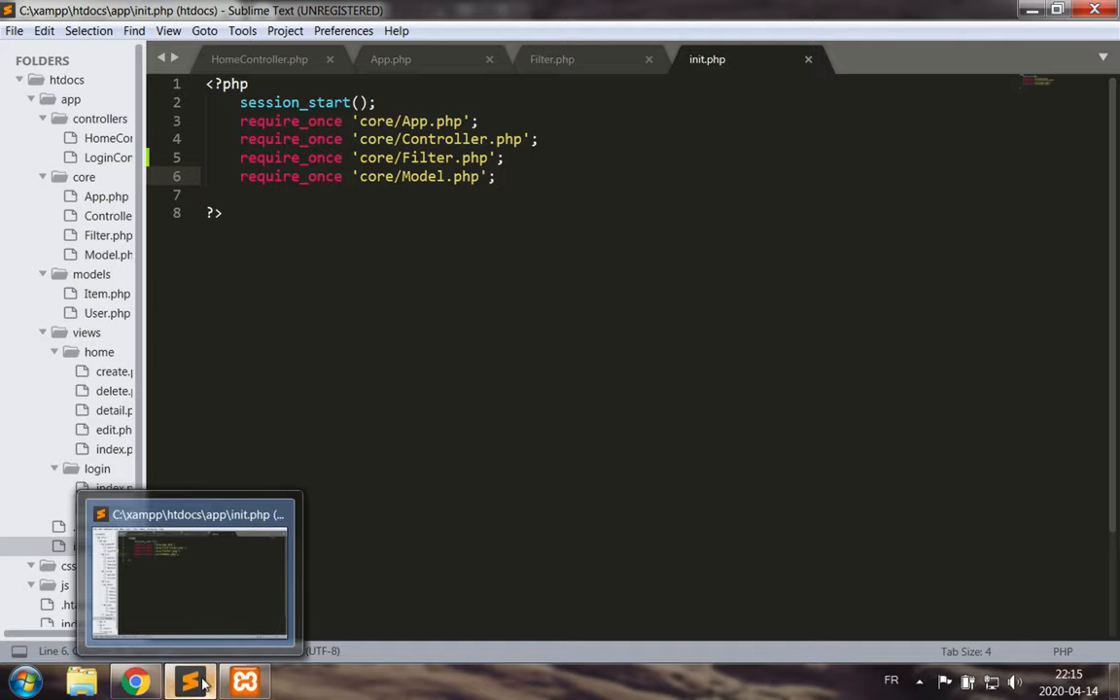
pyautogui.click(136, 681)
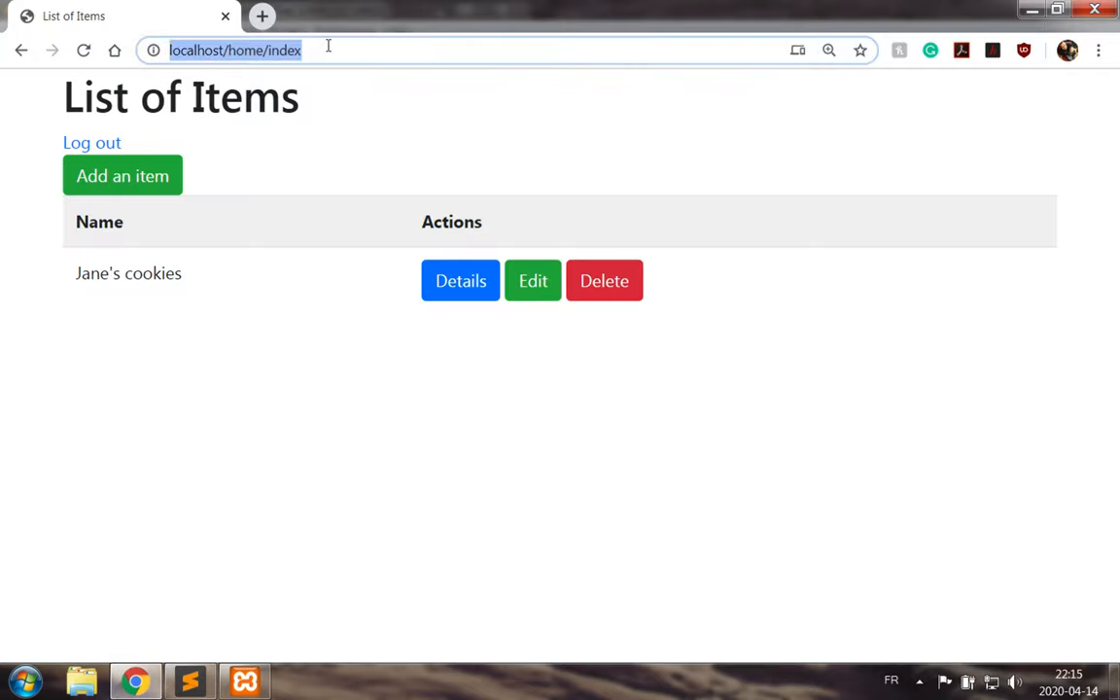
pyautogui.click(262, 301)
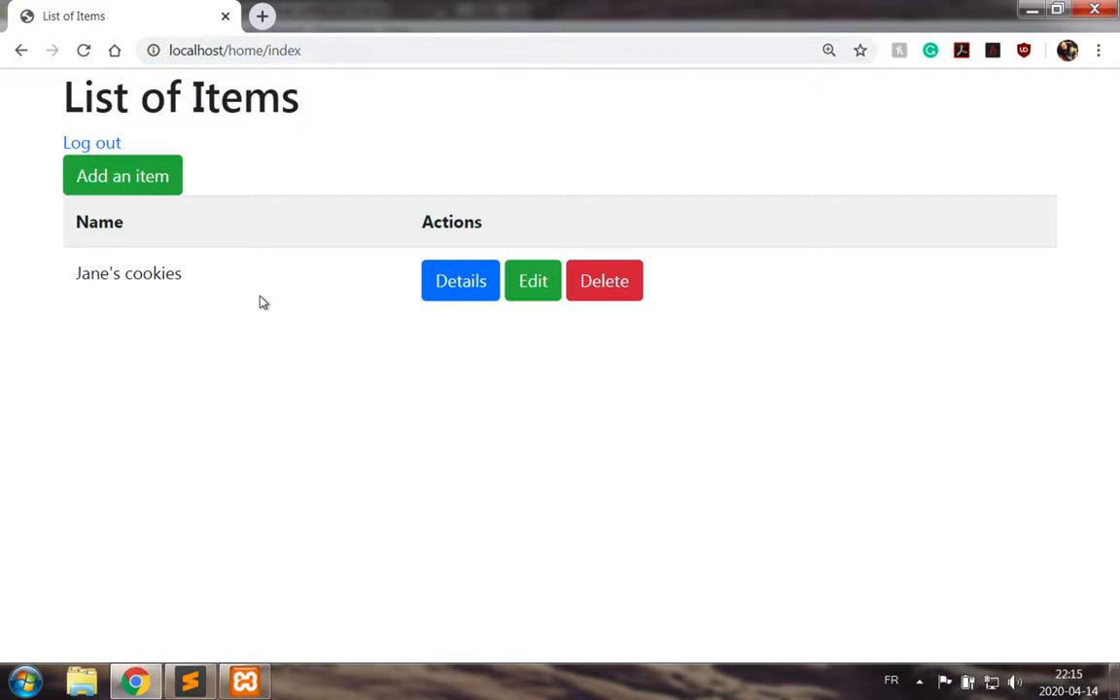
pyautogui.click(91, 141)
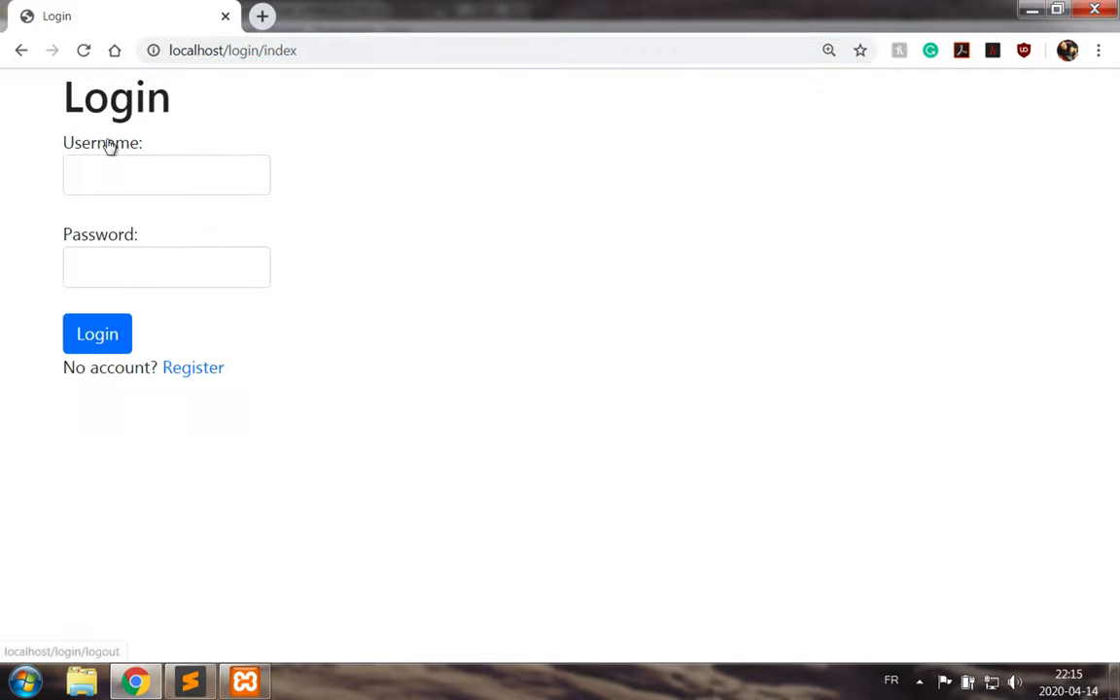
pyautogui.write('micpaquette')
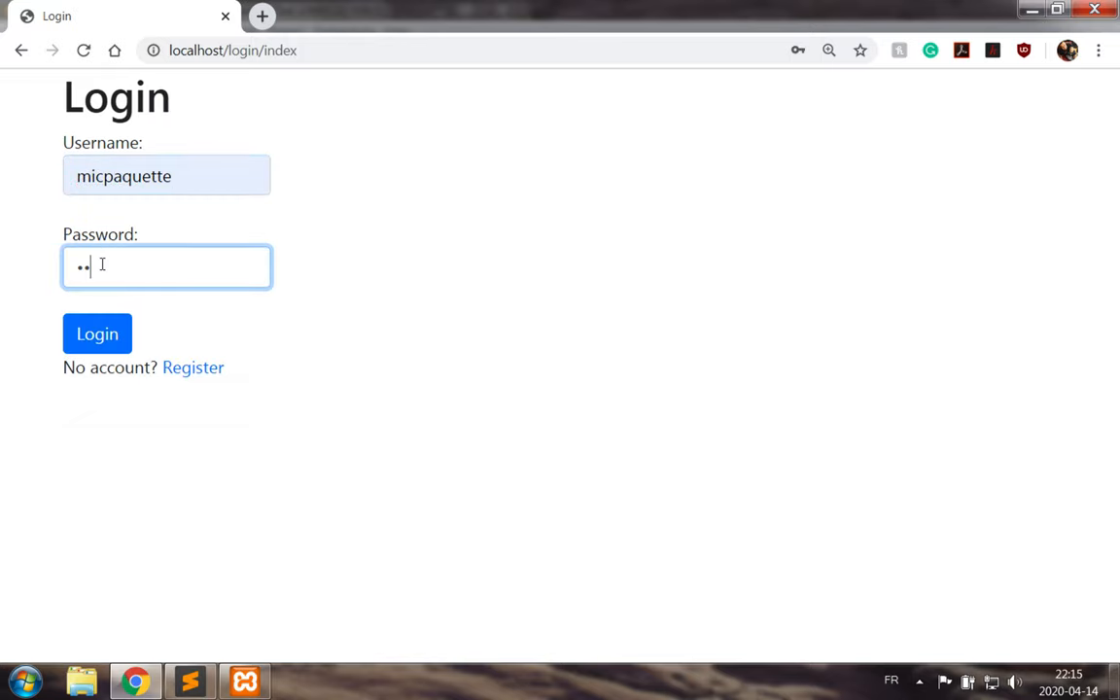
pyautogui.click(97, 334)
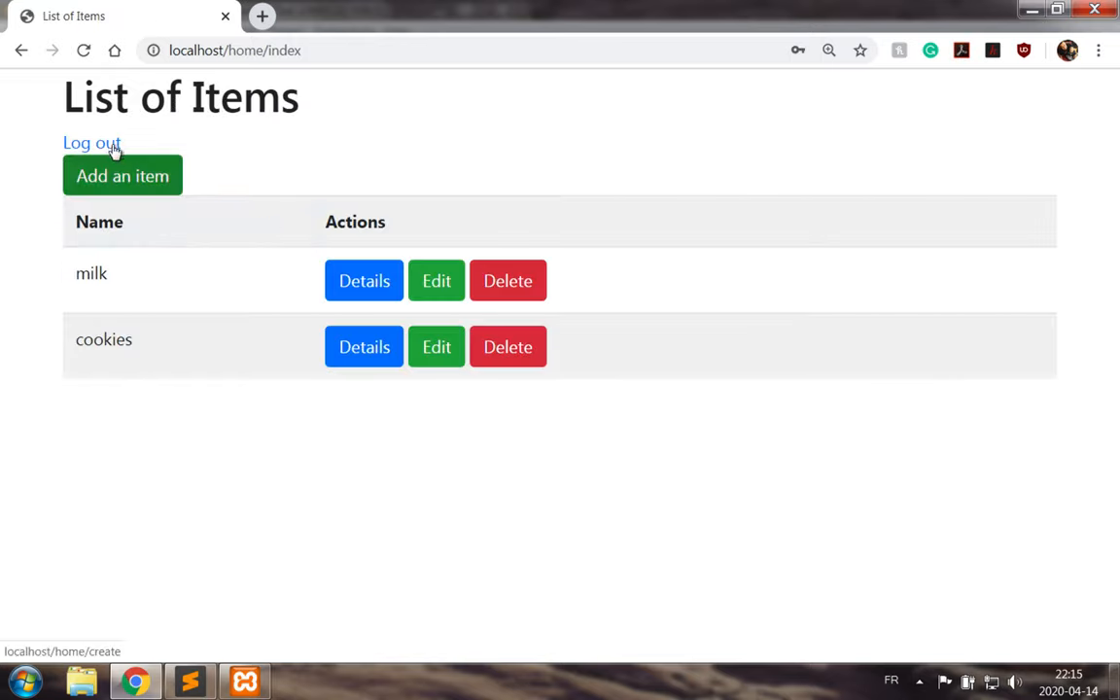
pyautogui.click(91, 143)
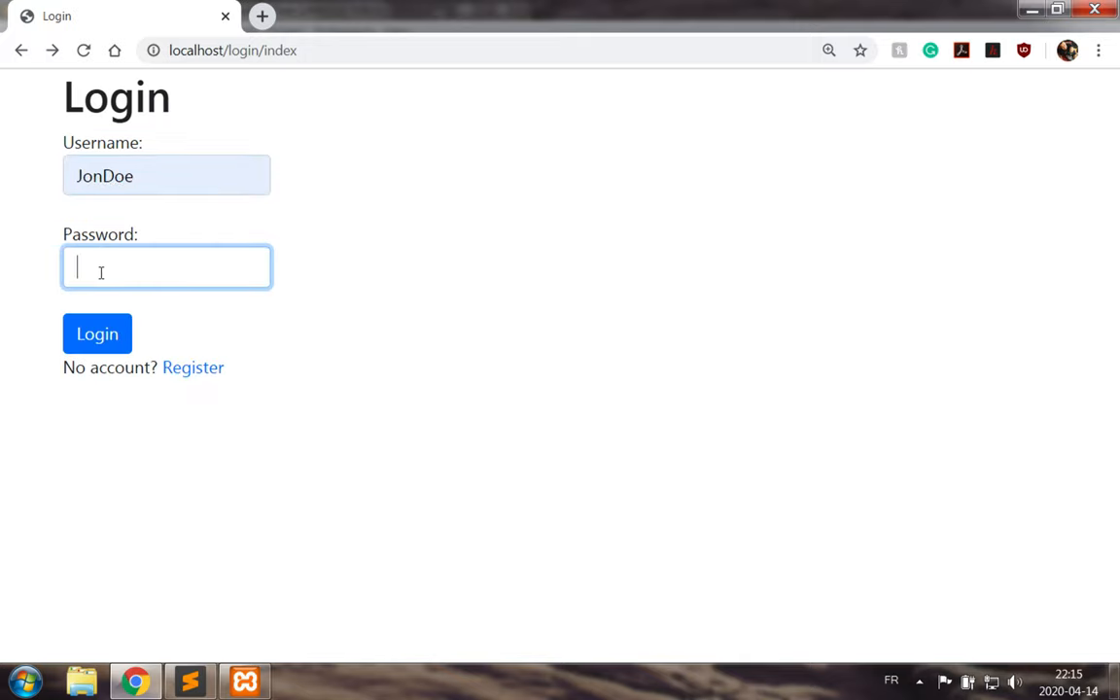
pyautogui.click(97, 334)
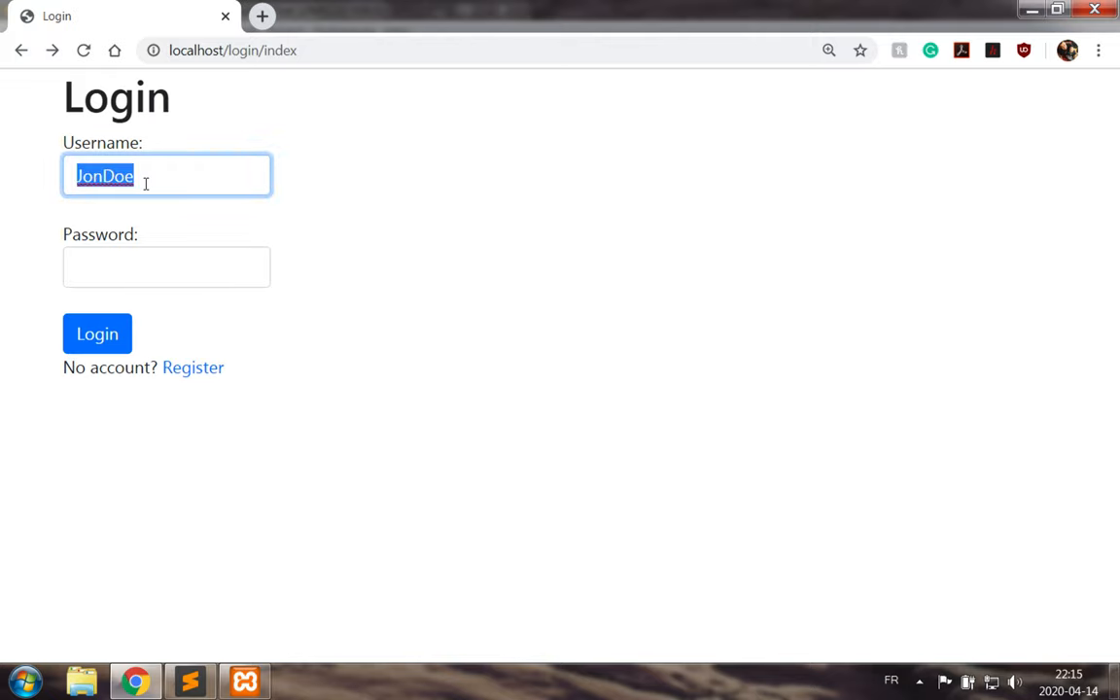
pyautogui.write('micpaquette')
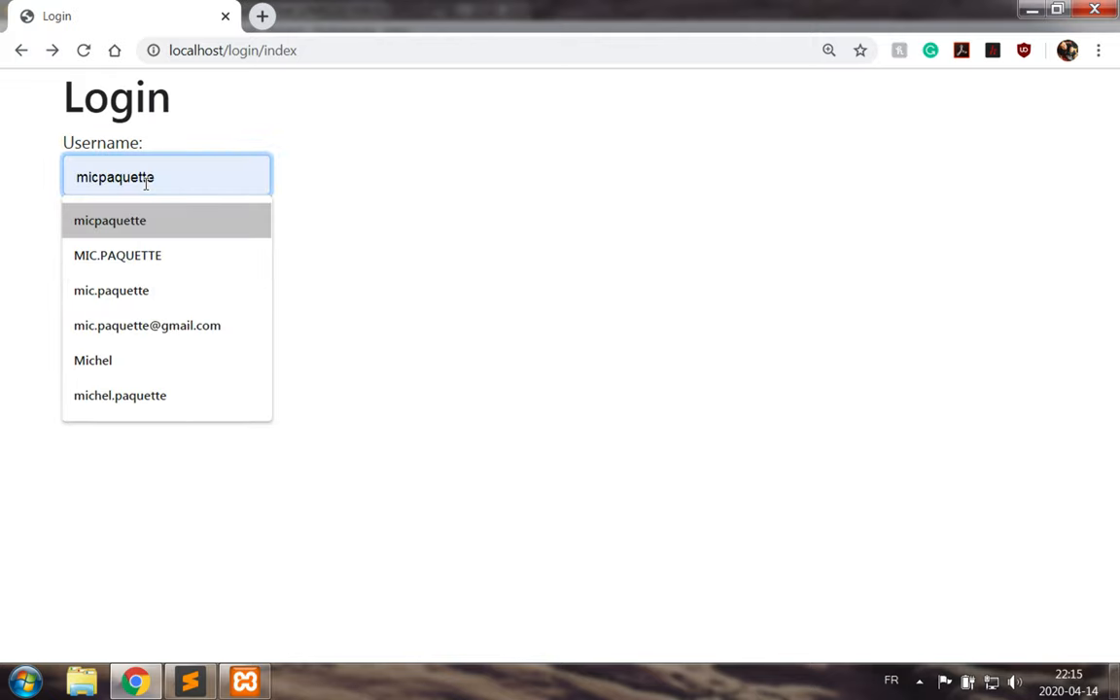
pyautogui.write('••')
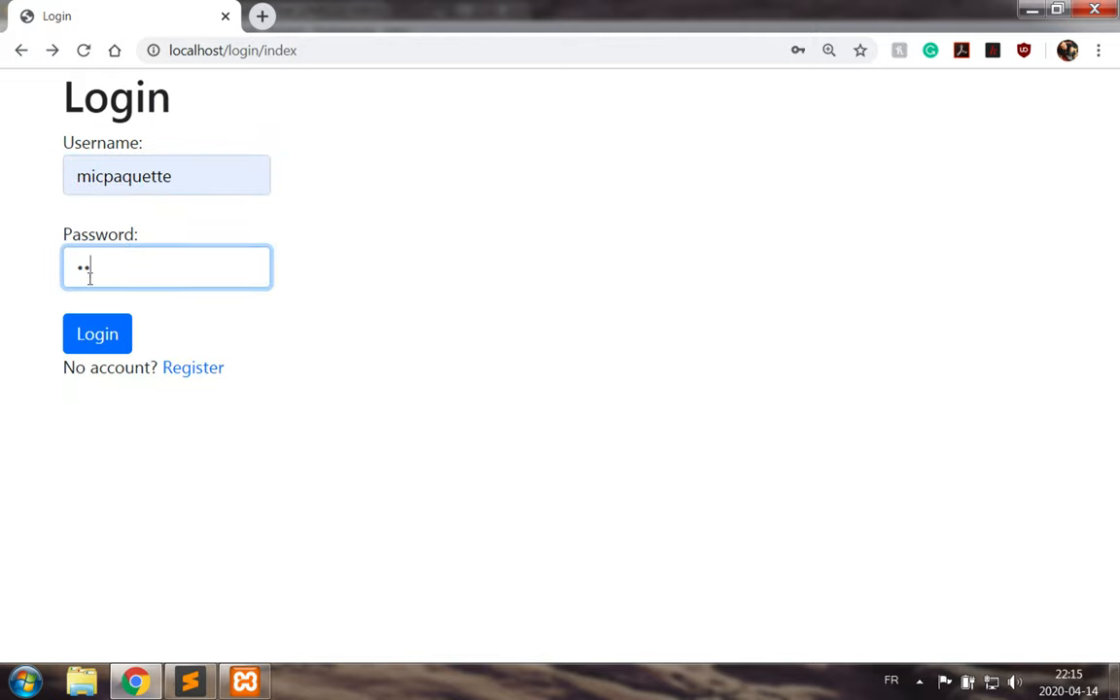
pyautogui.click(97, 333)
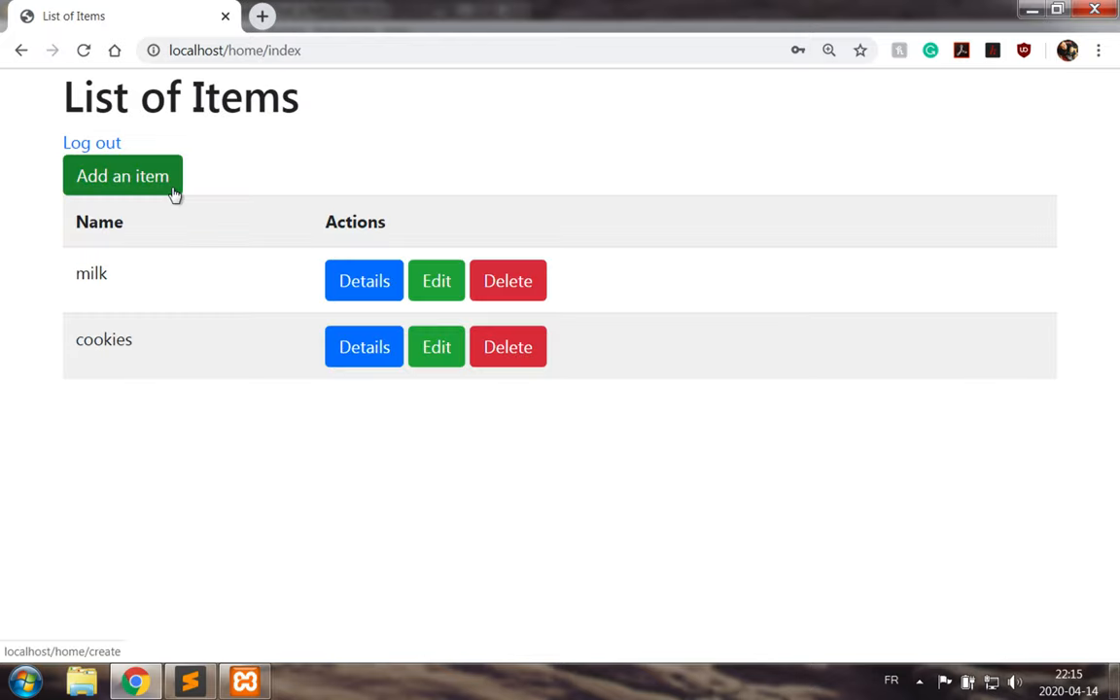
pyautogui.click(364, 346)
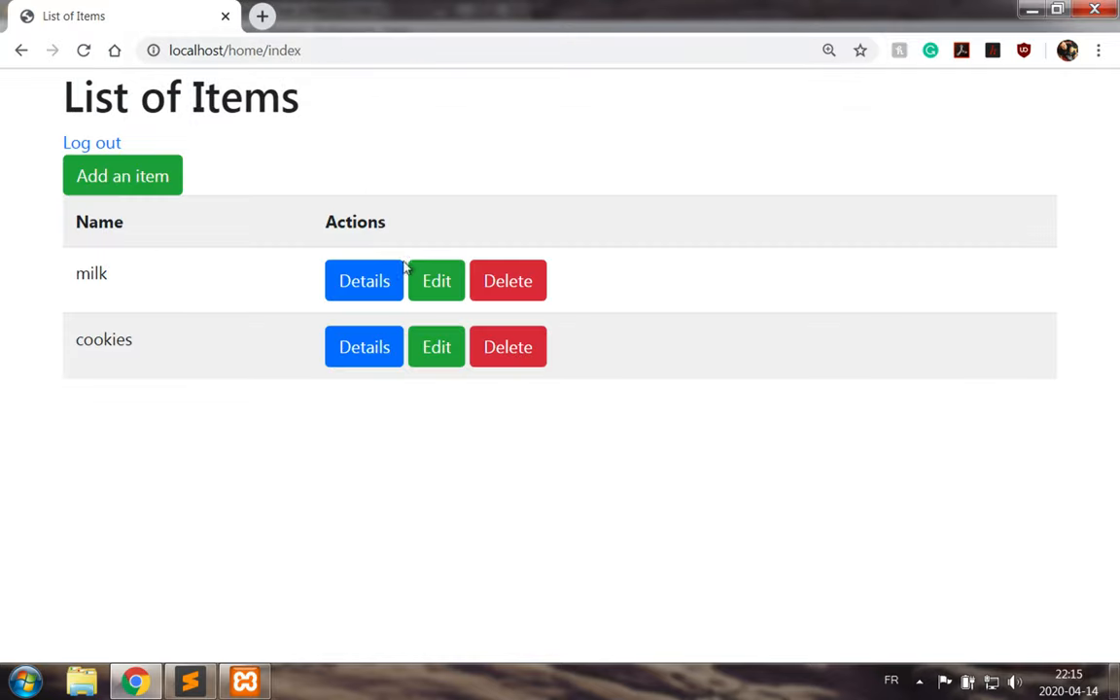
# Visit the cookies item's edit page, cancel back to the list, then open its delete page.
pyautogui.click(435, 346)
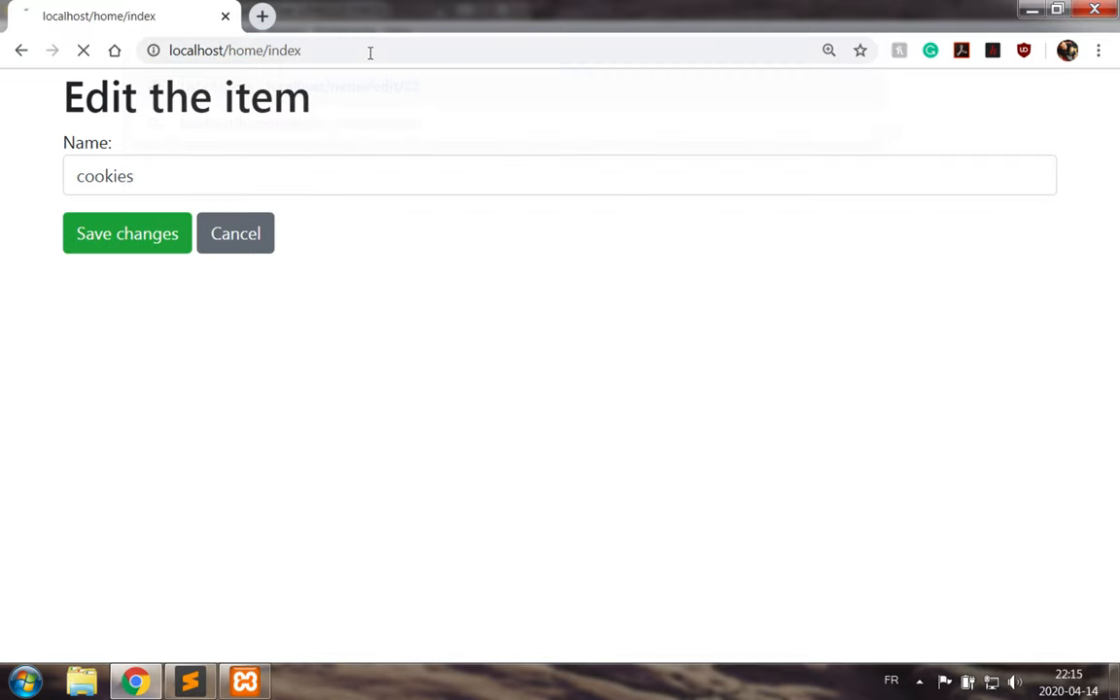
pyautogui.click(126, 233)
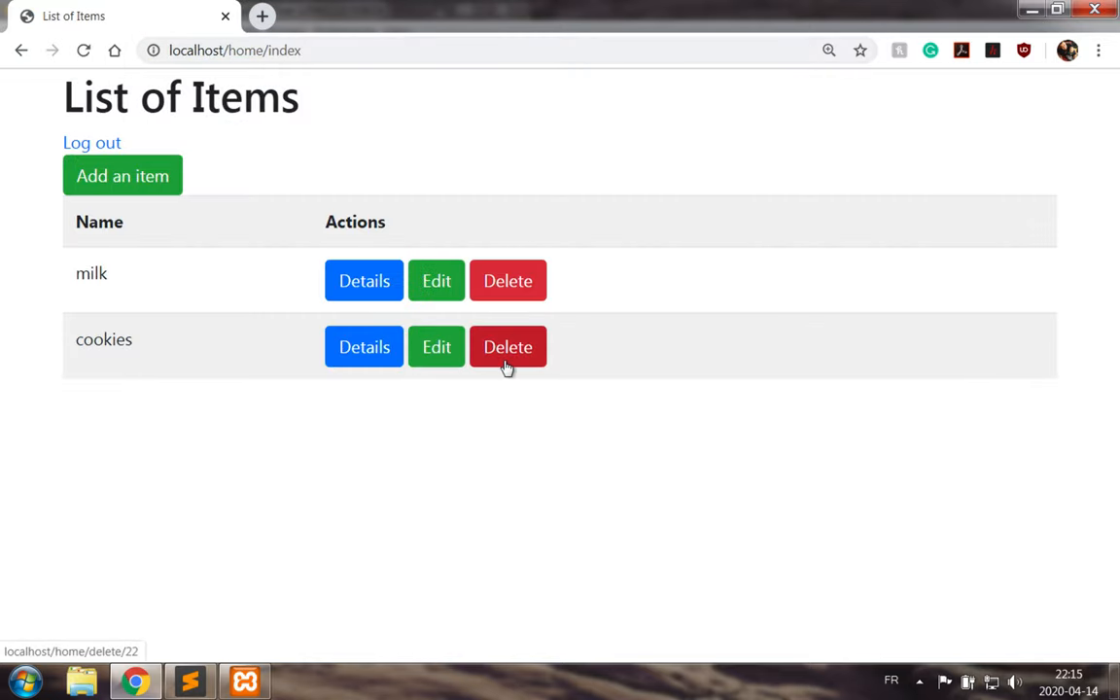
pyautogui.click(508, 346)
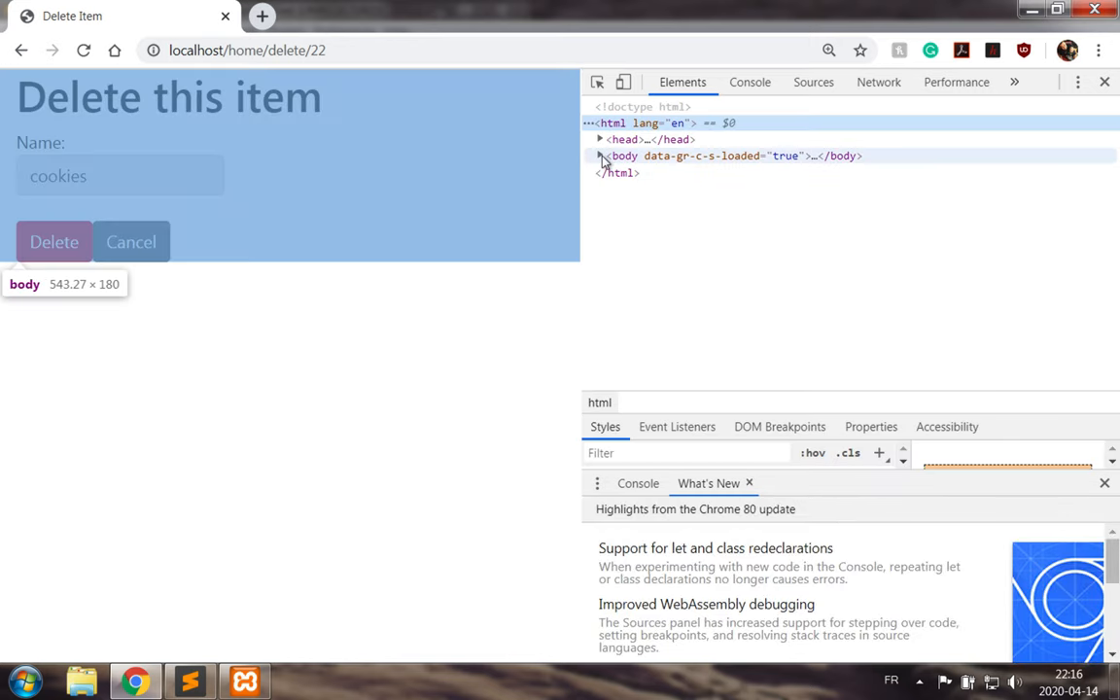
# In DevTools, change the delete form's action to /home/delete/23 and submit it.
pyautogui.click(599, 155)
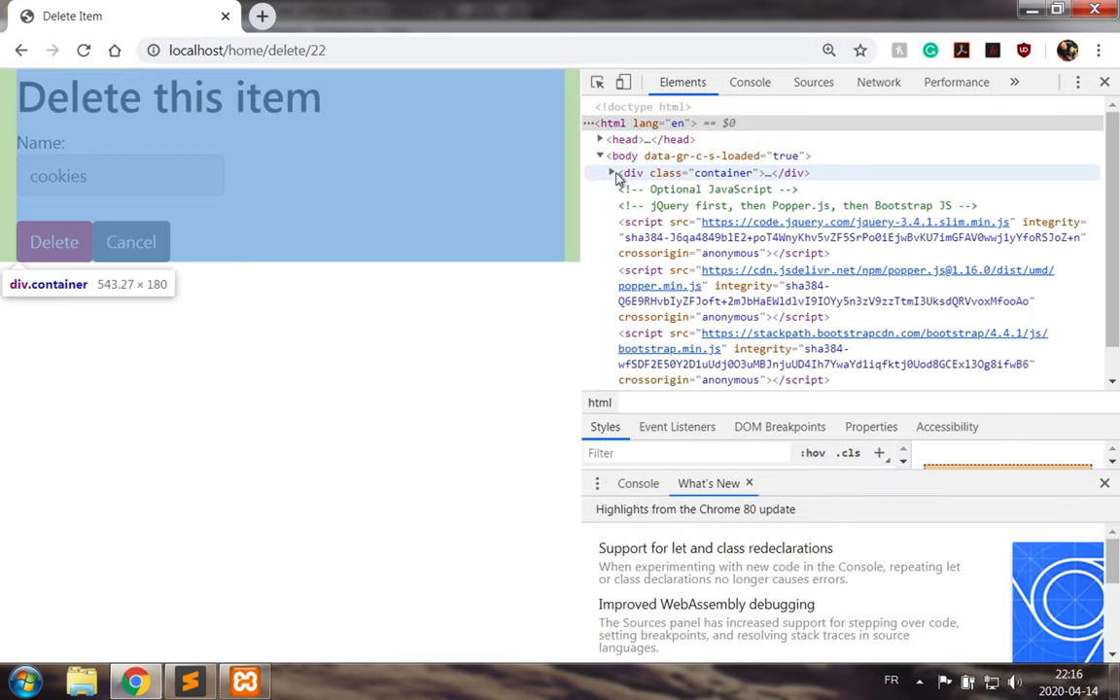
pyautogui.click(610, 172)
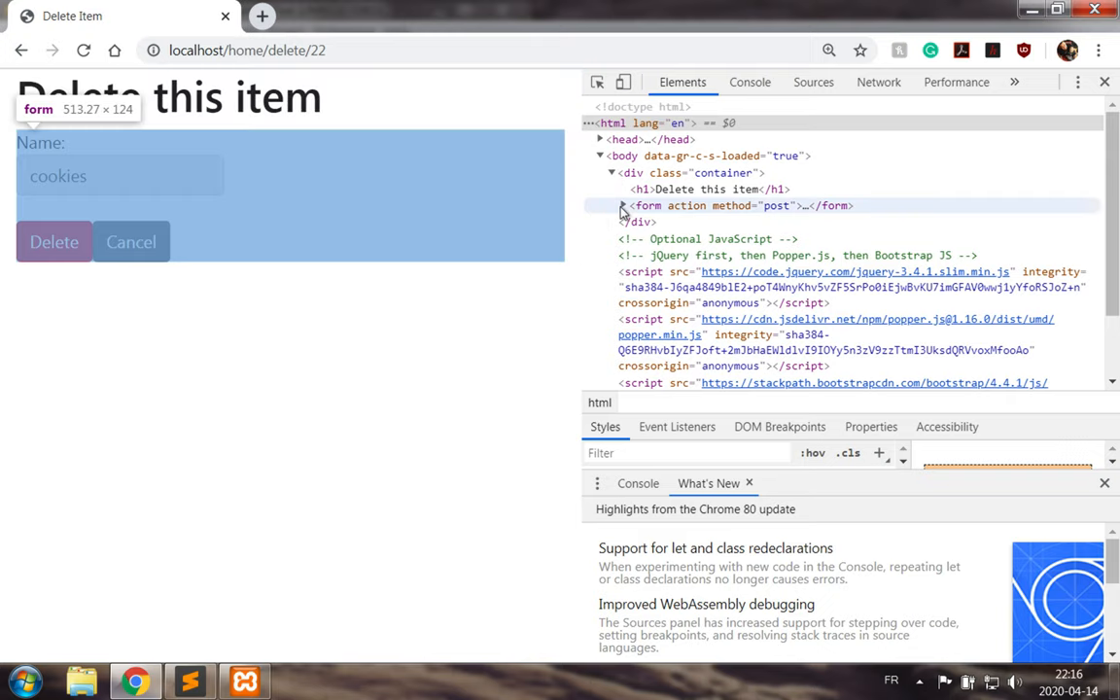
pyautogui.click(621, 205)
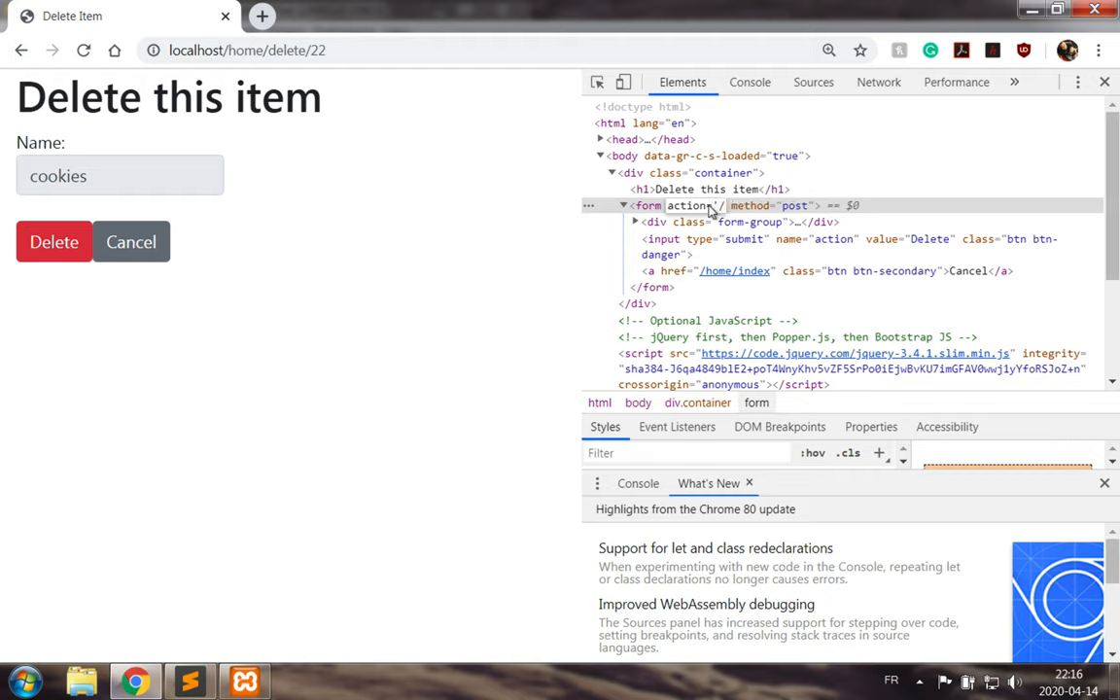
pyautogui.write('/home/delete/23')
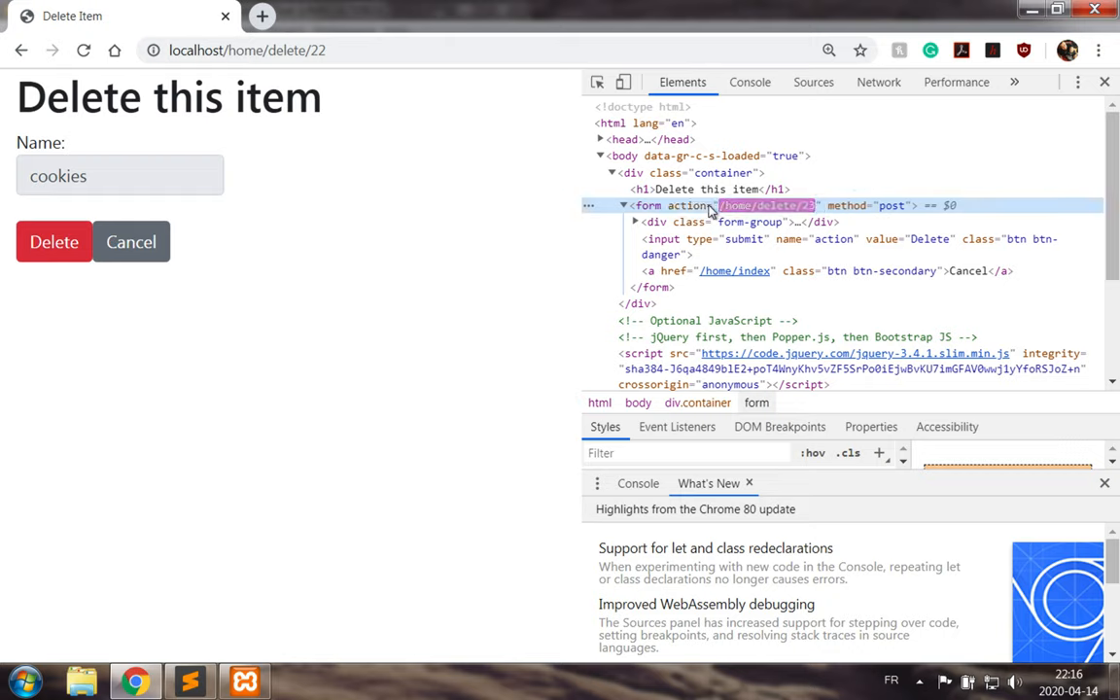
pyautogui.click(54, 242)
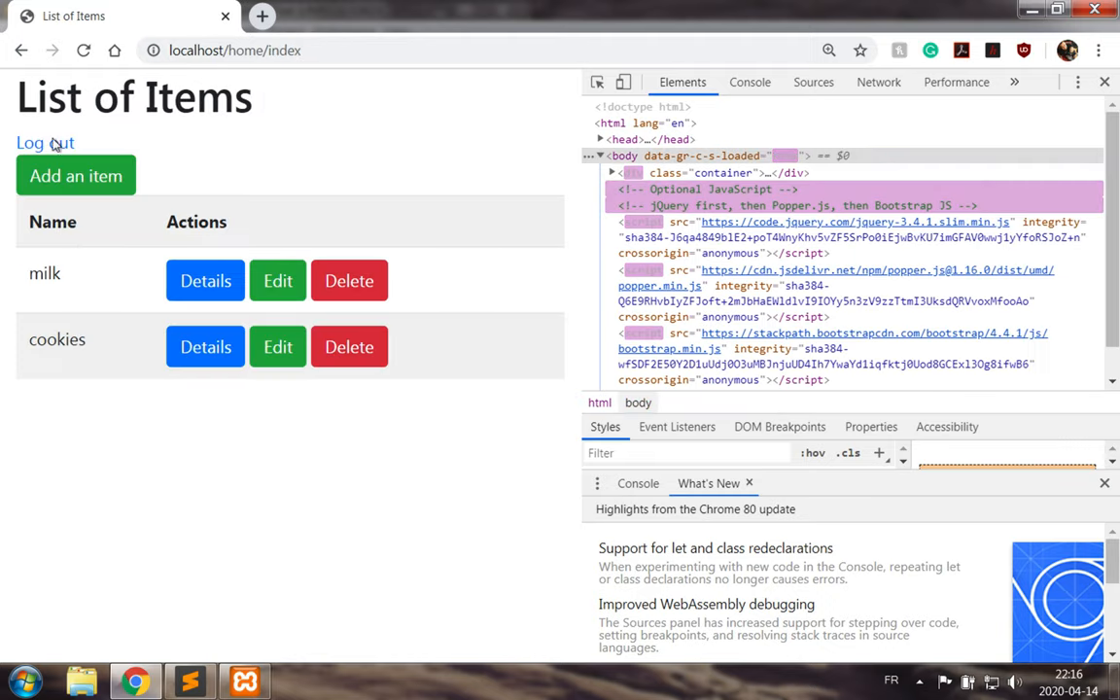
# Log out of the second account, close DevTools, and log back in as JonDoe.
pyautogui.click(45, 143)
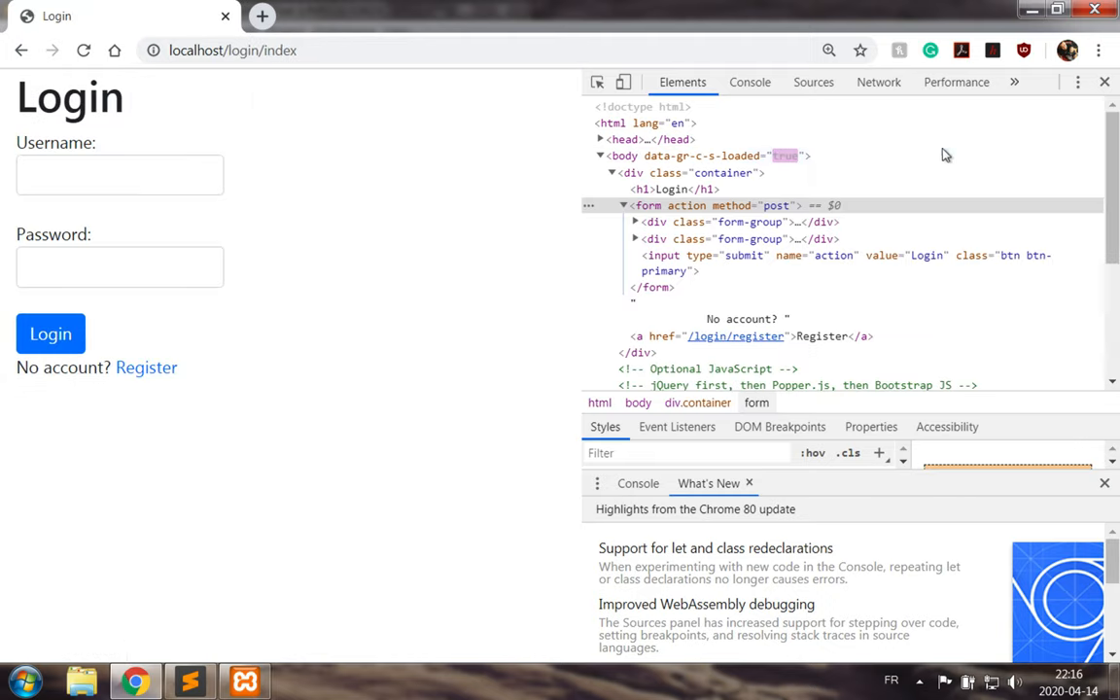
pyautogui.click(1103, 82)
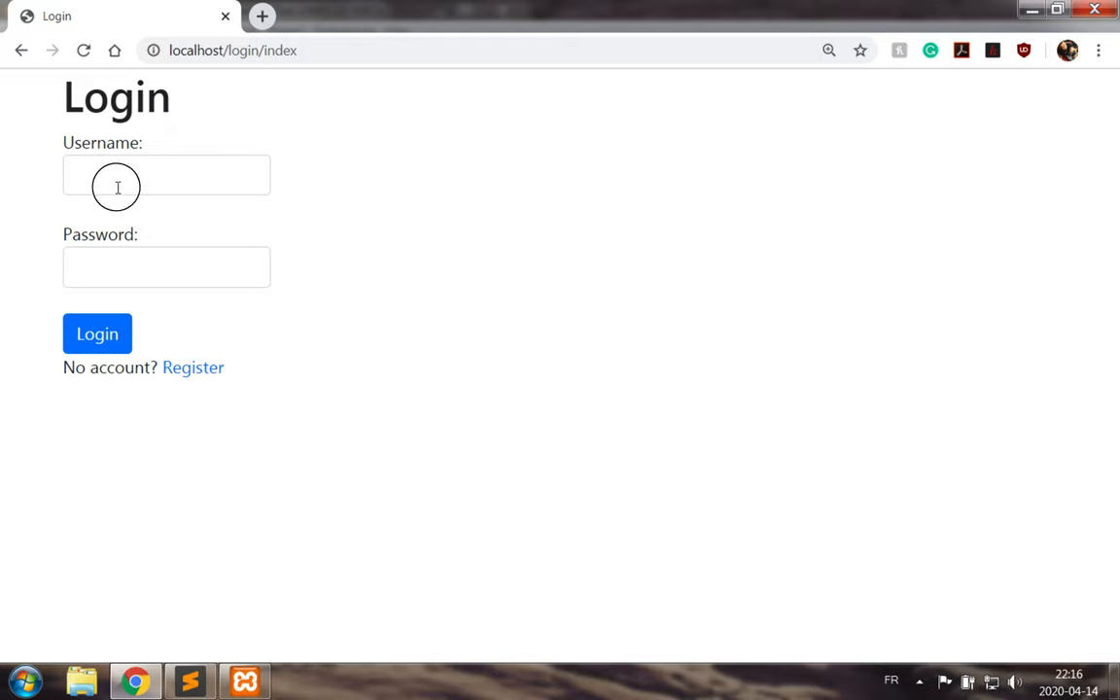
pyautogui.write('JonDoe')
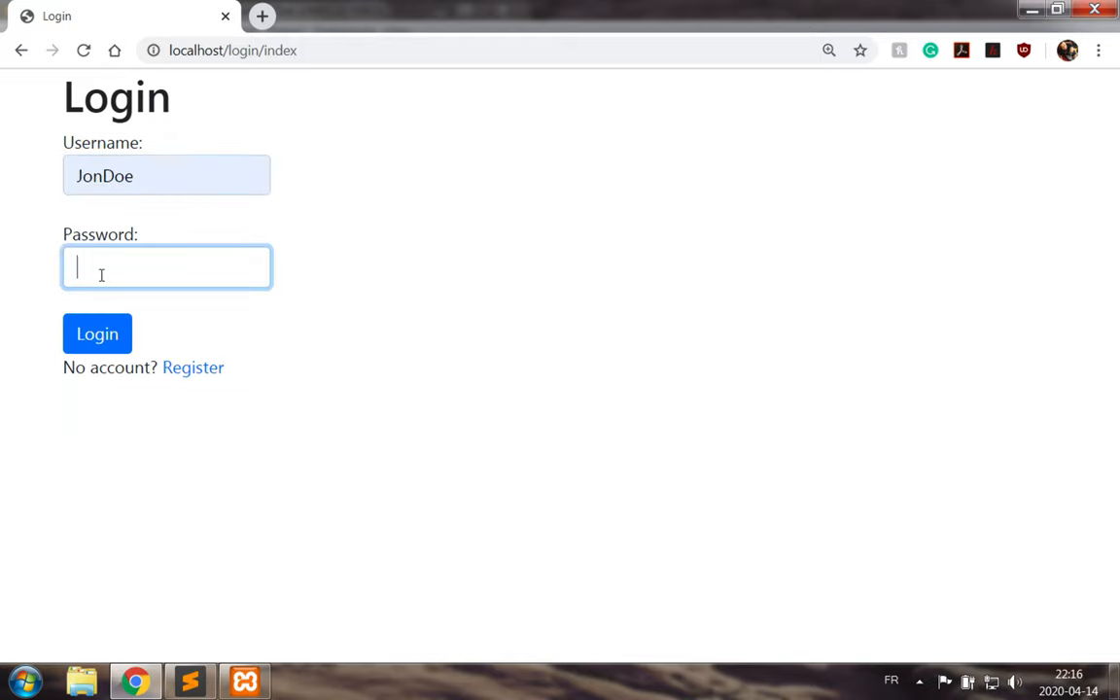
pyautogui.click(96, 333)
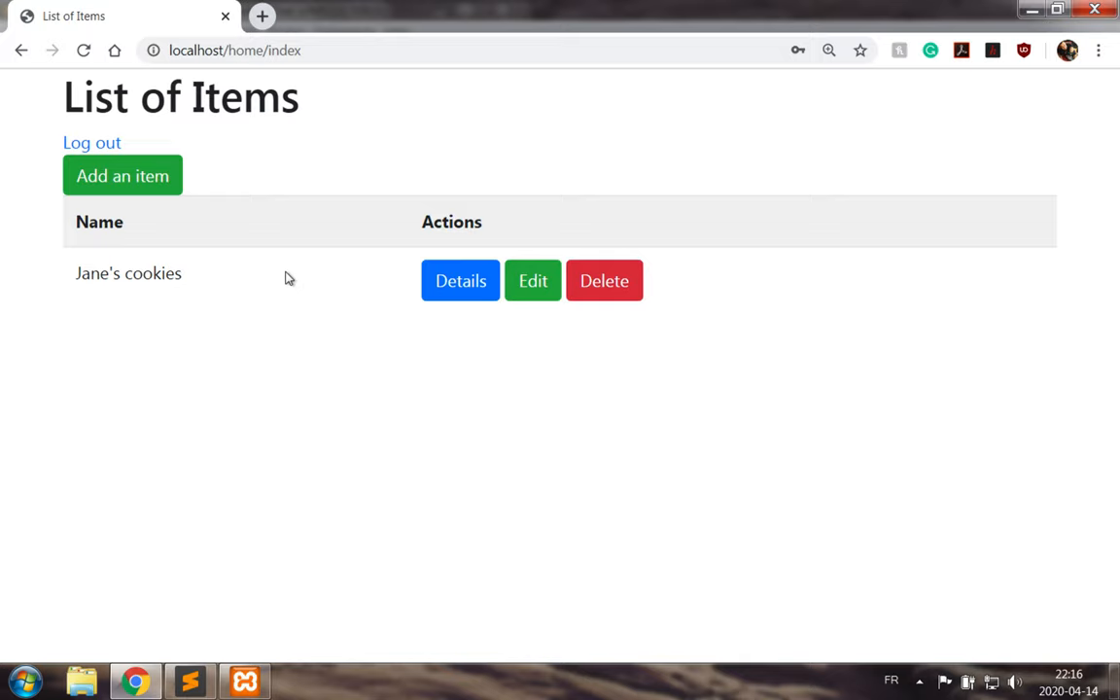
pyautogui.moveTo(91, 143)
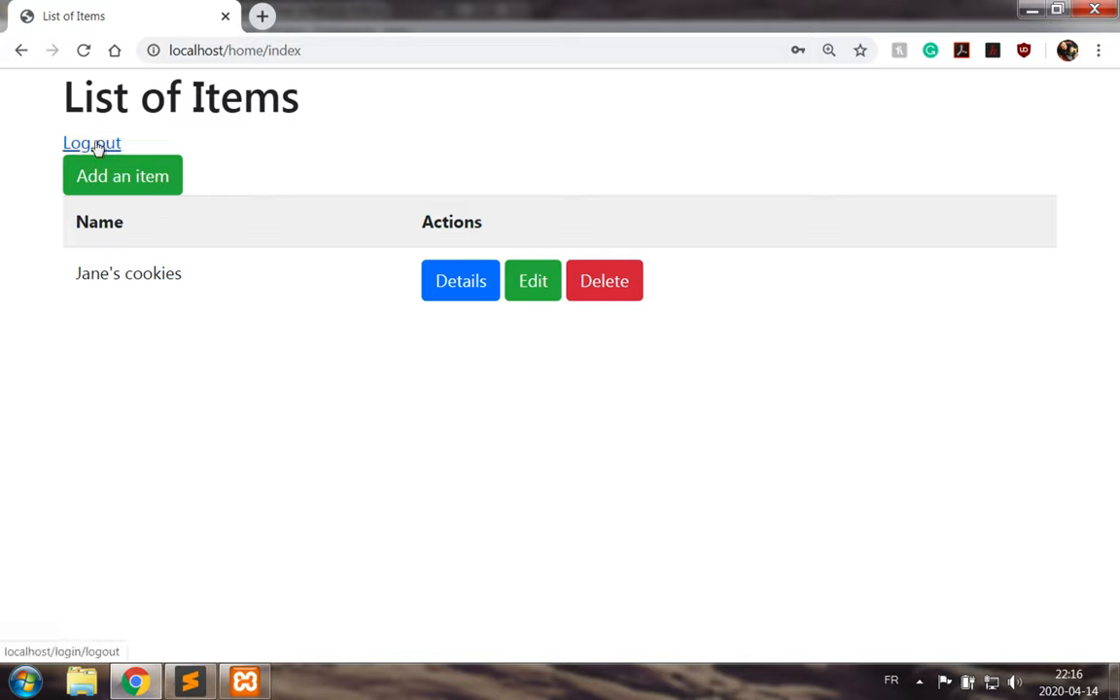